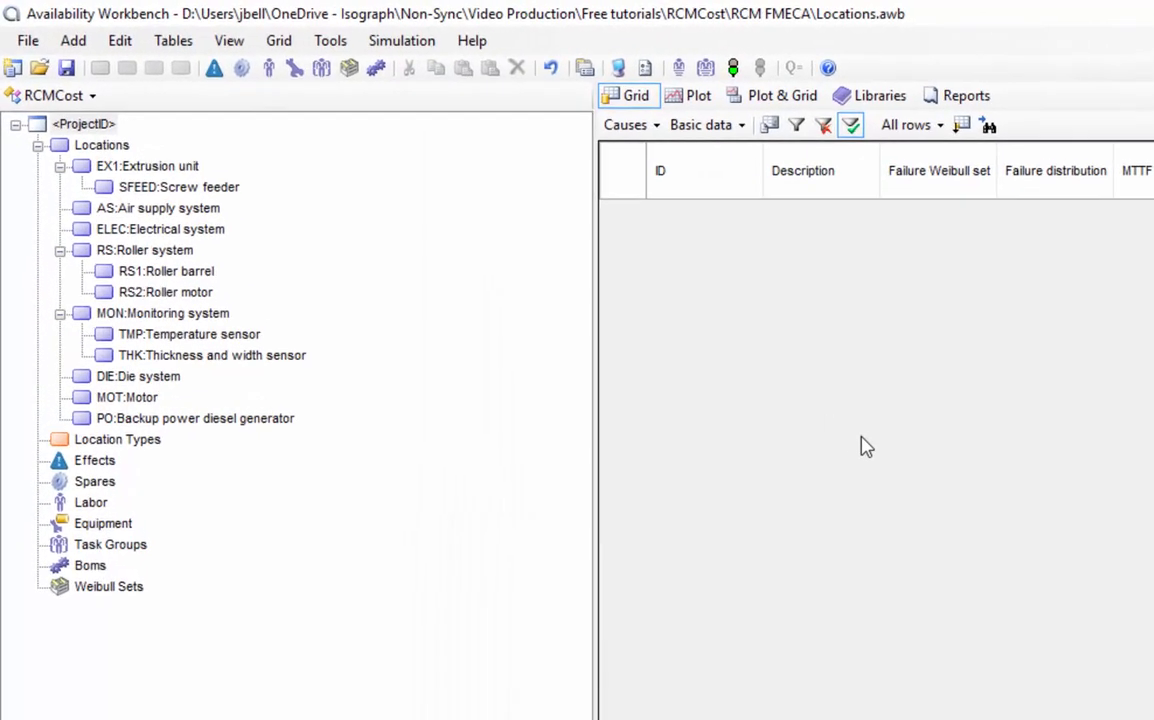
Step: Add function SFEED.1, 'Mix and transmit material', under the Screw feeder location
{"action": "left_click", "coordinate": [180, 187]}
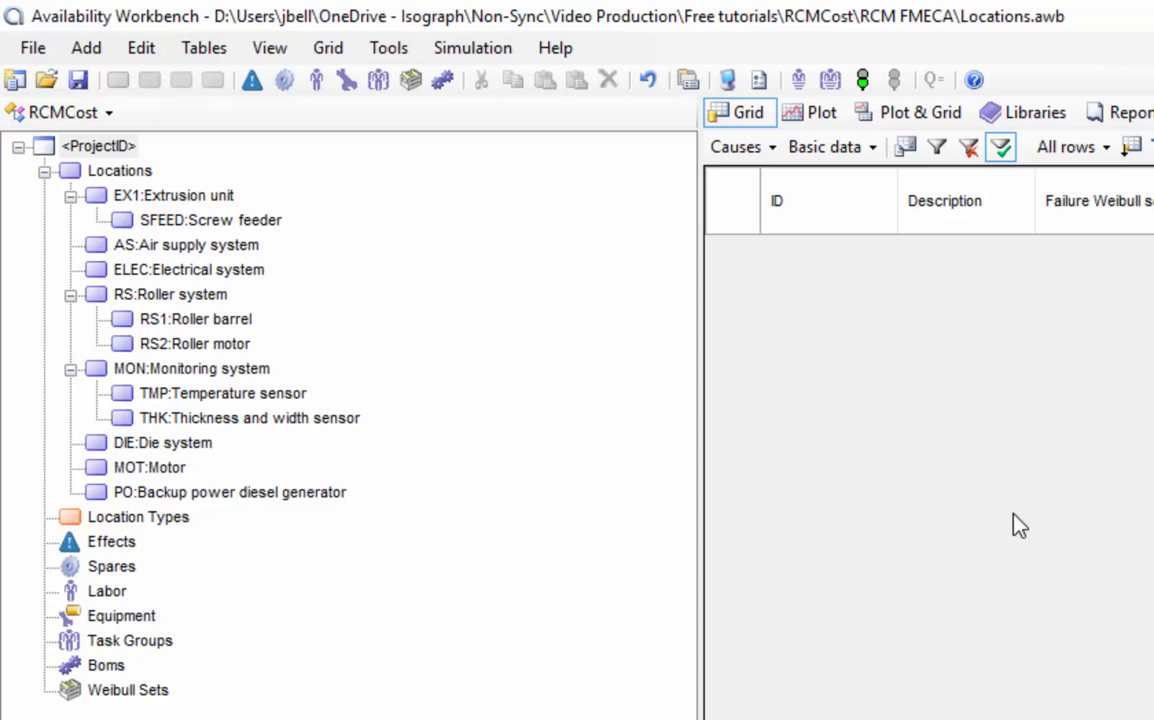
{"action": "left_click", "coordinate": [211, 219]}
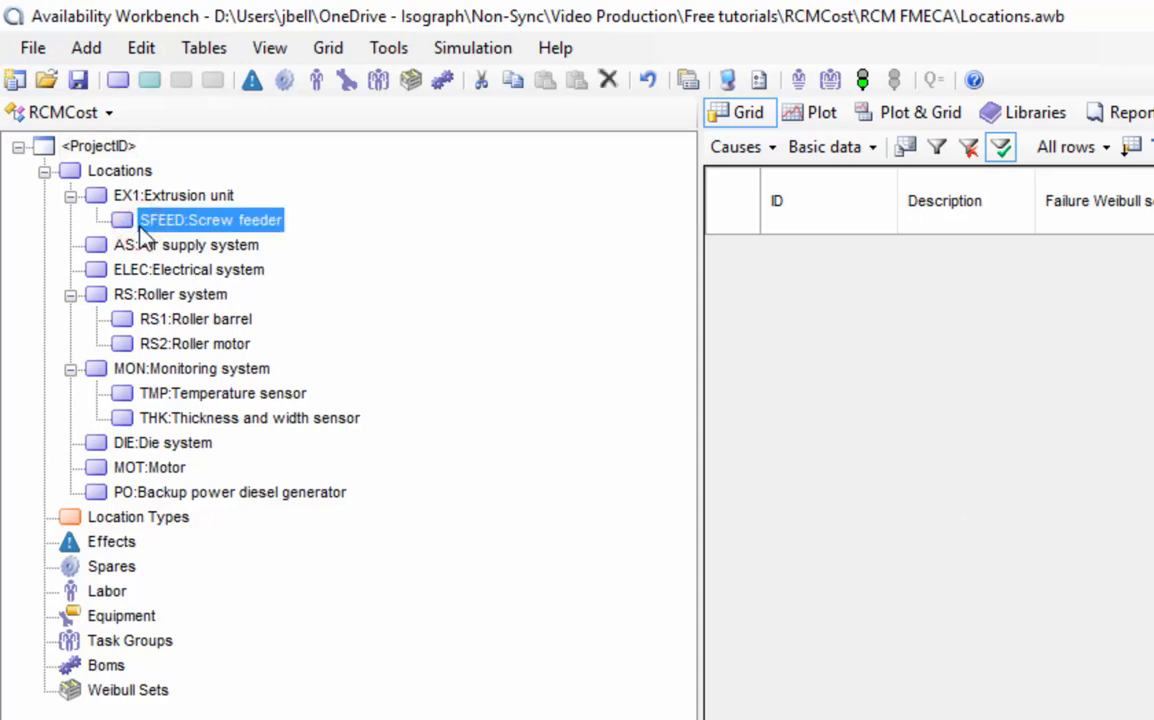
{"action": "mouse_move", "coordinate": [149, 80]}
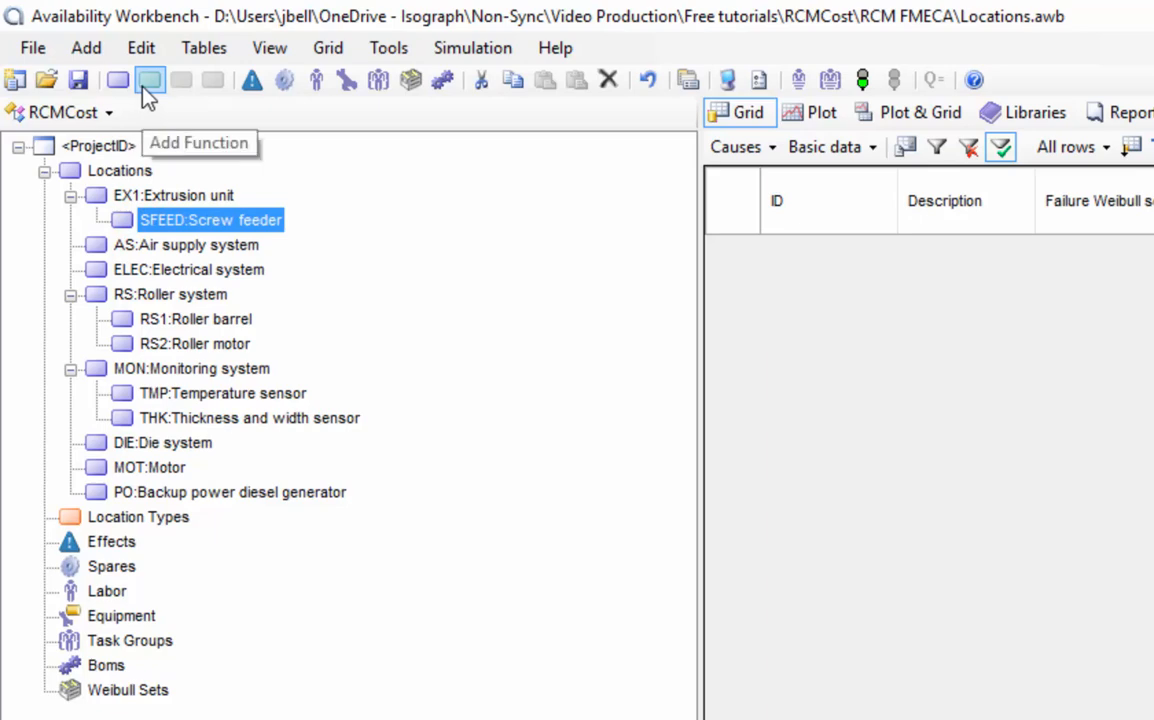
{"action": "mouse_move", "coordinate": [86, 47]}
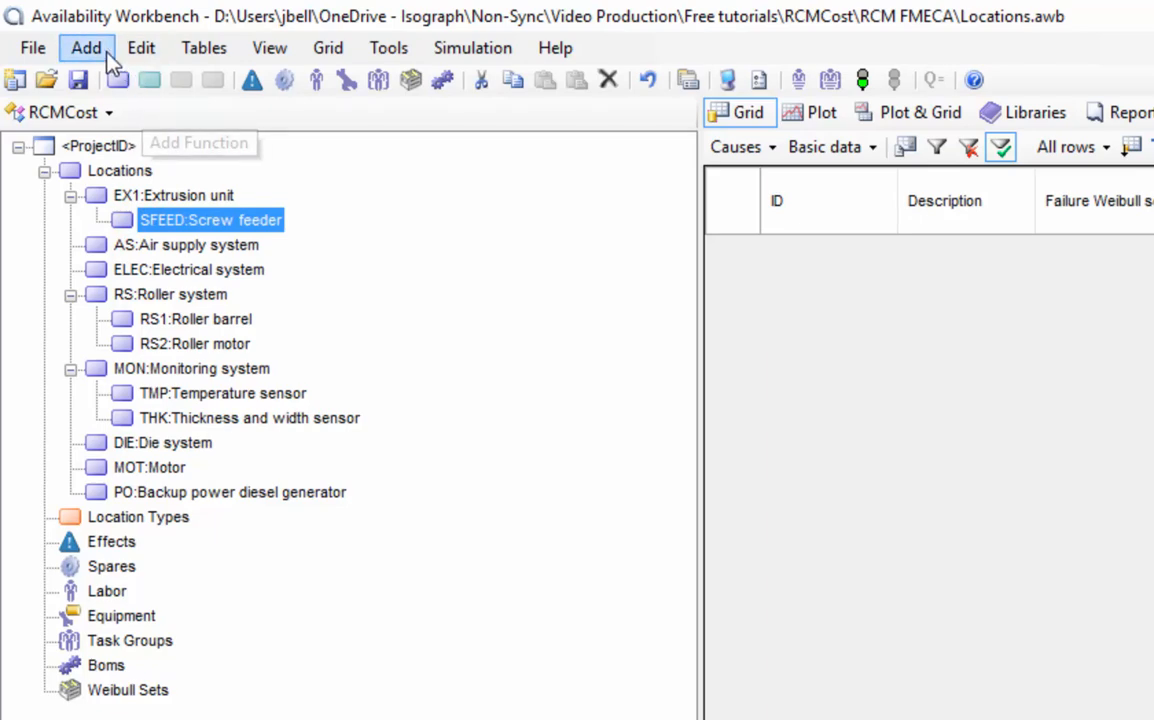
{"action": "left_click", "coordinate": [86, 47]}
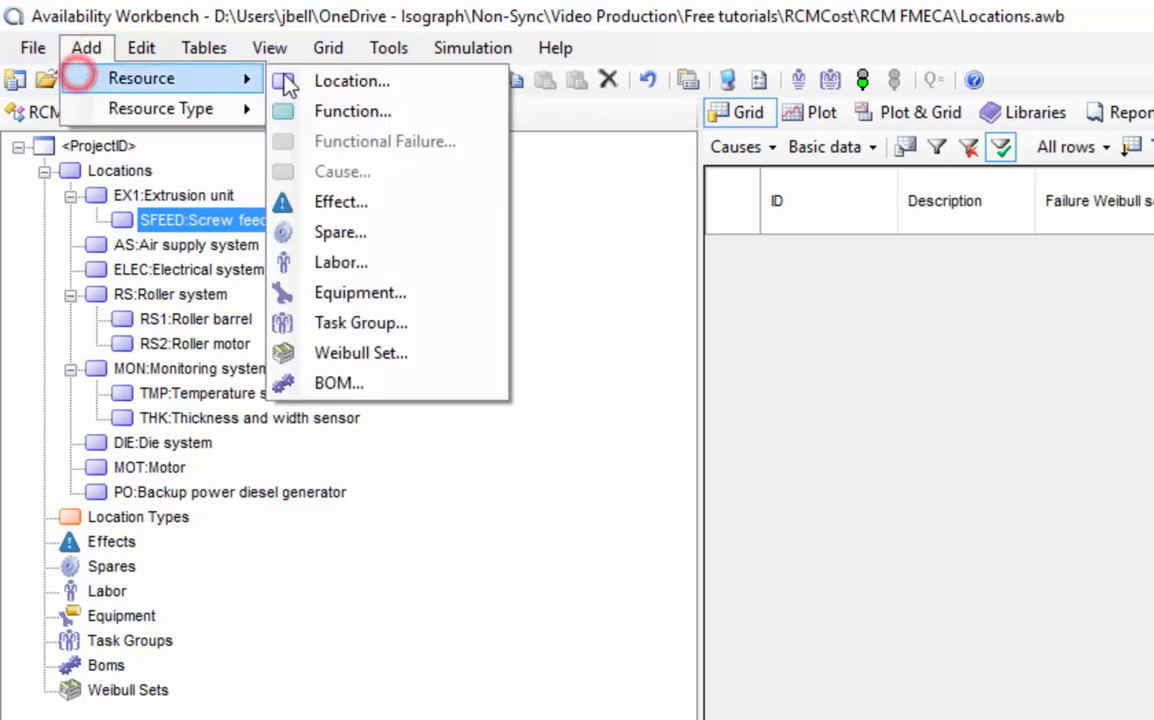
{"action": "mouse_move", "coordinate": [385, 141]}
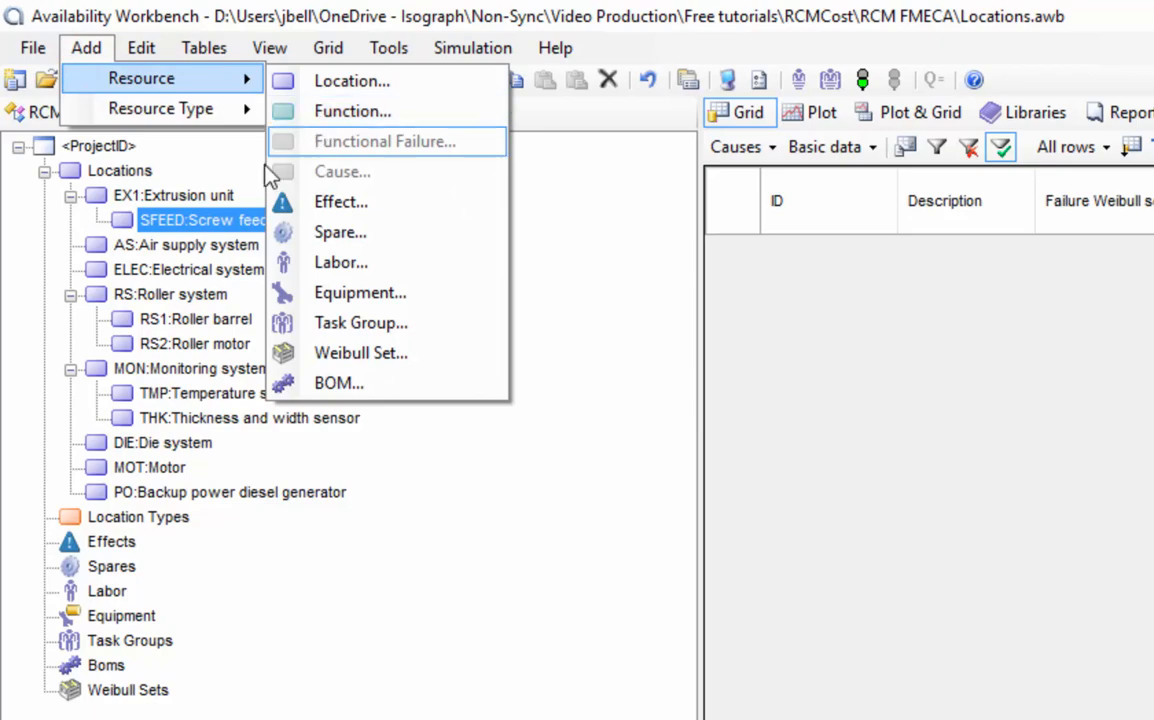
{"action": "right_click", "coordinate": [200, 220]}
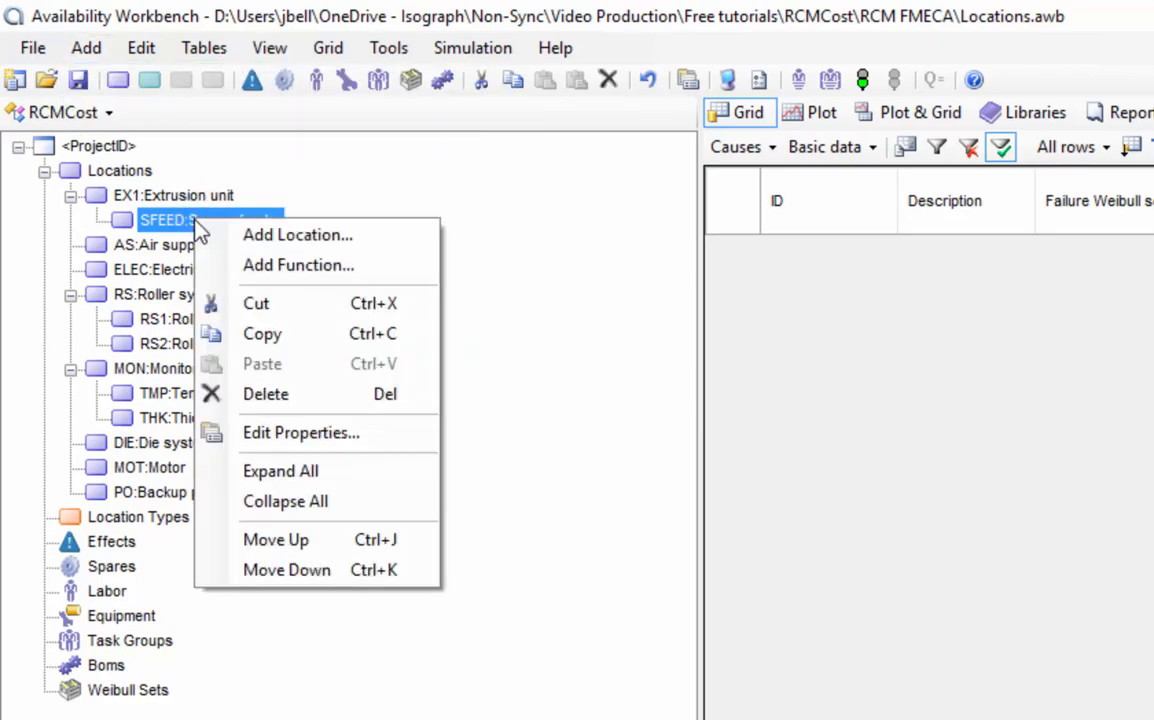
{"action": "mouse_move", "coordinate": [298, 265]}
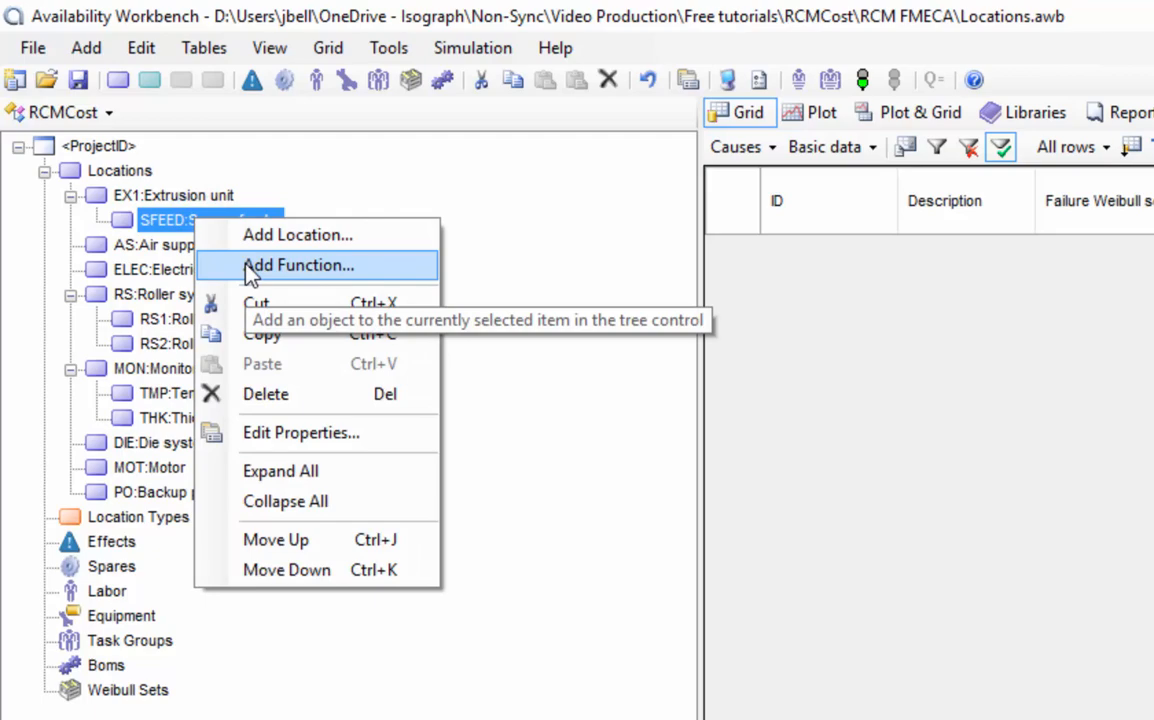
{"action": "left_click", "coordinate": [298, 265]}
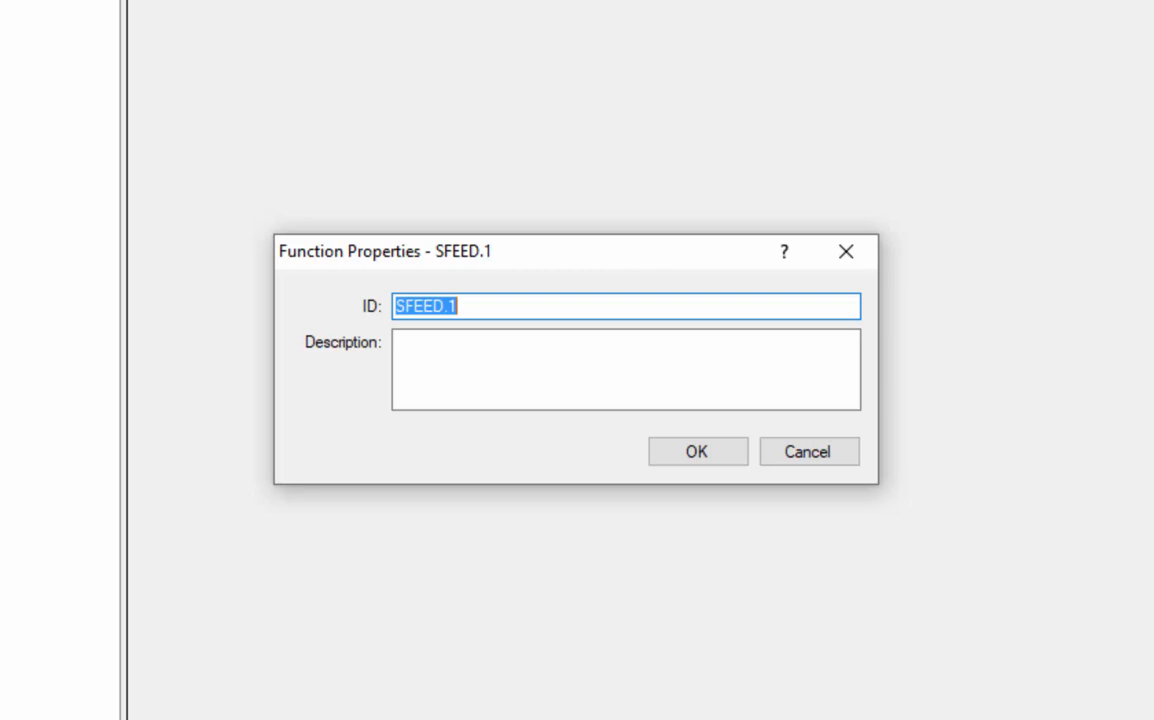
{"action": "mouse_move", "coordinate": [371, 380]}
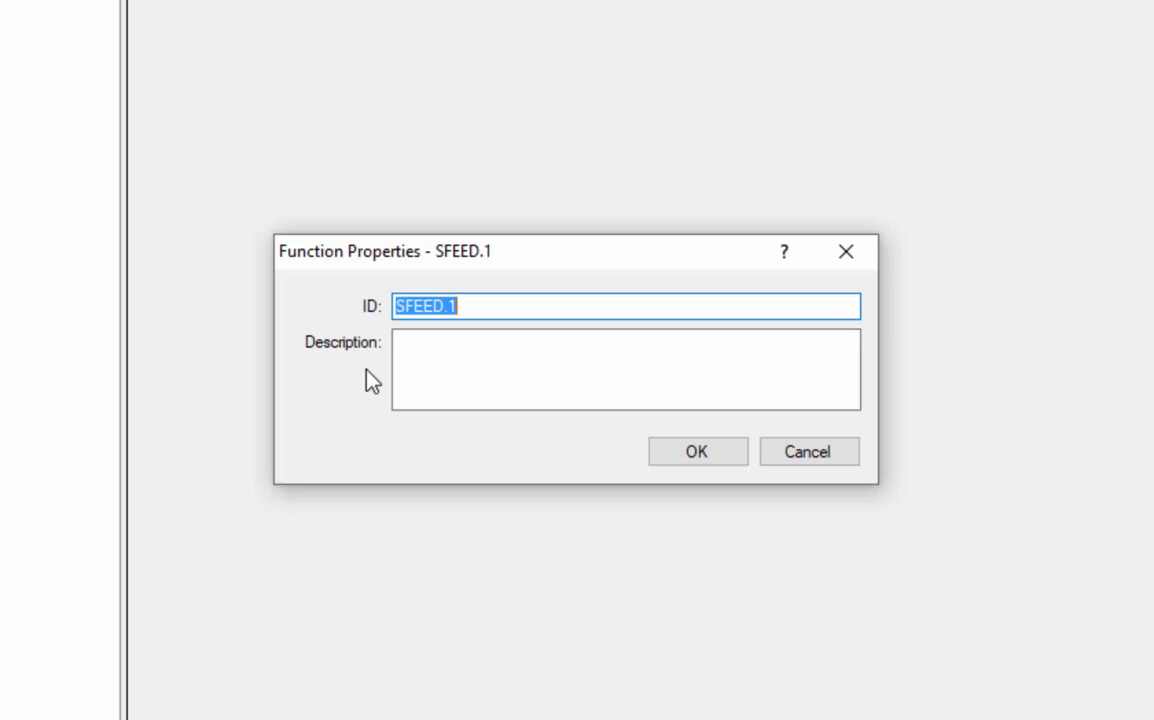
{"action": "type", "text": "Mix and"}
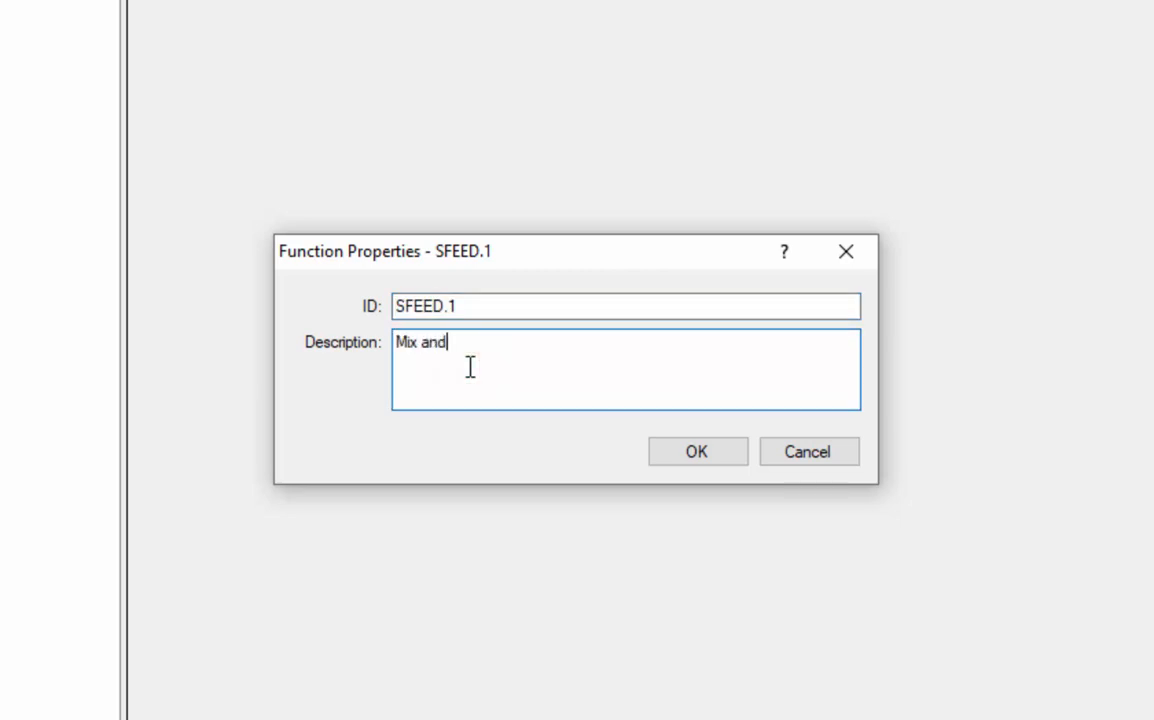
{"action": "type", "text": "transmit material"}
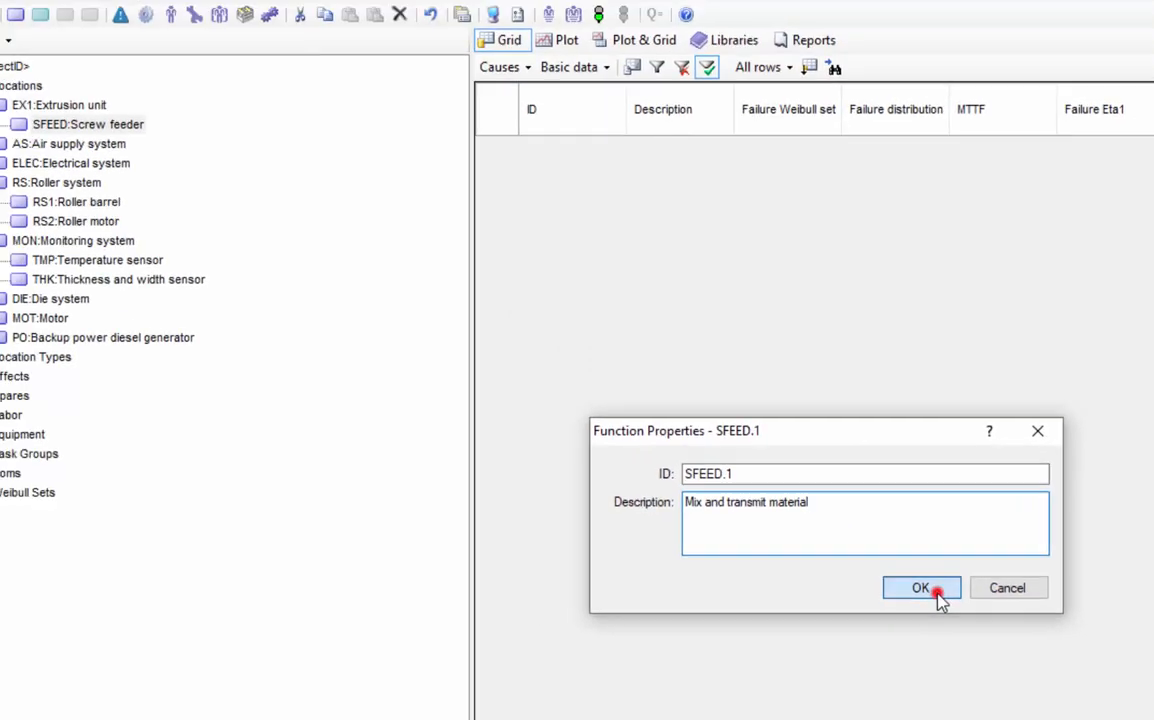
{"action": "left_click", "coordinate": [920, 587]}
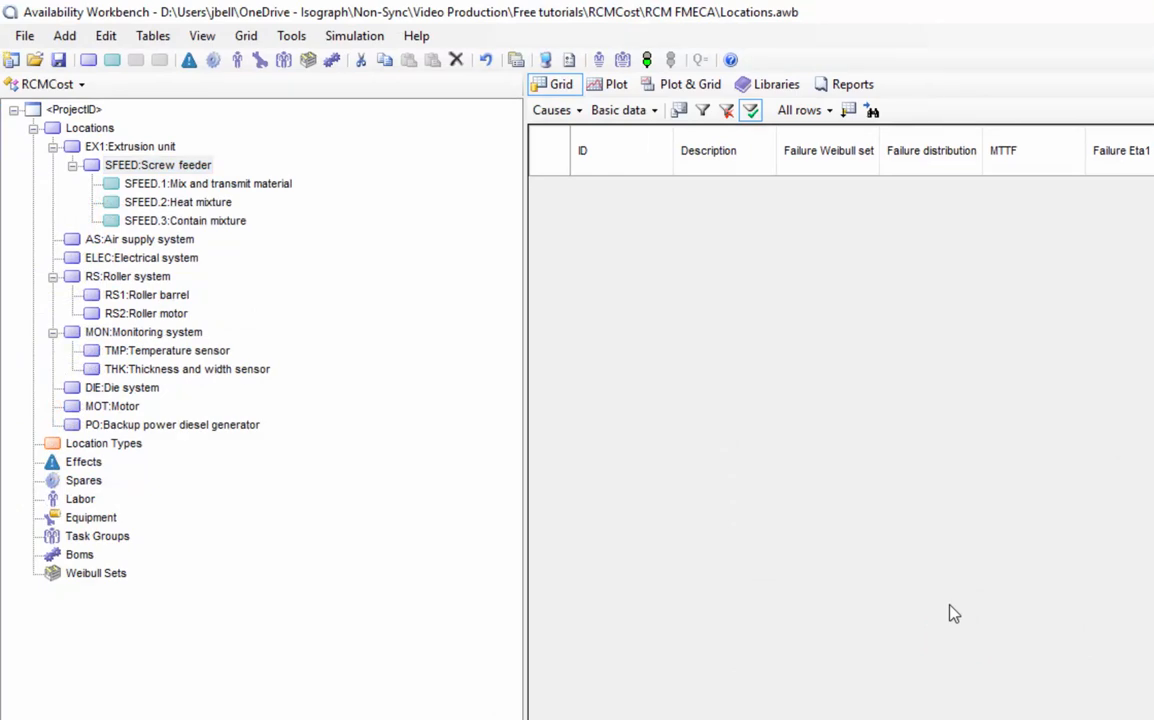
{"action": "mouse_move", "coordinate": [976, 623]}
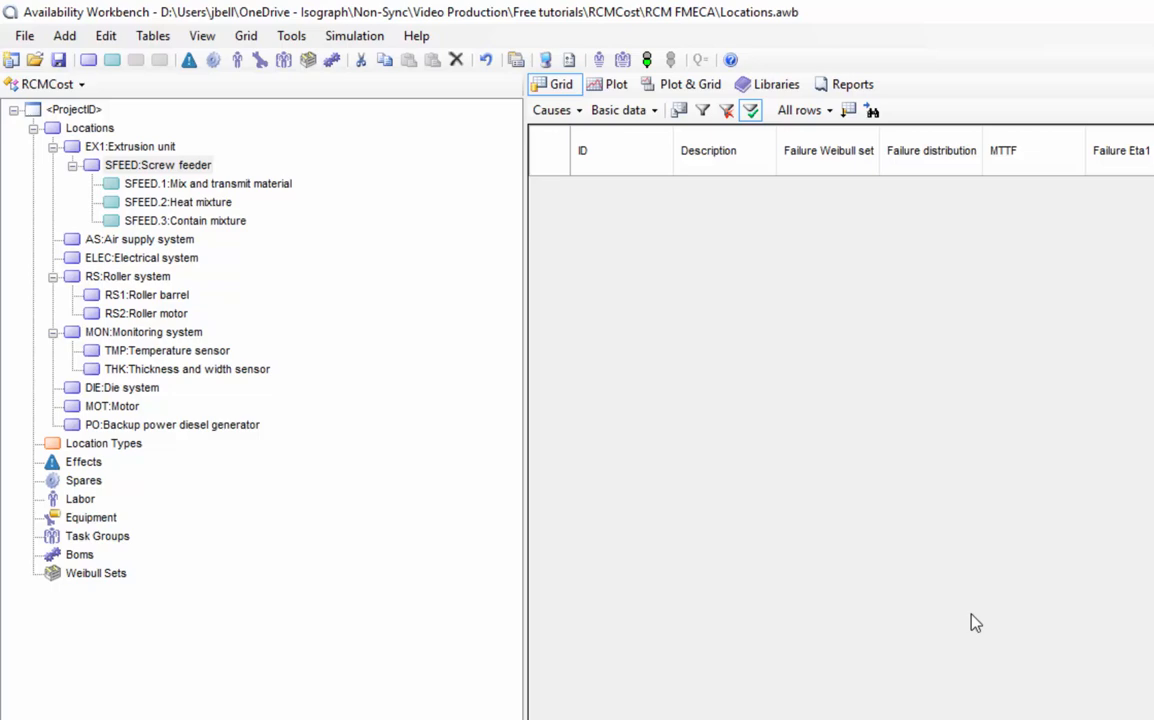
{"action": "mouse_move", "coordinate": [247, 256]}
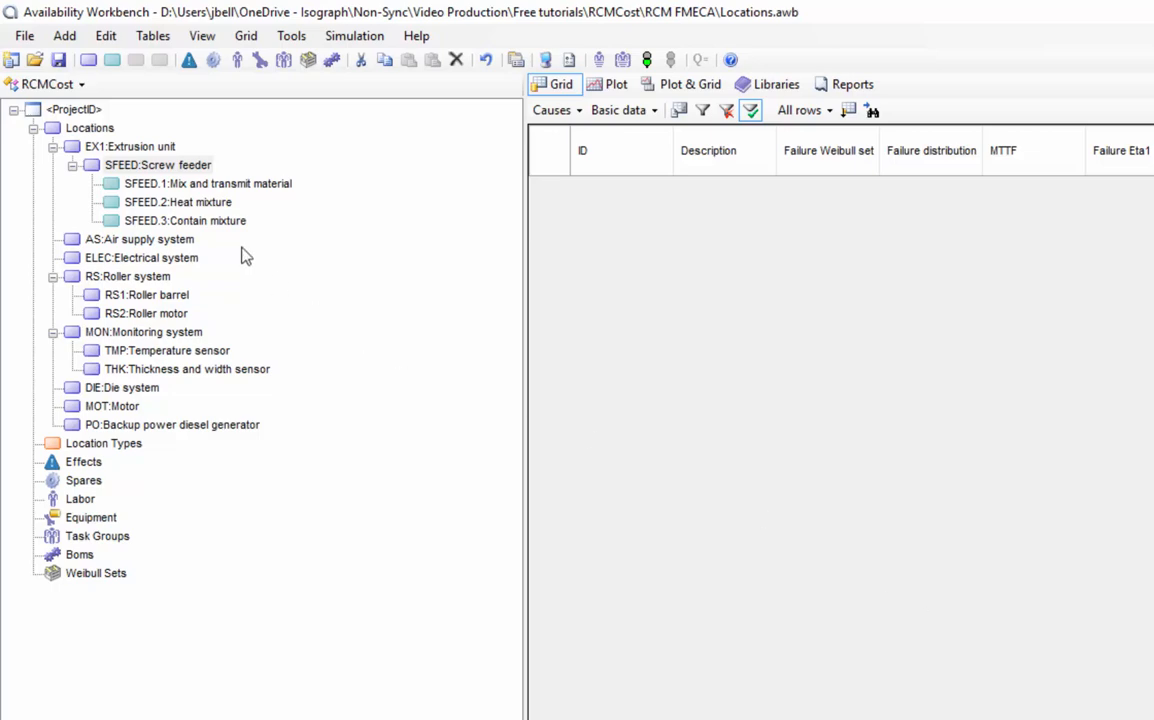
Step: Add functional failure 'Fails to mix and transmit to standard required' under SFEED.1
{"action": "left_click", "coordinate": [208, 183]}
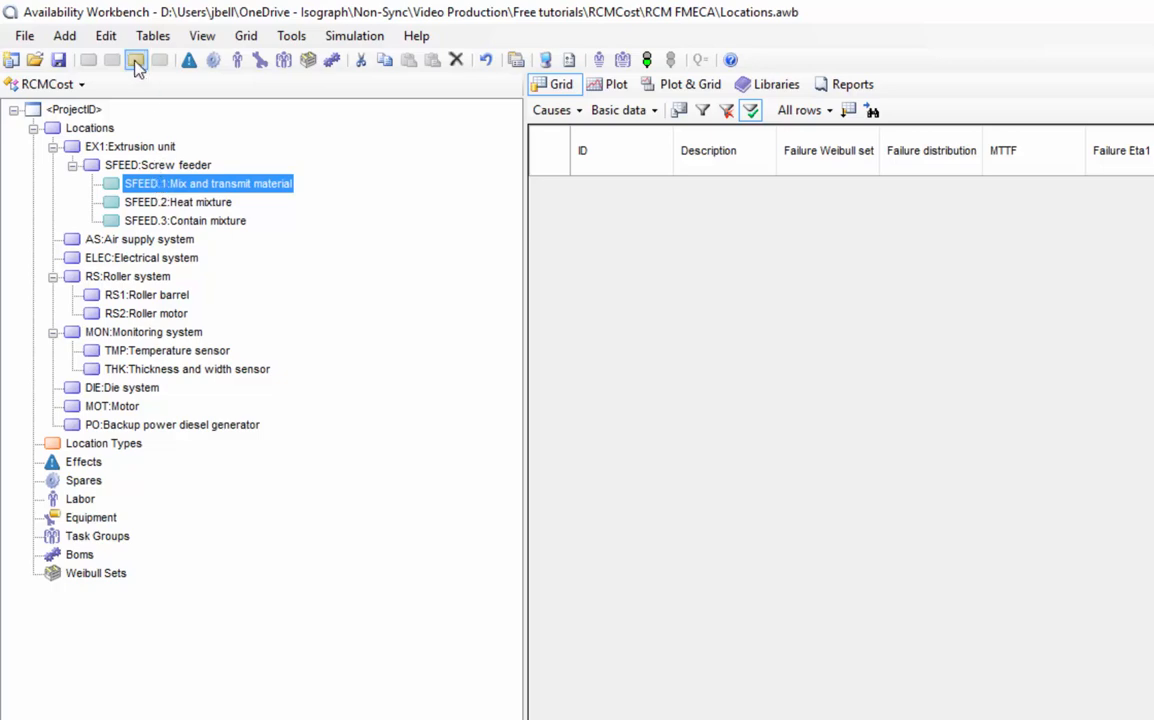
{"action": "mouse_move", "coordinate": [137, 61]}
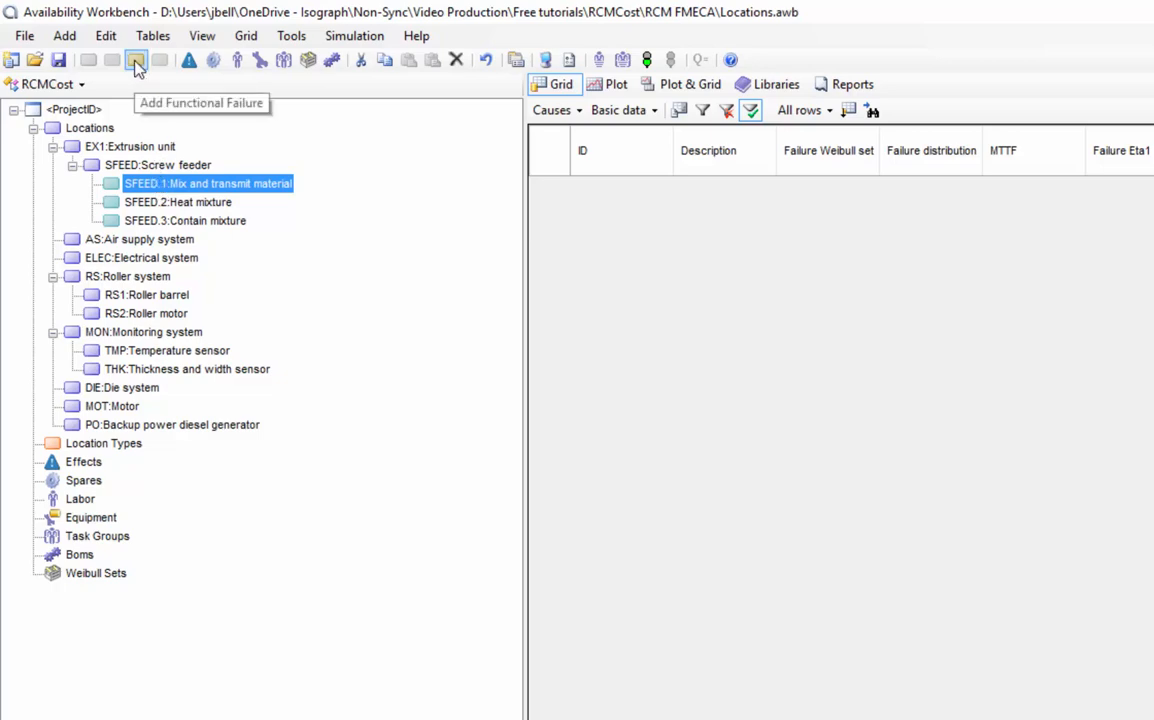
{"action": "left_click", "coordinate": [64, 35]}
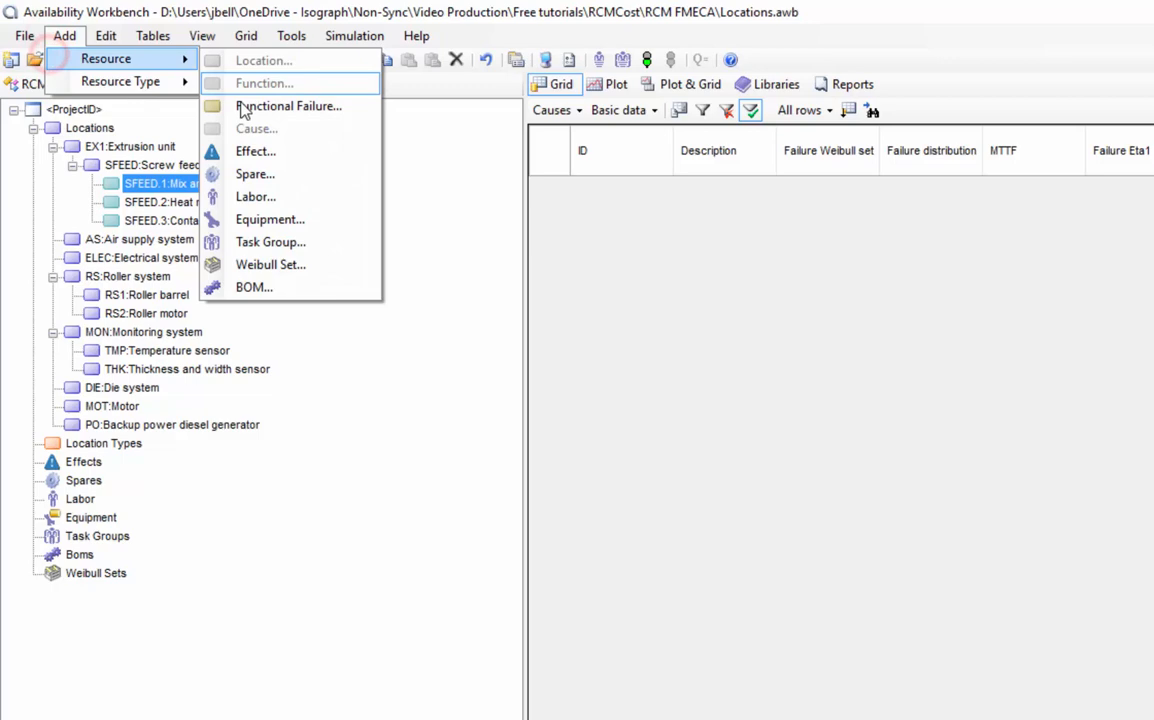
{"action": "right_click", "coordinate": [150, 183]}
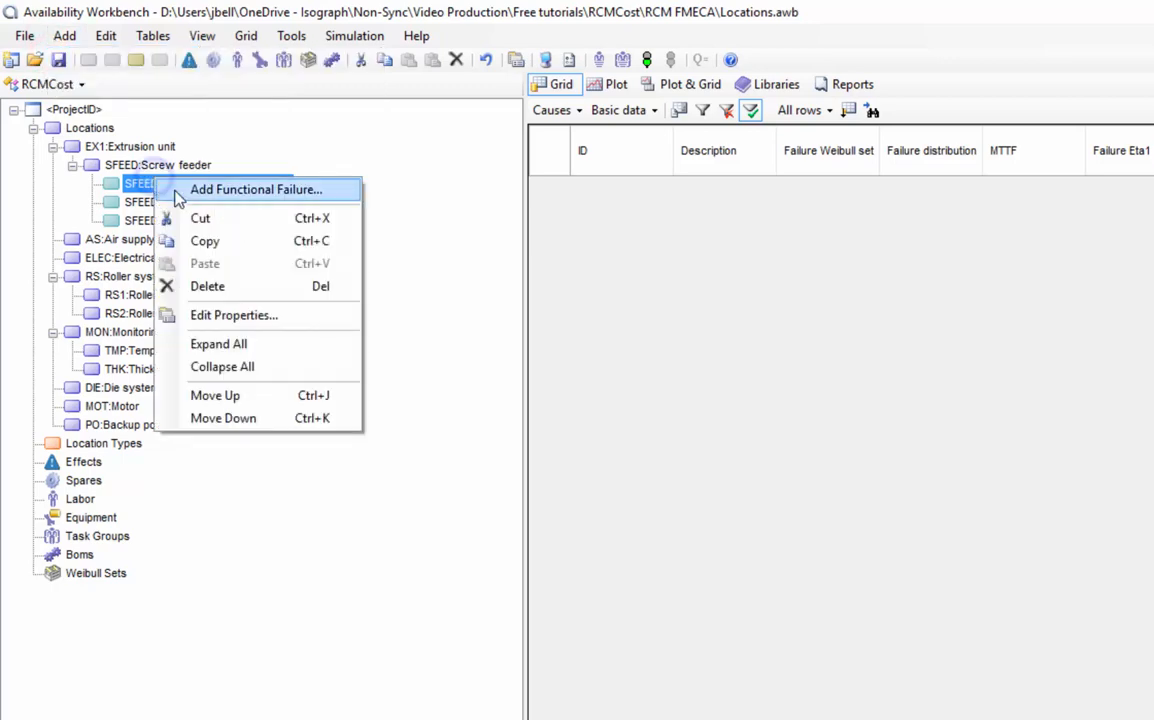
{"action": "mouse_move", "coordinate": [202, 196]}
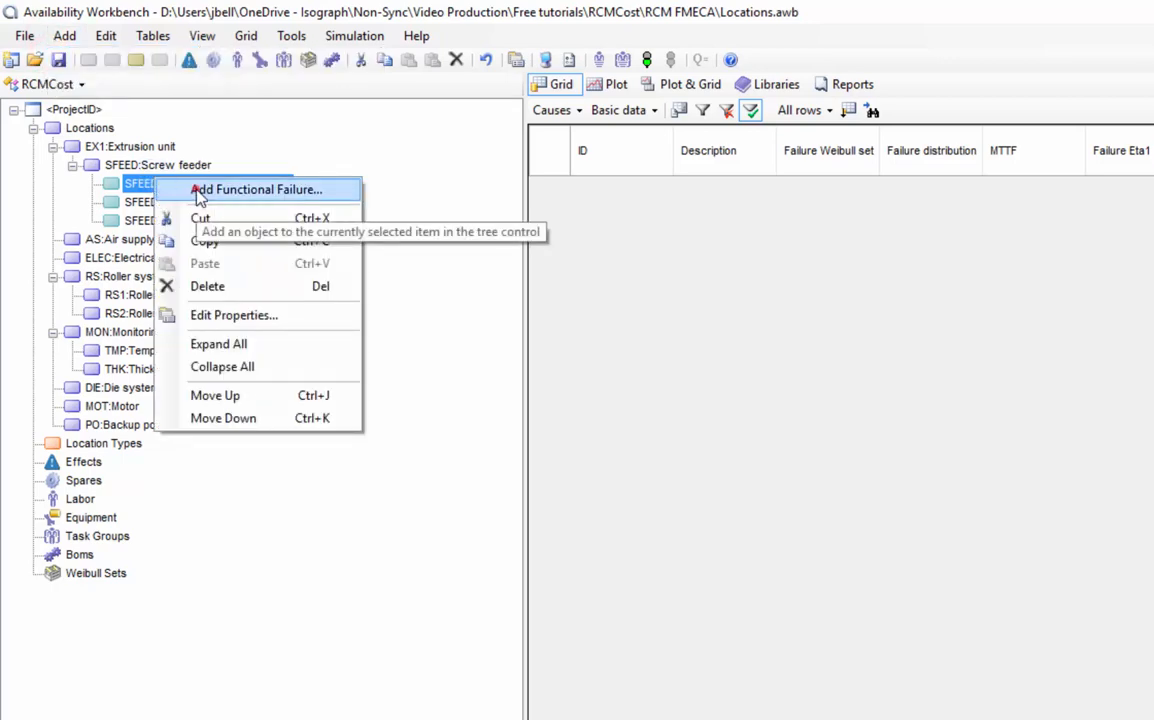
{"action": "left_click", "coordinate": [258, 189]}
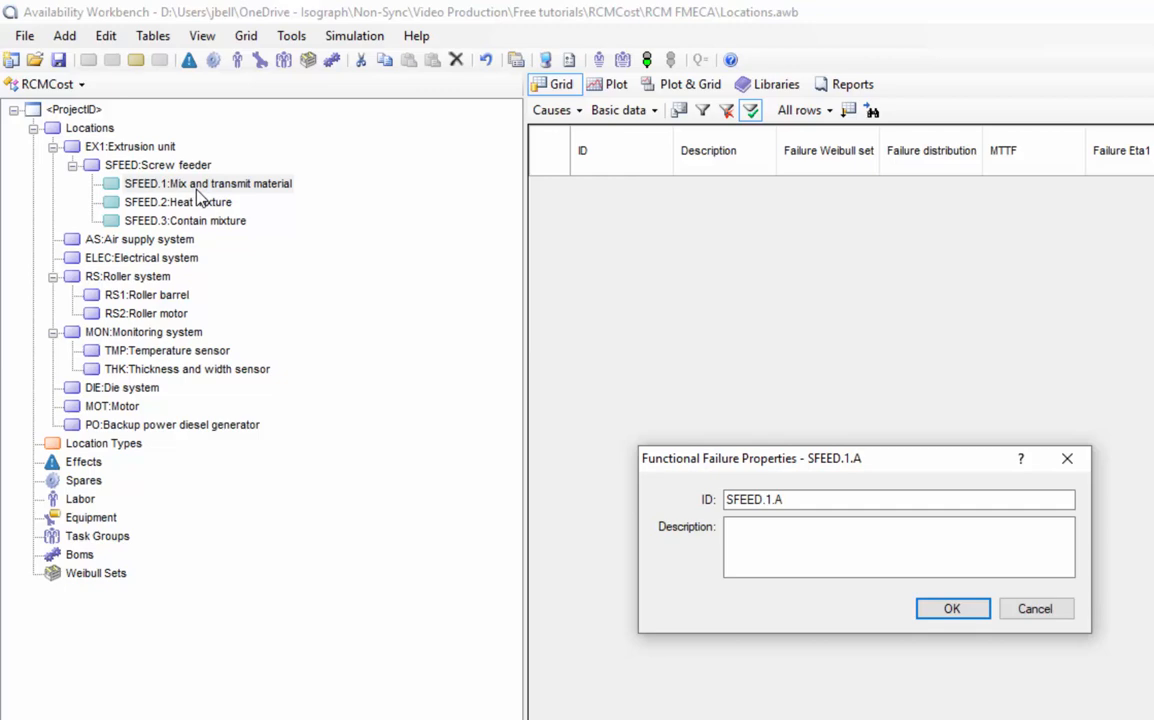
{"action": "left_click", "coordinate": [898, 547]}
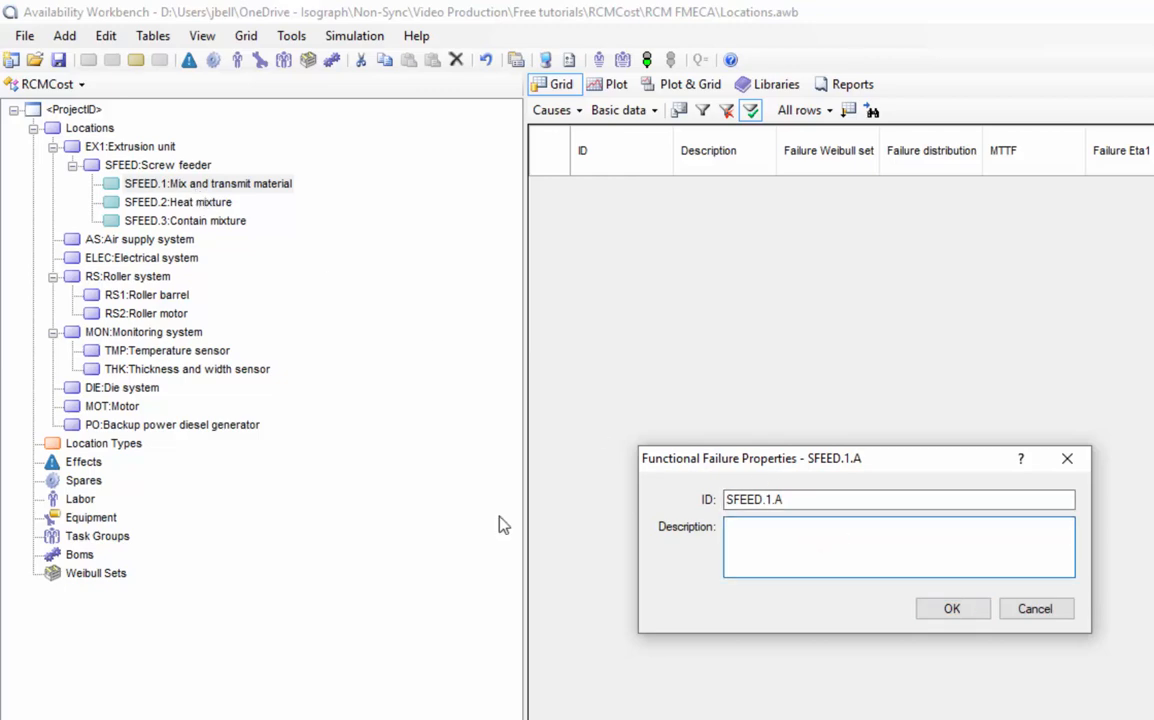
{"action": "type", "text": "Fails to"}
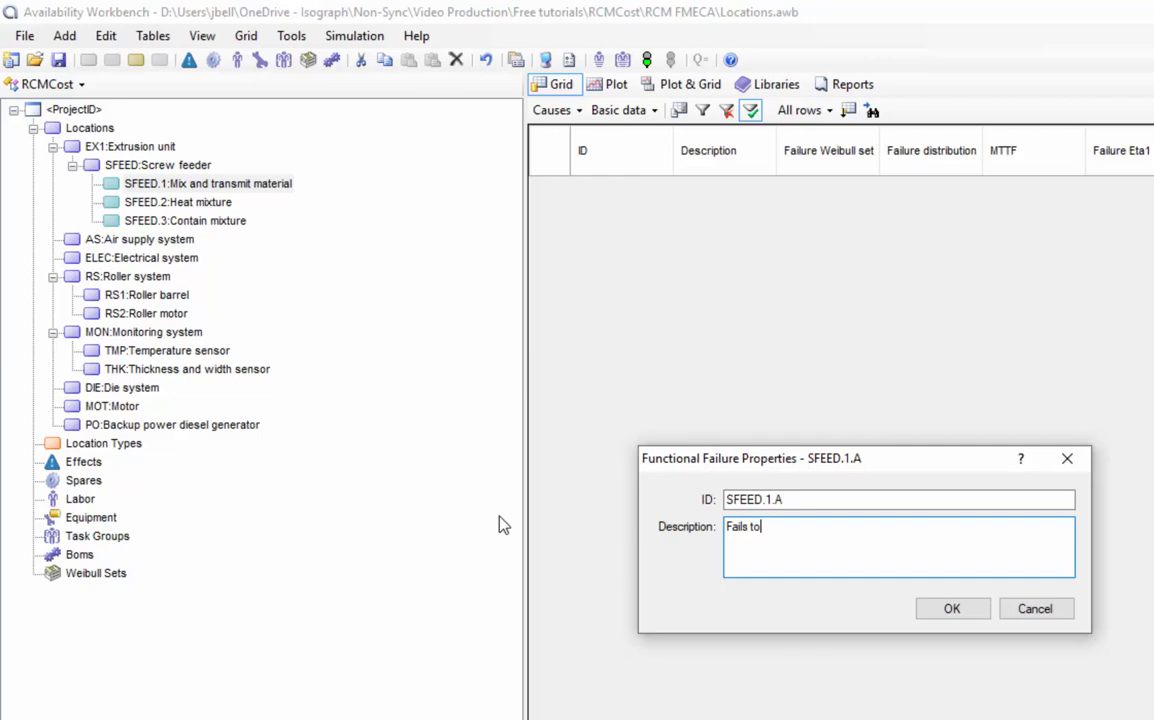
{"action": "type", "text": "mix and transm"}
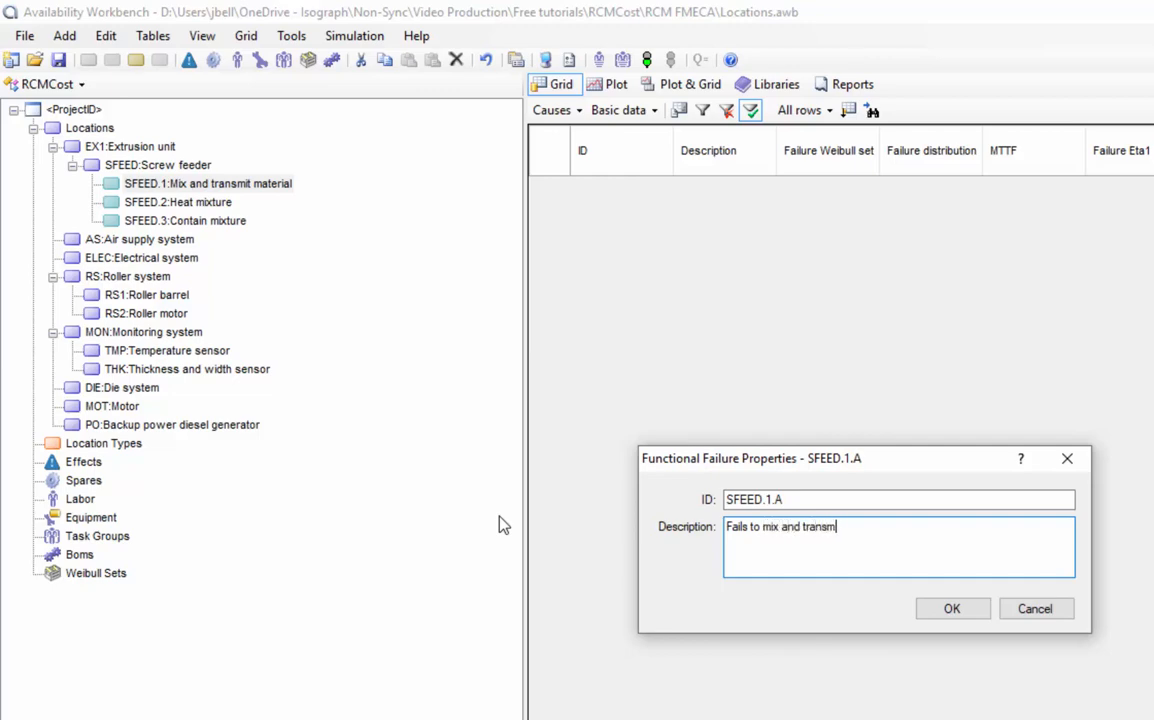
{"action": "type", "text": "to standard requi"}
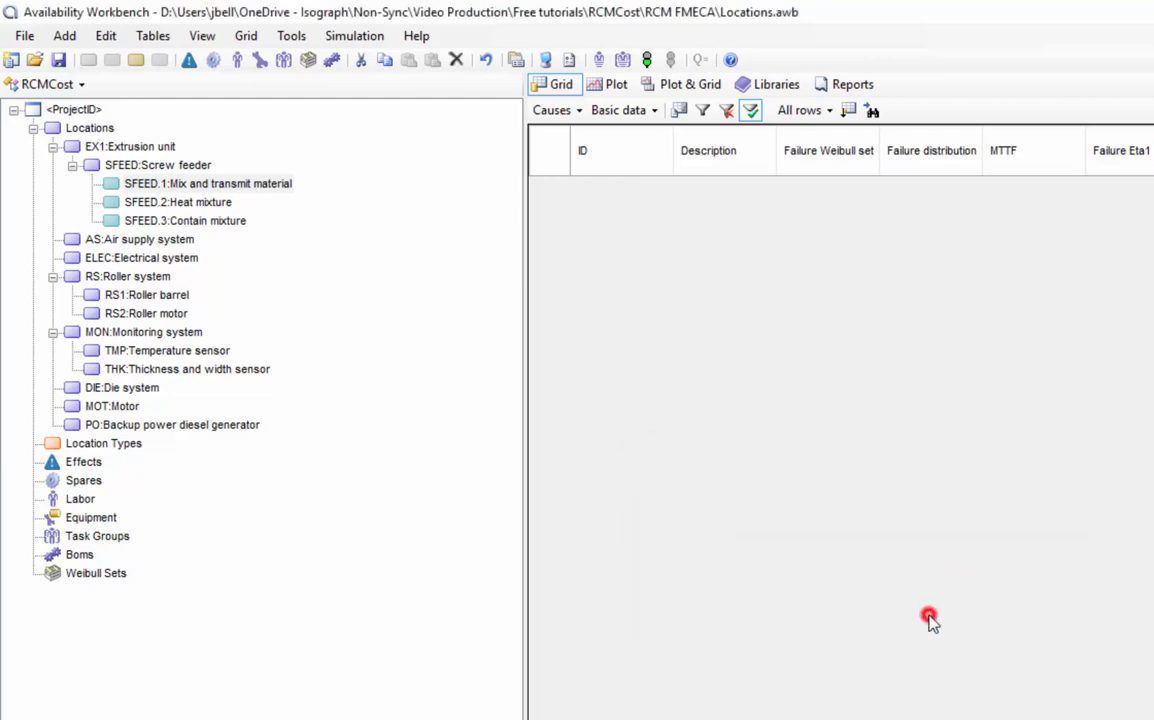
{"action": "left_click", "coordinate": [208, 183]}
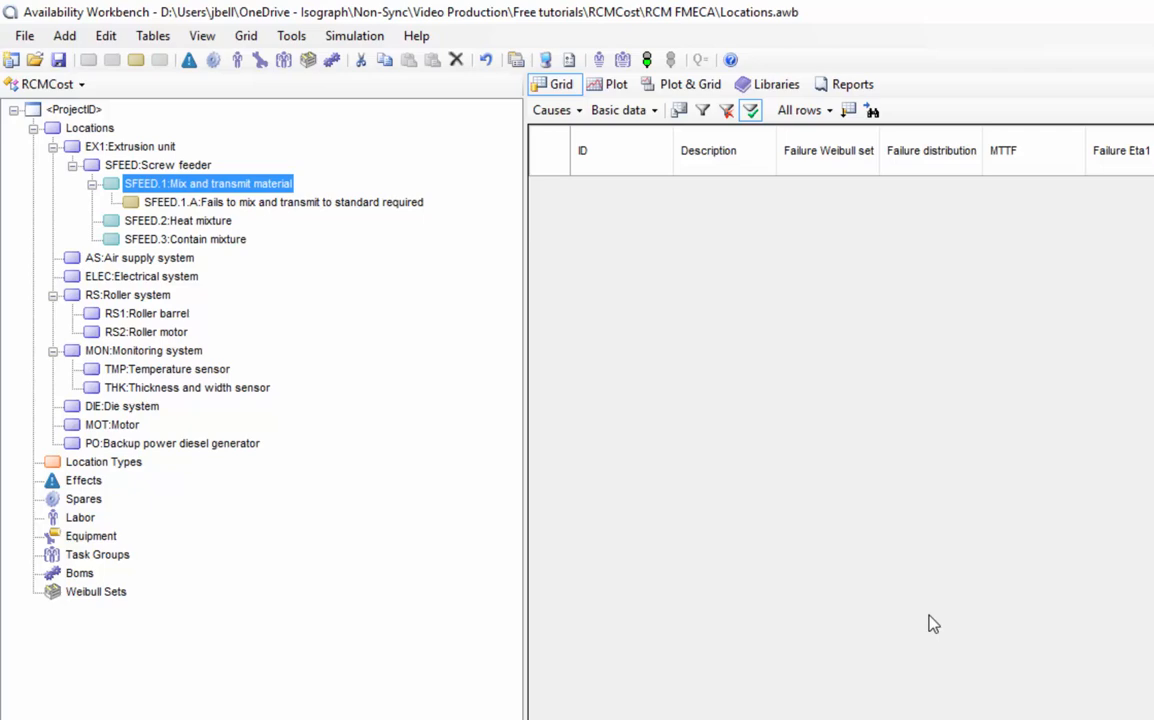
{"action": "mouse_move", "coordinate": [892, 588]}
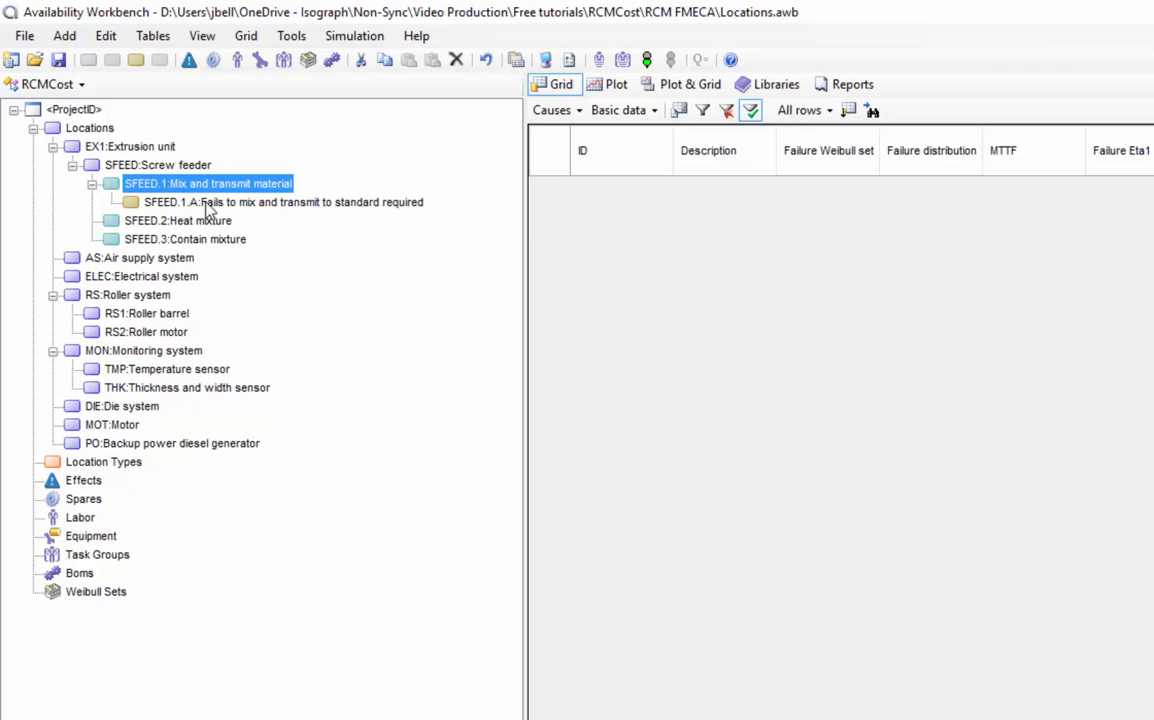
Step: Start a new cause SFEED.1.A.1 under failure mode SFEED.1.A
{"action": "left_click", "coordinate": [283, 202]}
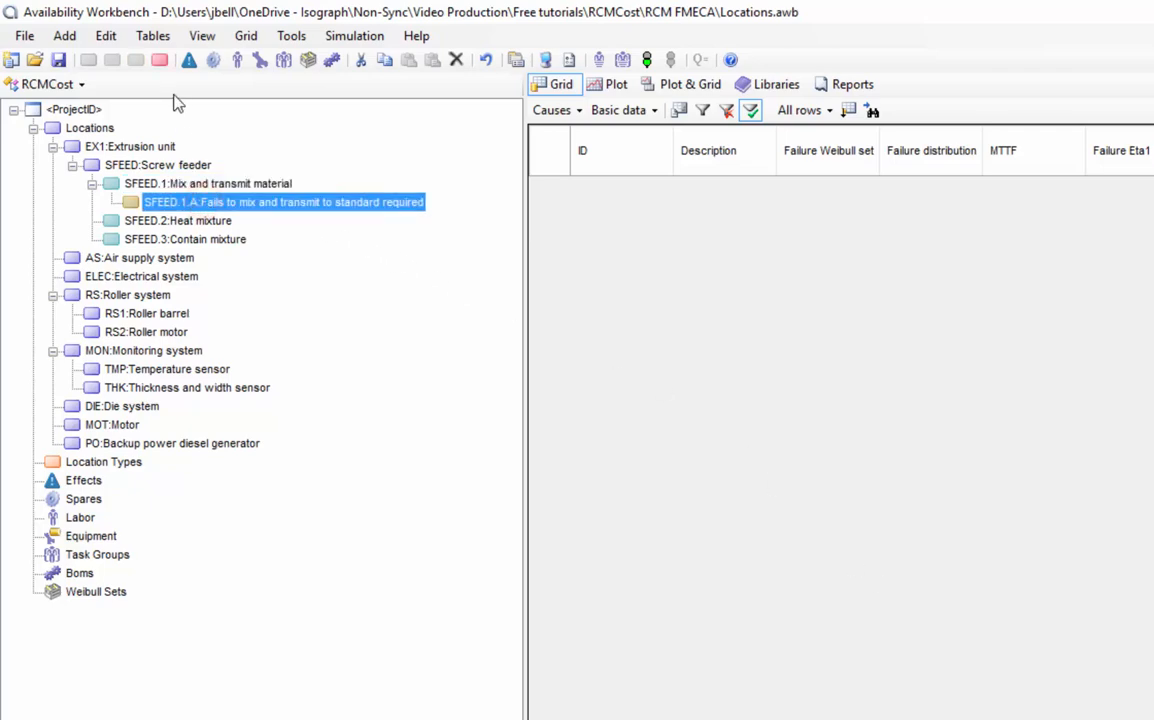
{"action": "mouse_move", "coordinate": [160, 60]}
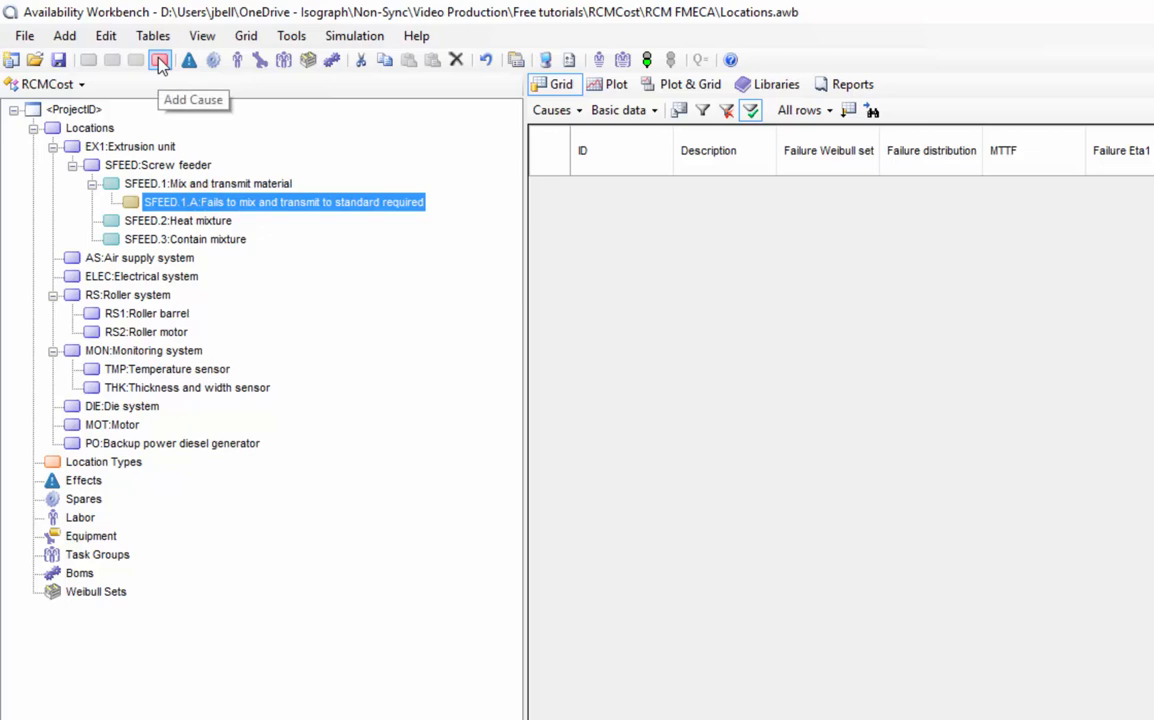
{"action": "left_click", "coordinate": [64, 35]}
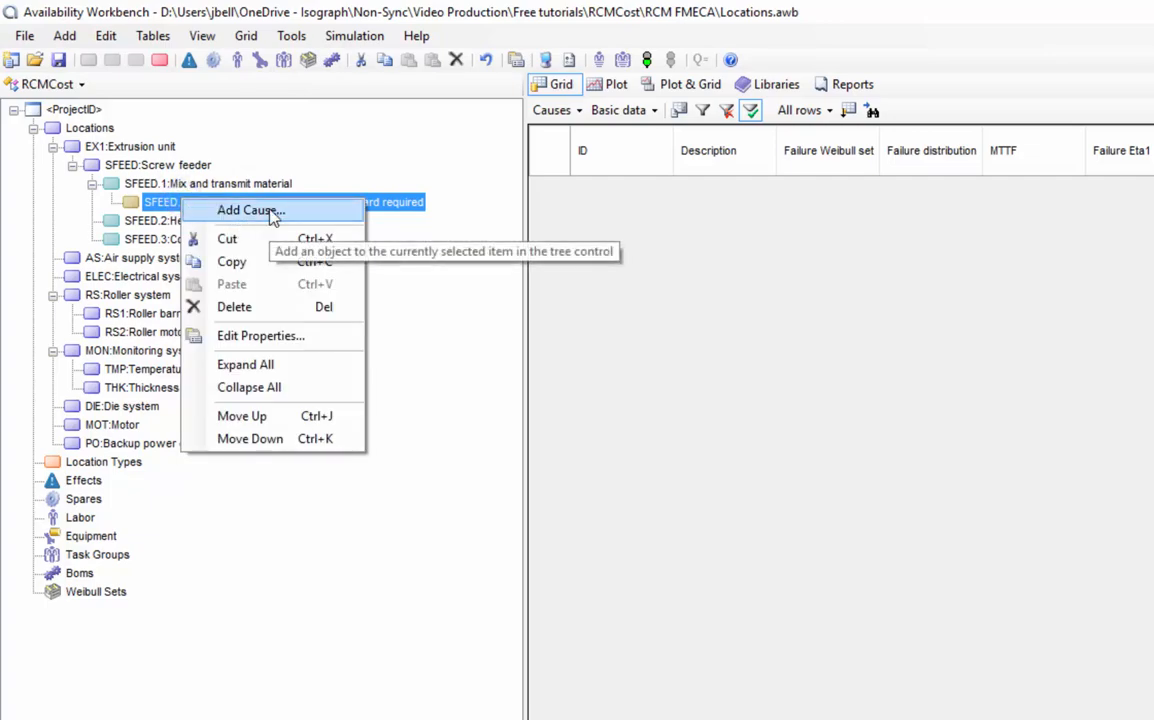
{"action": "left_click", "coordinate": [250, 210]}
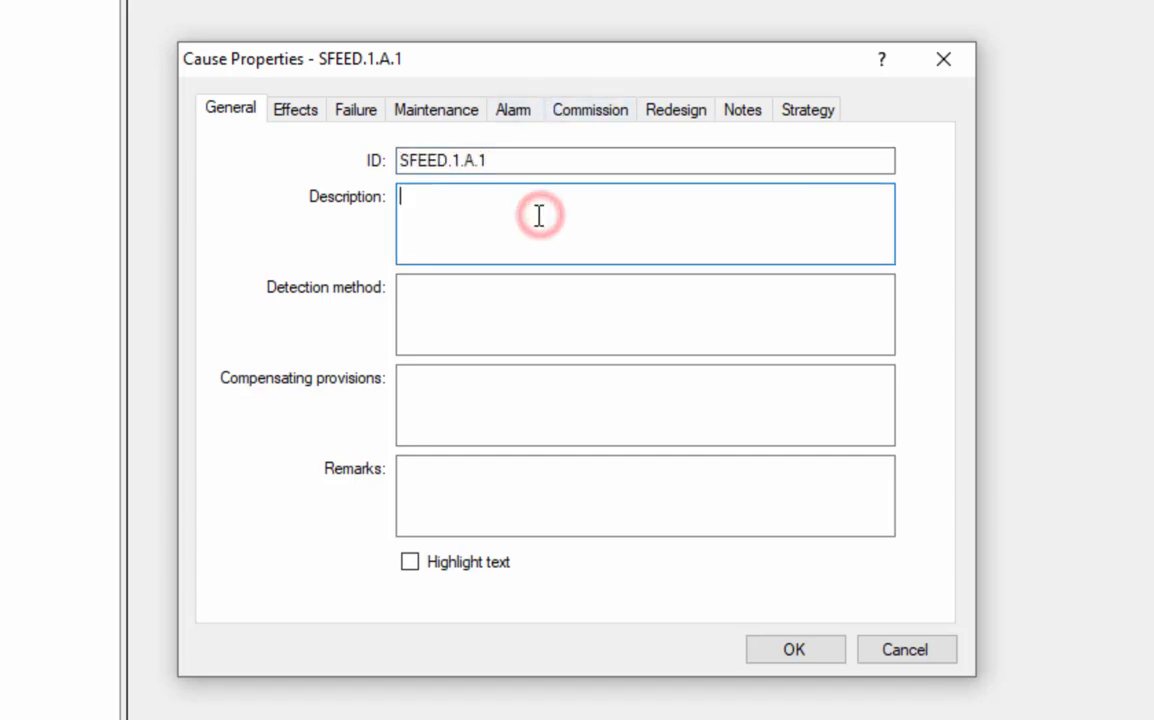
Step: Give cause SFEED.1.A.1 the description 'Drive shaft shears'
{"action": "type", "text": "Drive shaft"}
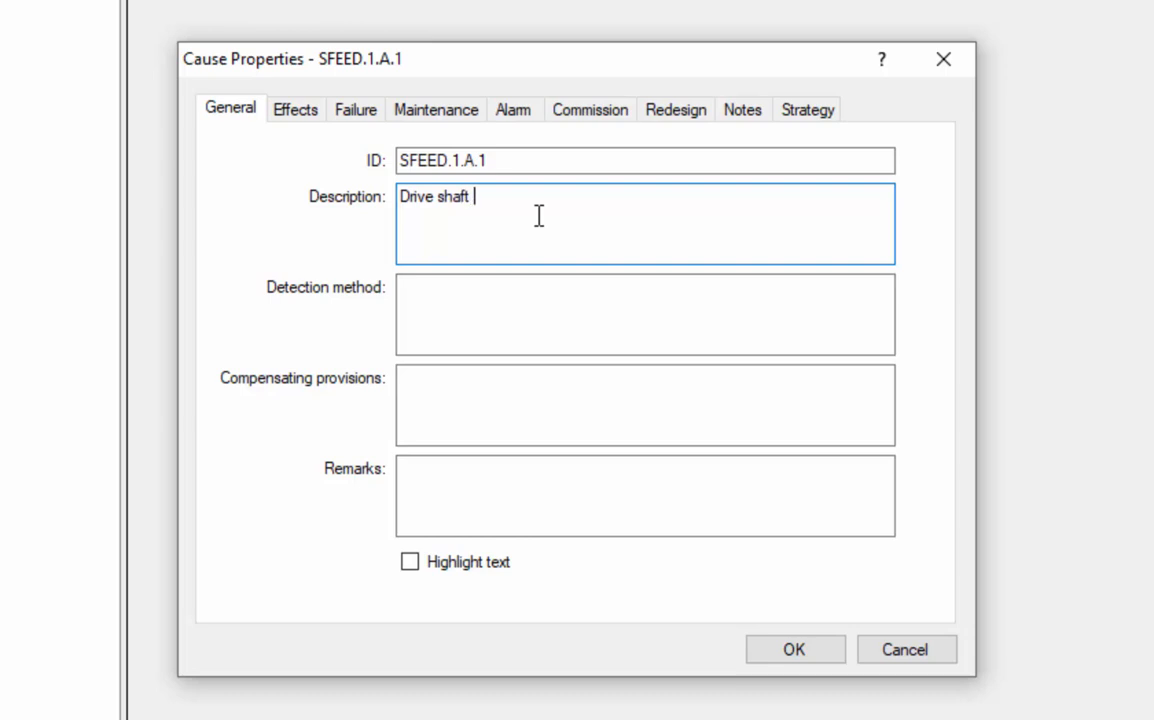
{"action": "type", "text": "shears"}
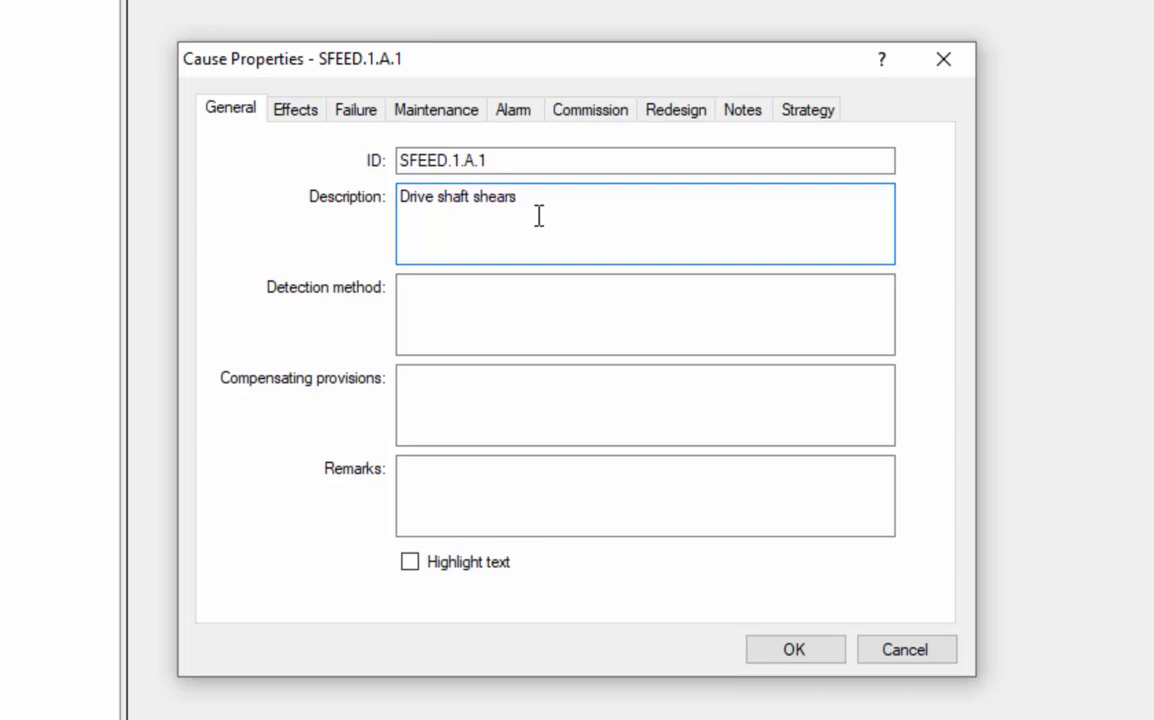
{"action": "left_click", "coordinate": [516, 196]}
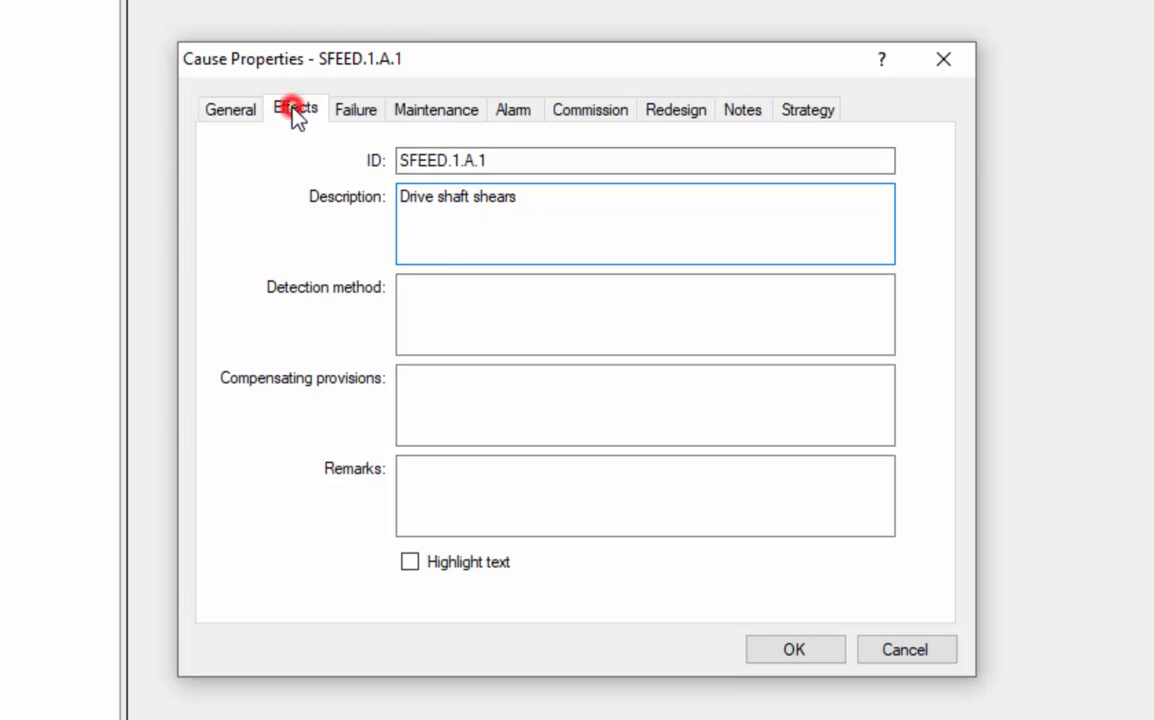
Step: Begin assigning an effect to the cause and open the Effect dropdown
{"action": "left_click", "coordinate": [295, 109]}
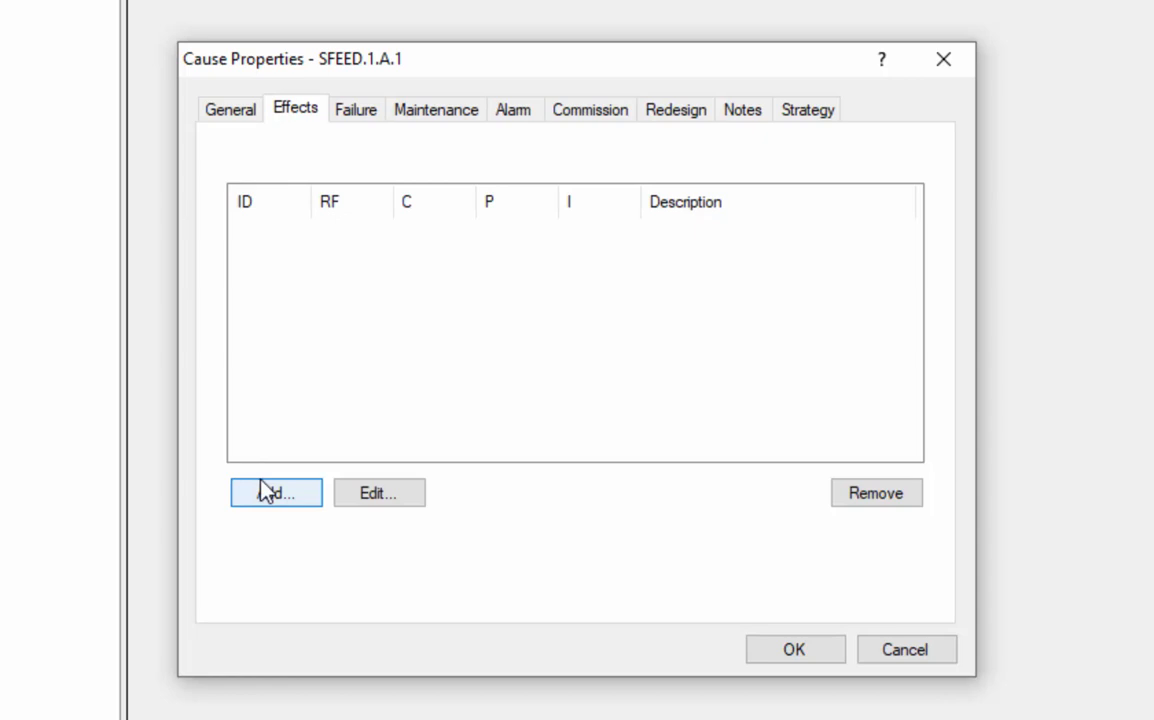
{"action": "left_click", "coordinate": [275, 492]}
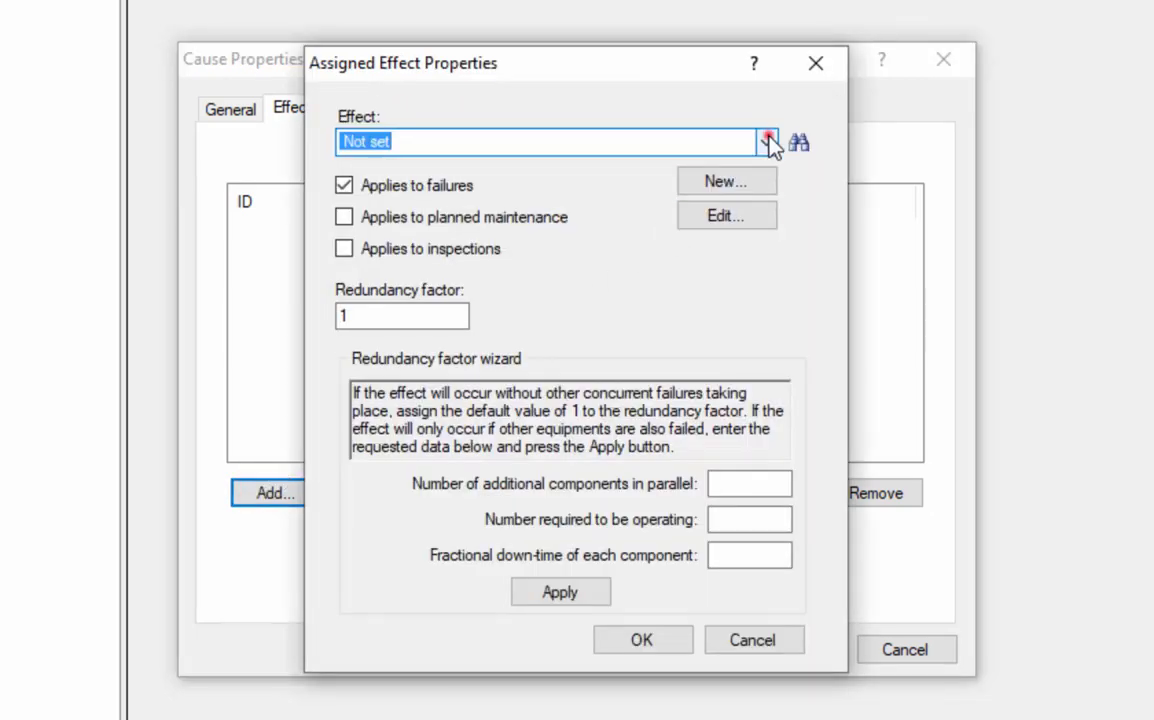
{"action": "left_click", "coordinate": [766, 141]}
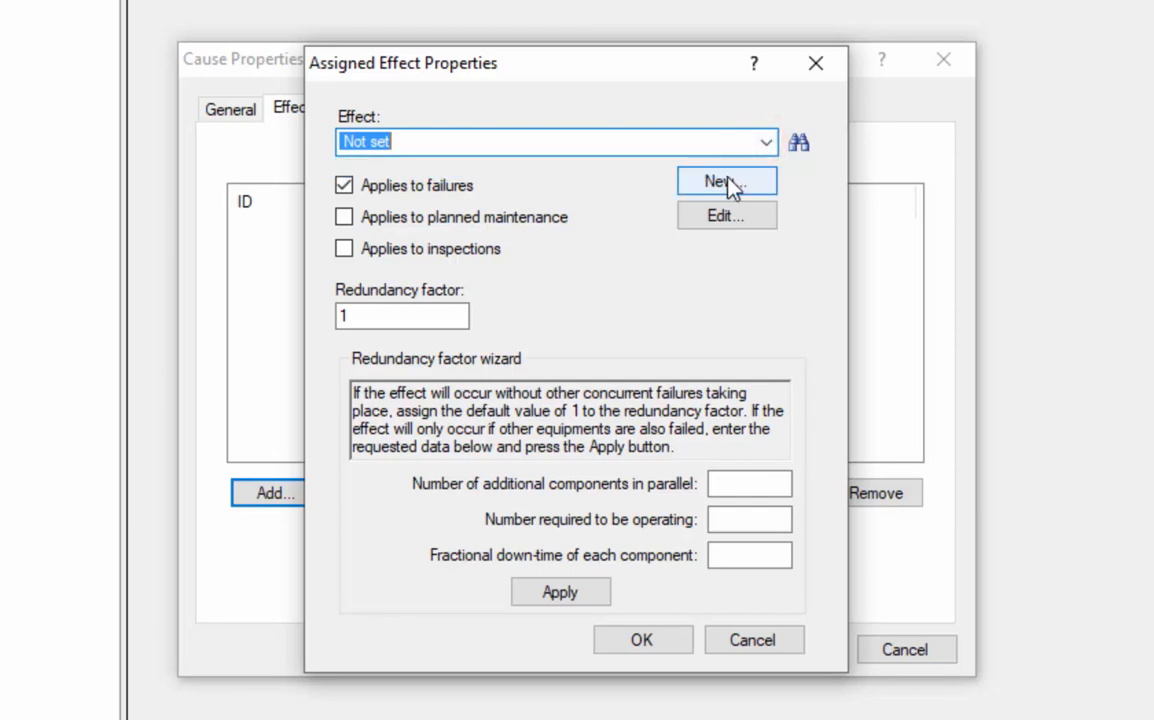
Step: Create effect MLOSS, 'Major loss of production (60-100%)', with rate cost 400
{"action": "left_click", "coordinate": [727, 181]}
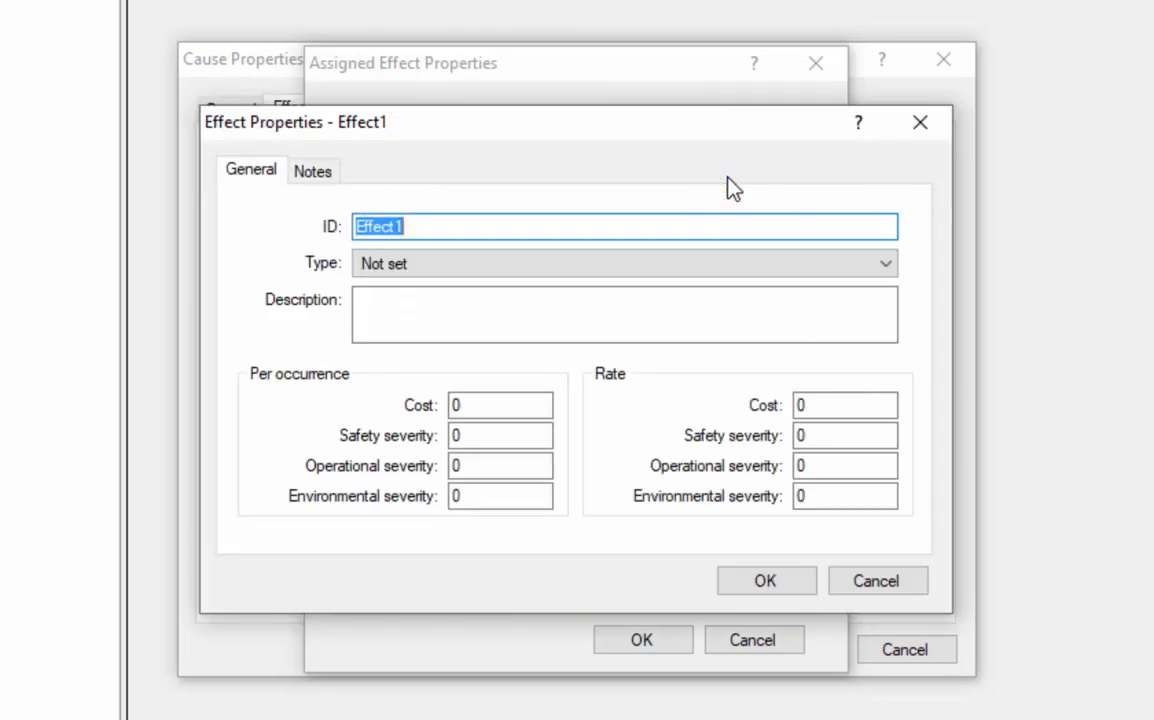
{"action": "mouse_move", "coordinate": [635, 137]}
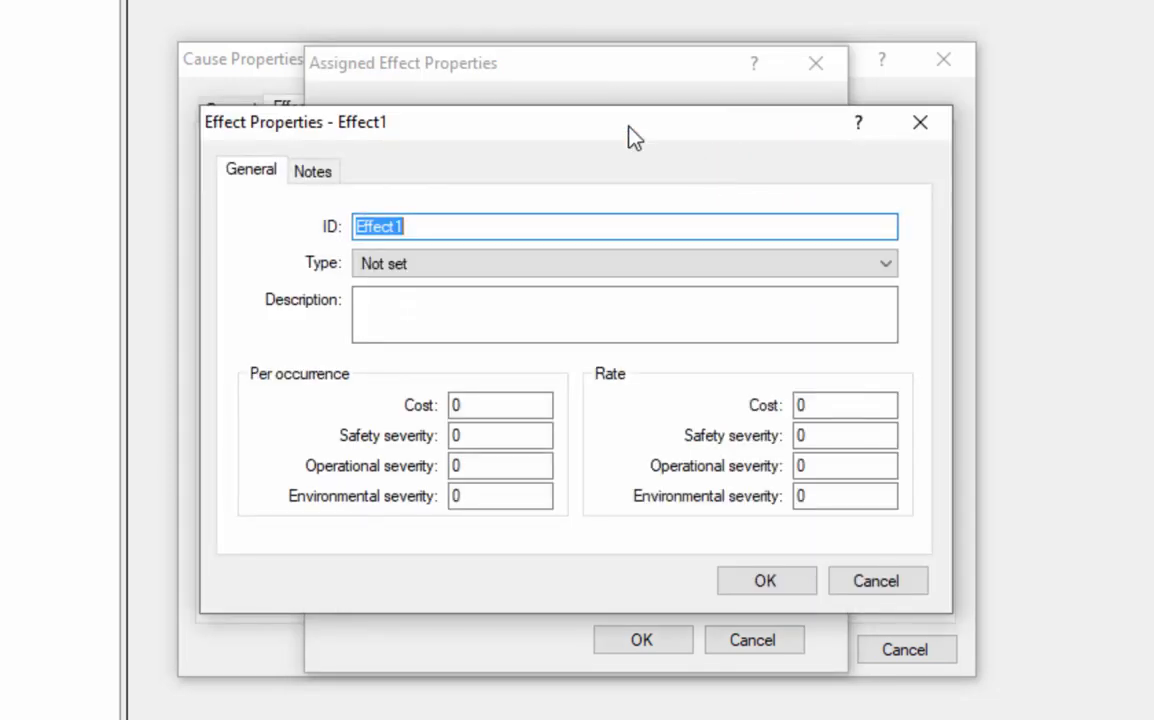
{"action": "type", "text": "MLOSS"}
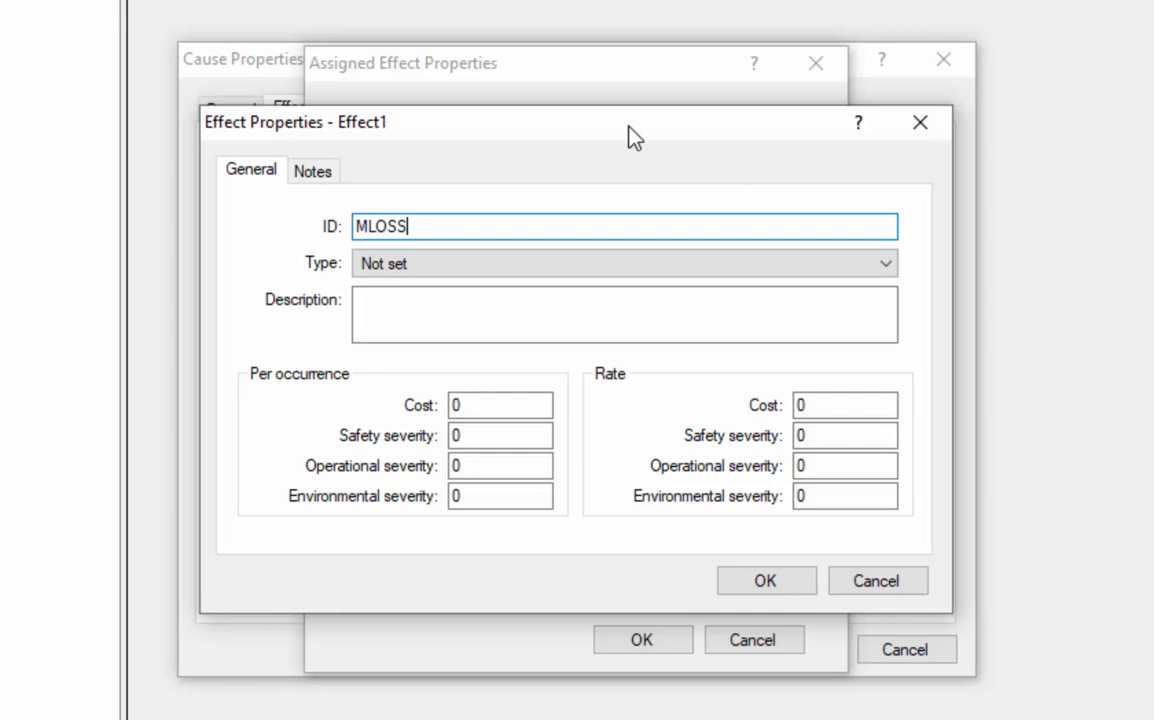
{"action": "type", "text": "Major loss of p"}
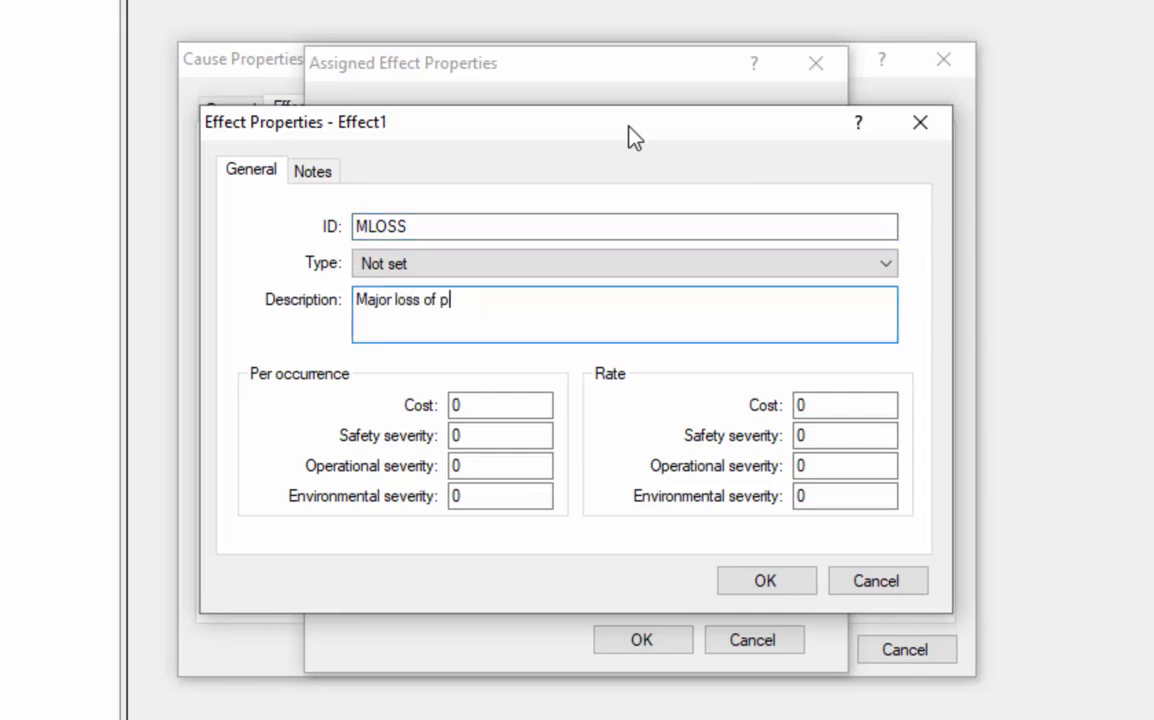
{"action": "type", "text": "roduction (60-1"}
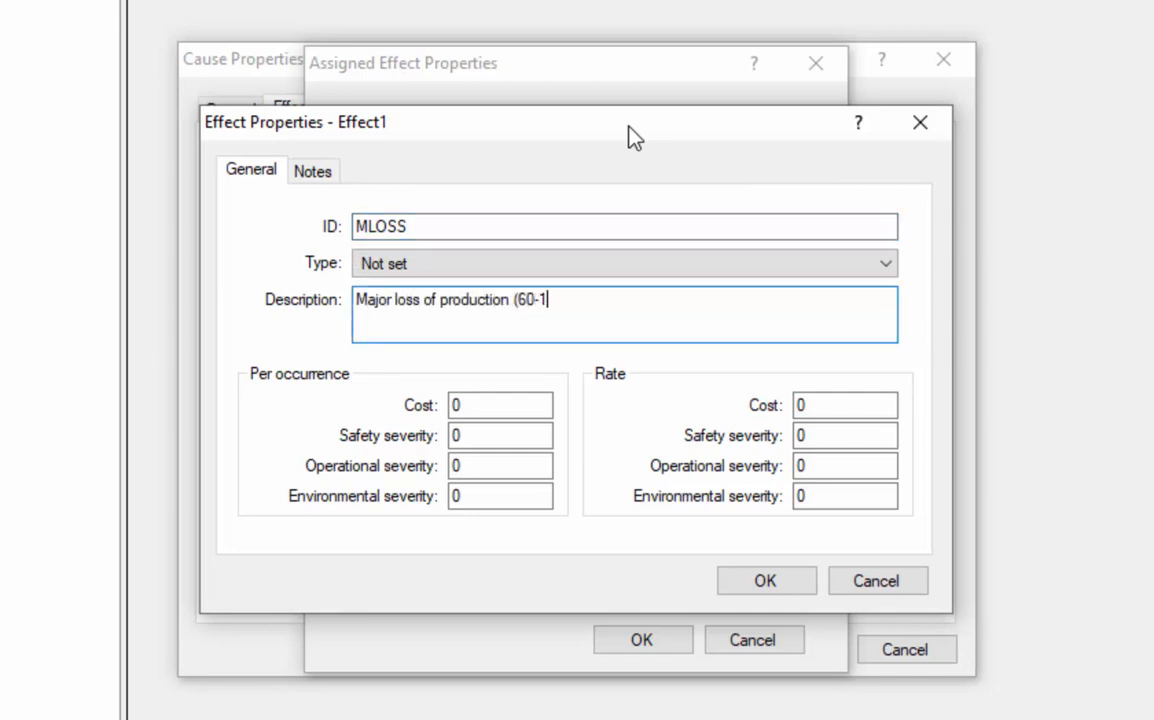
{"action": "type", "text": "00%)"}
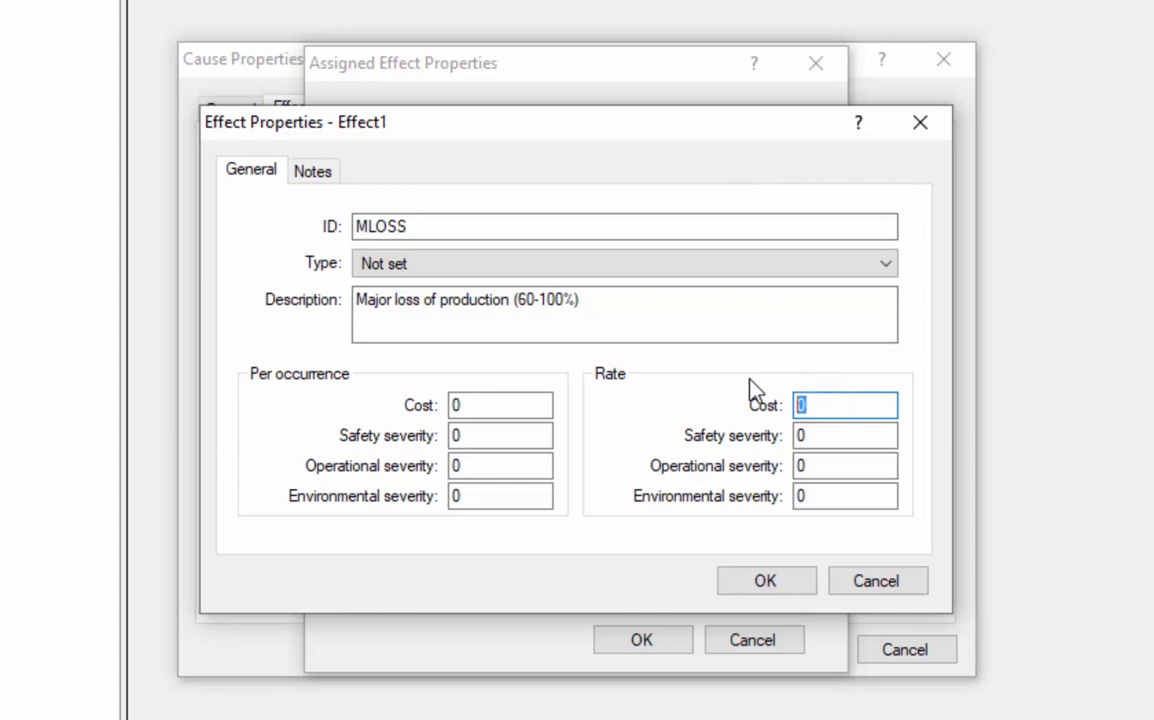
{"action": "type", "text": "400"}
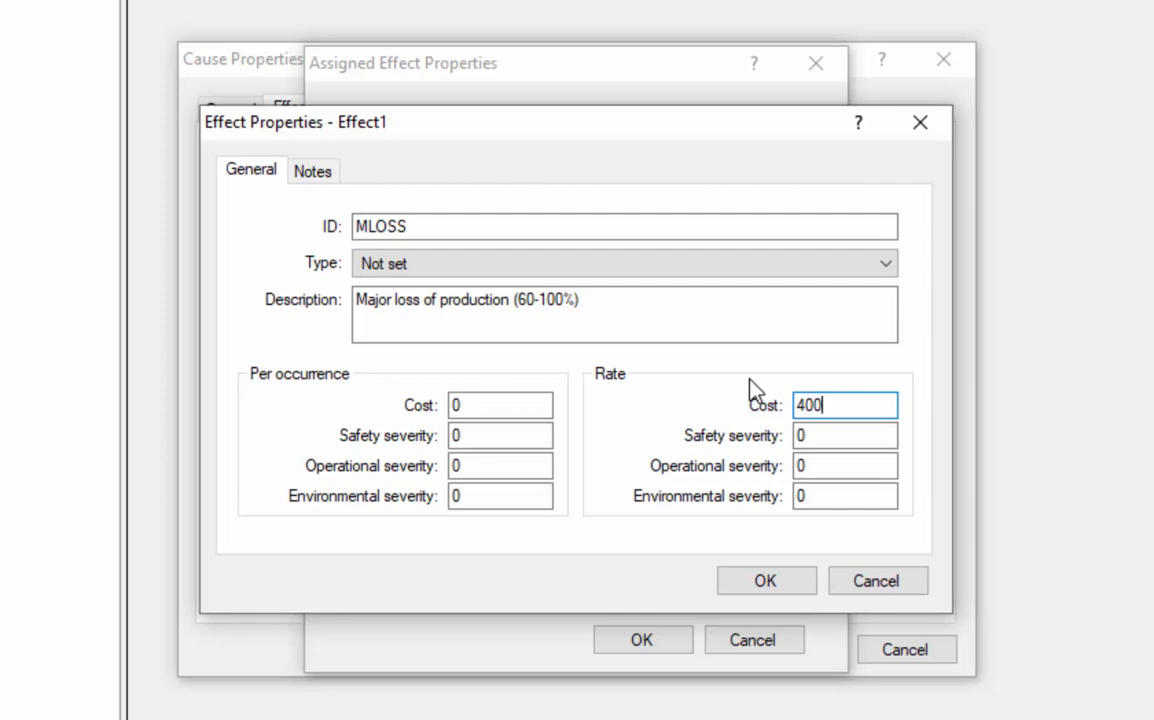
Step: Save MLOSS and calculate redundancy factor 0.0199 from 2 components, 2 required, 0.01 down-time
{"action": "left_click", "coordinate": [766, 581]}
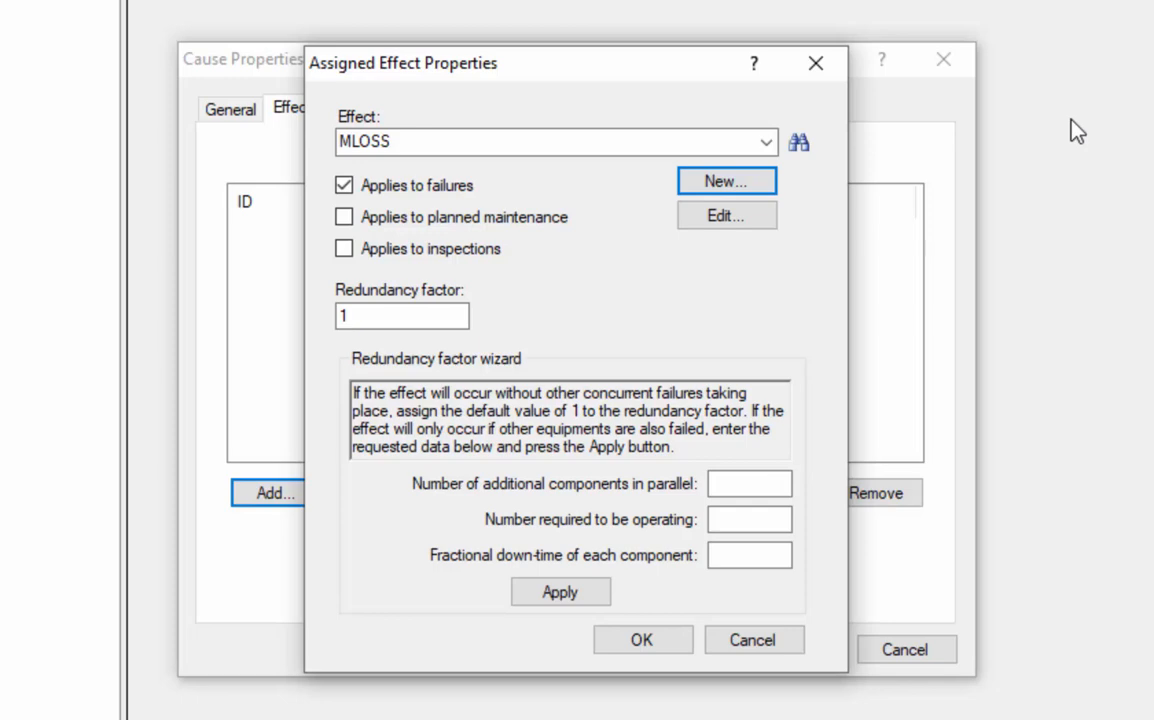
{"action": "mouse_move", "coordinate": [753, 594]}
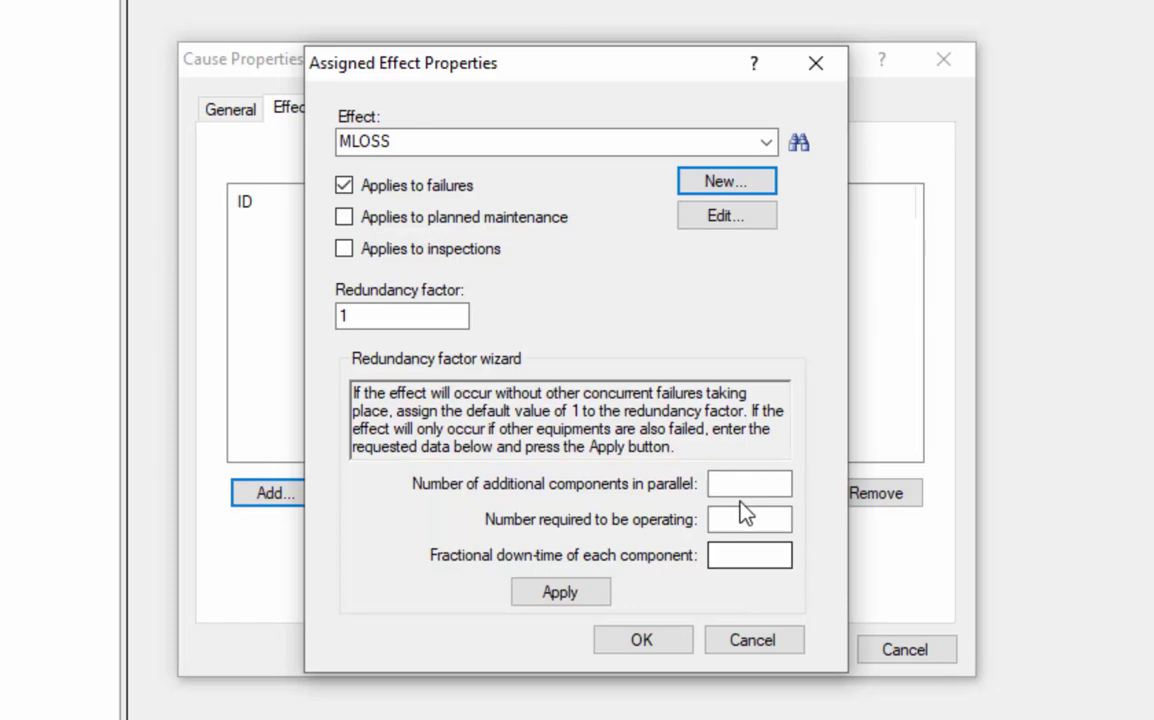
{"action": "type", "text": "2"}
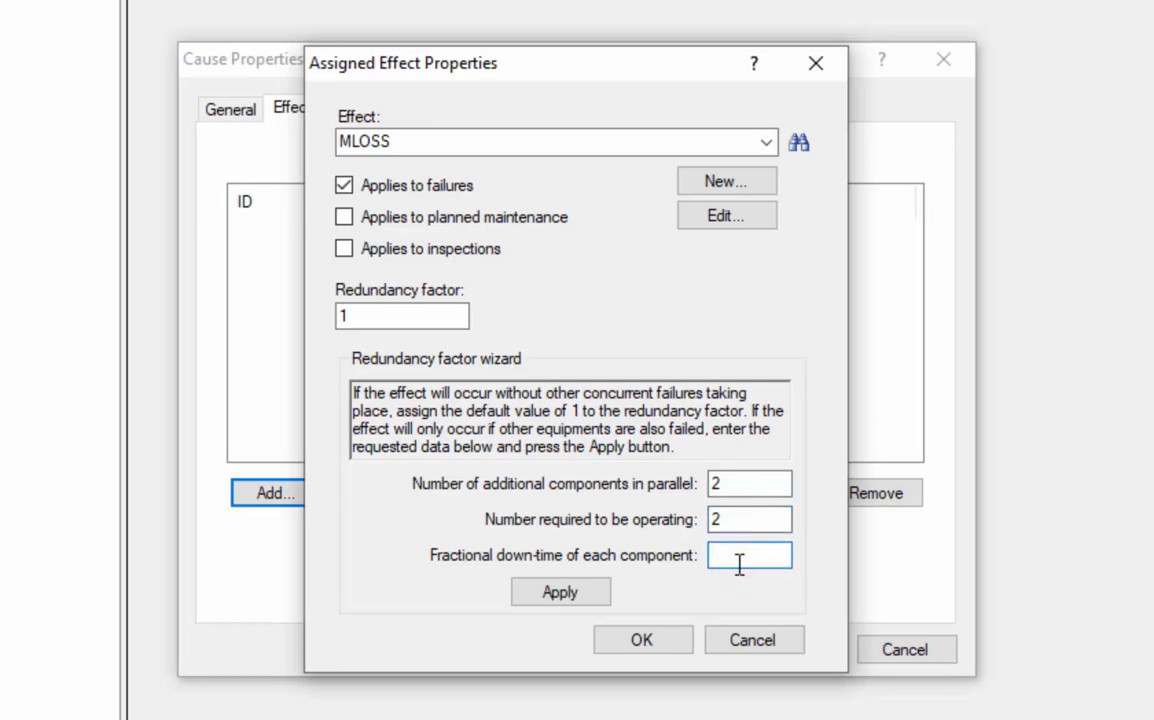
{"action": "type", "text": ".01"}
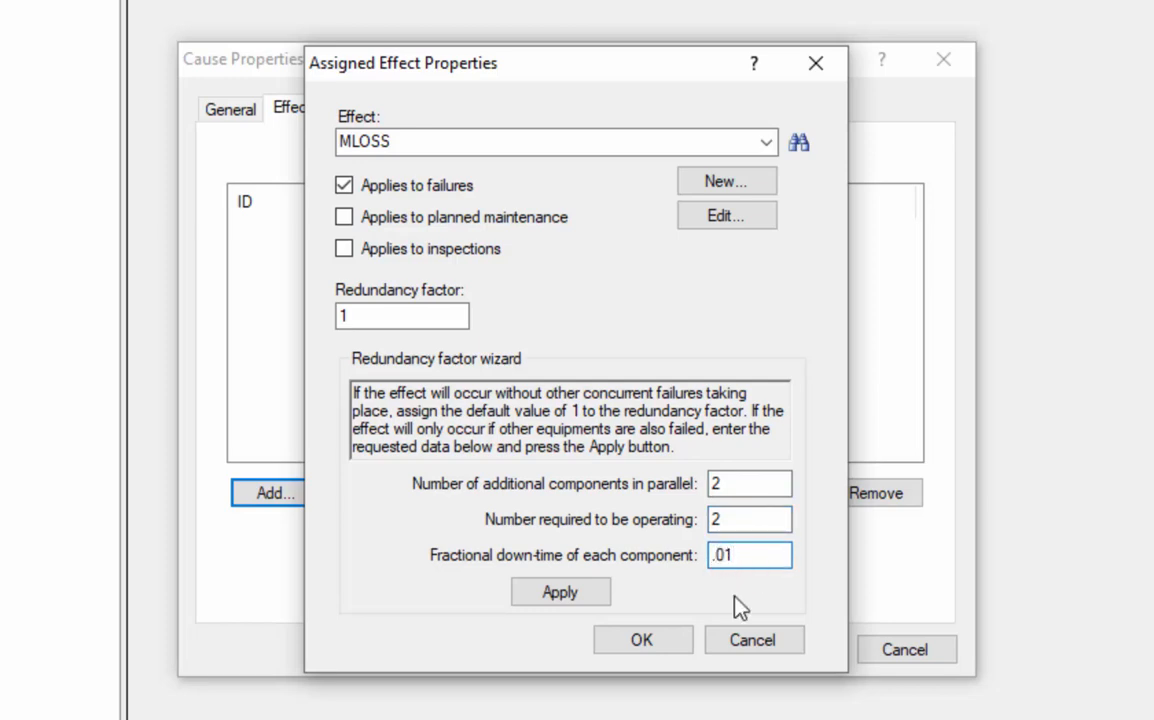
{"action": "left_click", "coordinate": [560, 591]}
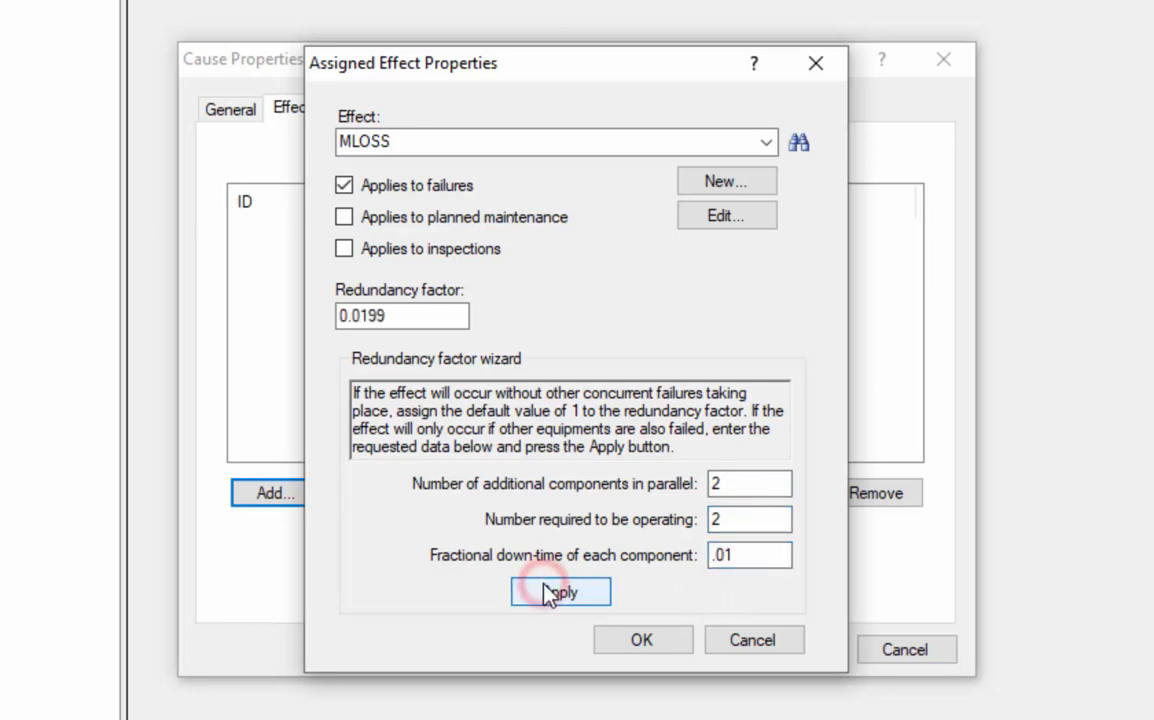
{"action": "left_click", "coordinate": [559, 591]}
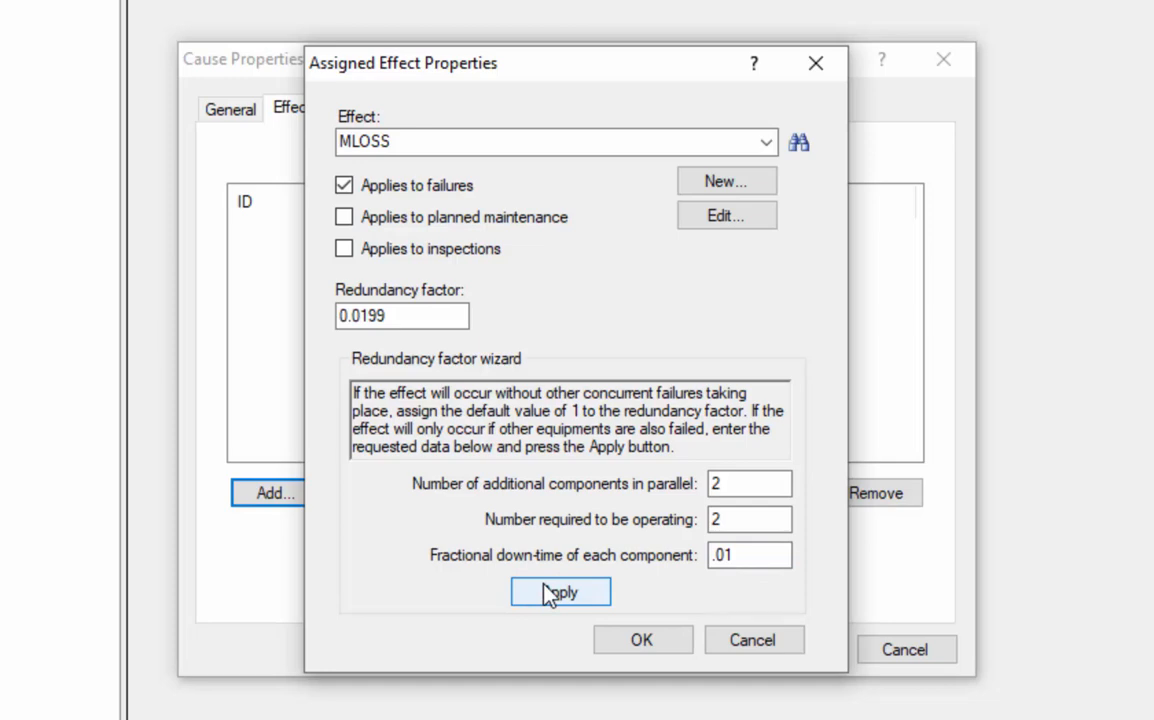
{"action": "mouse_move", "coordinate": [642, 639]}
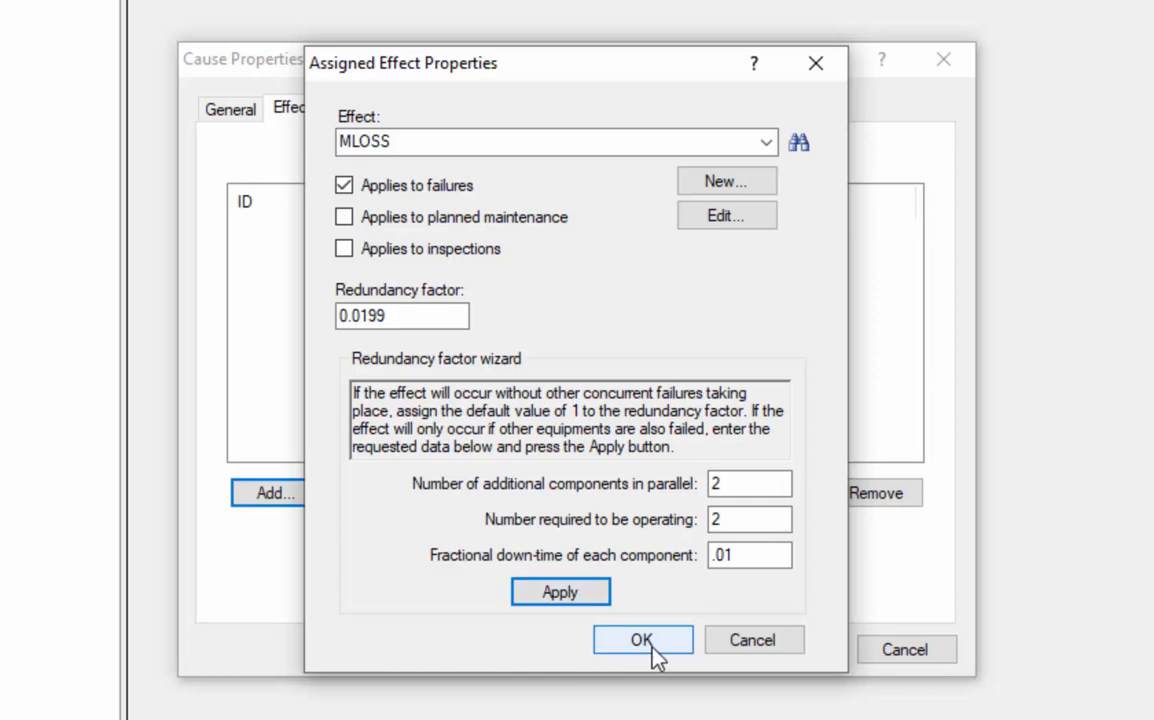
Step: Assign MLOSS to the Drive shaft shears cause and finish editing it
{"action": "left_click", "coordinate": [642, 639]}
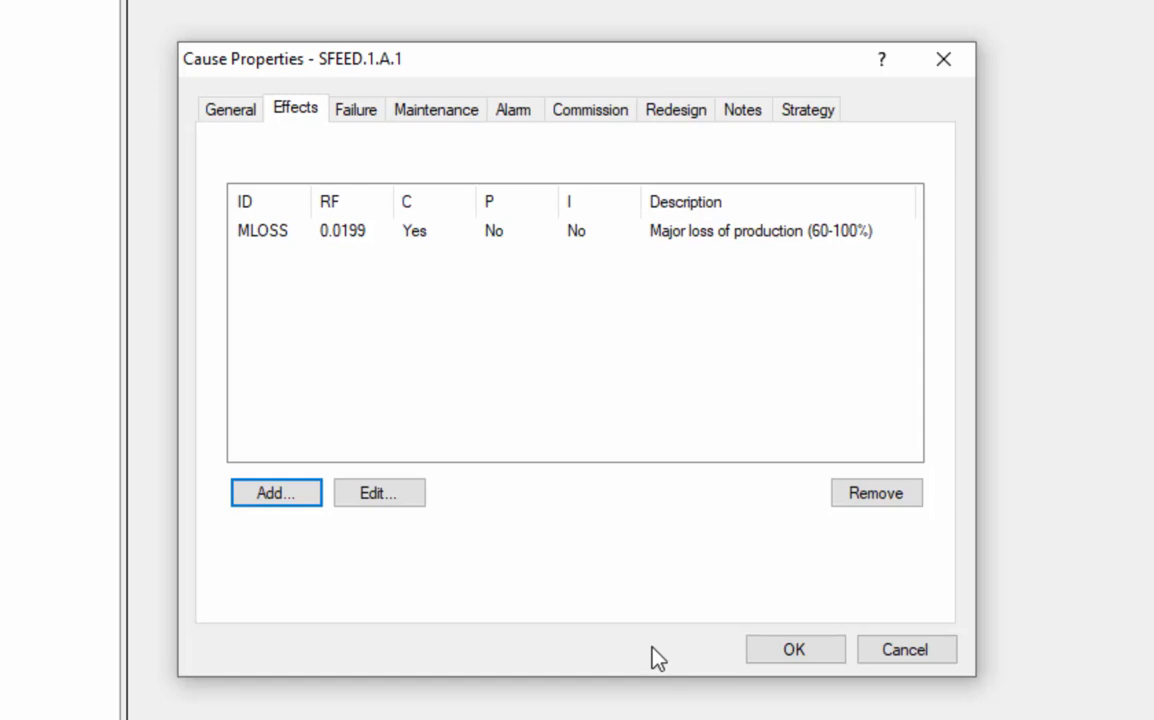
{"action": "left_click", "coordinate": [794, 649]}
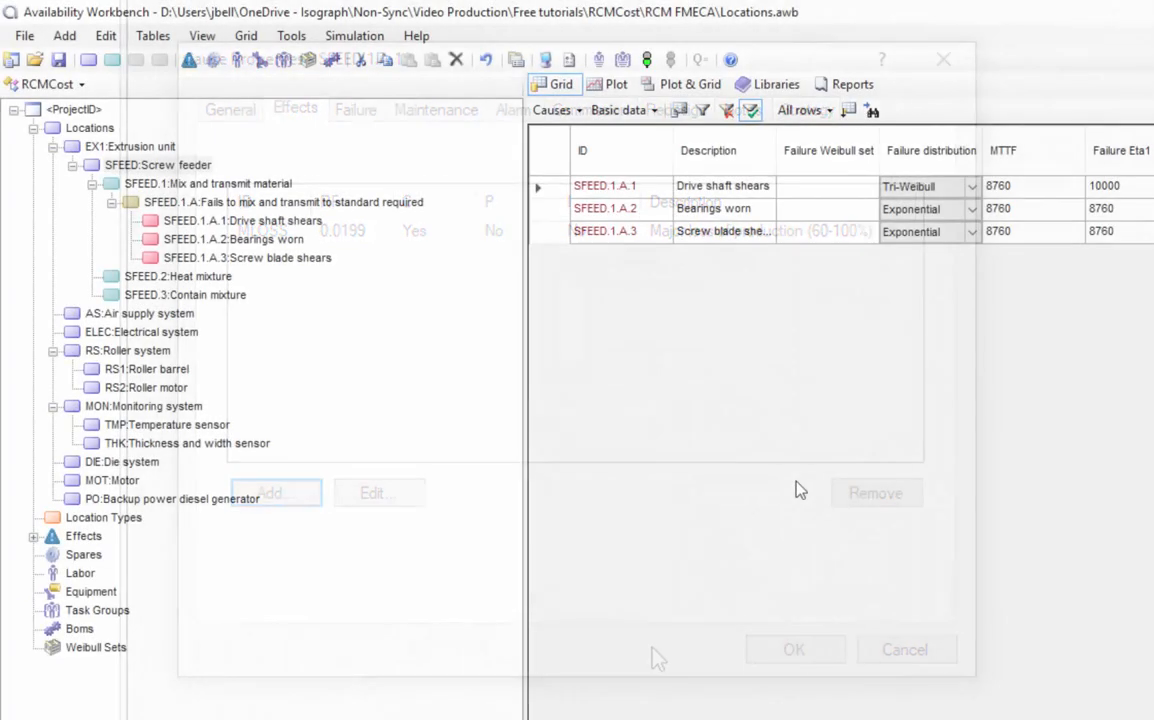
{"action": "left_click", "coordinate": [794, 649]}
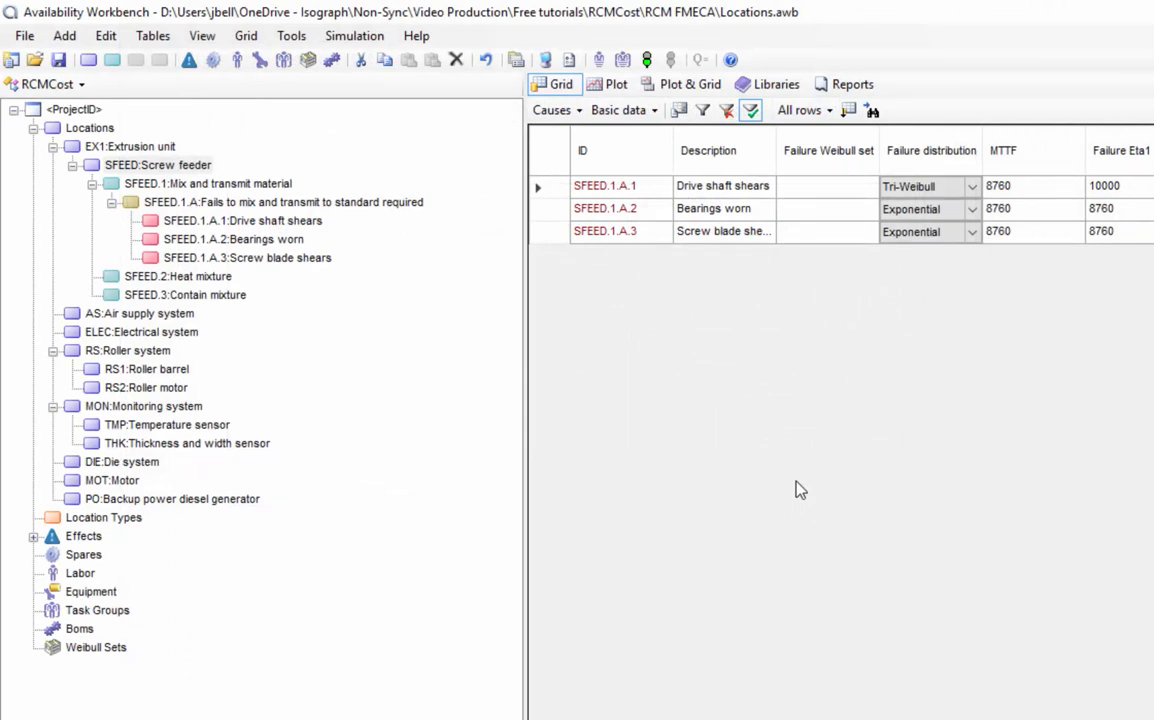
{"action": "mouse_move", "coordinate": [190, 60]}
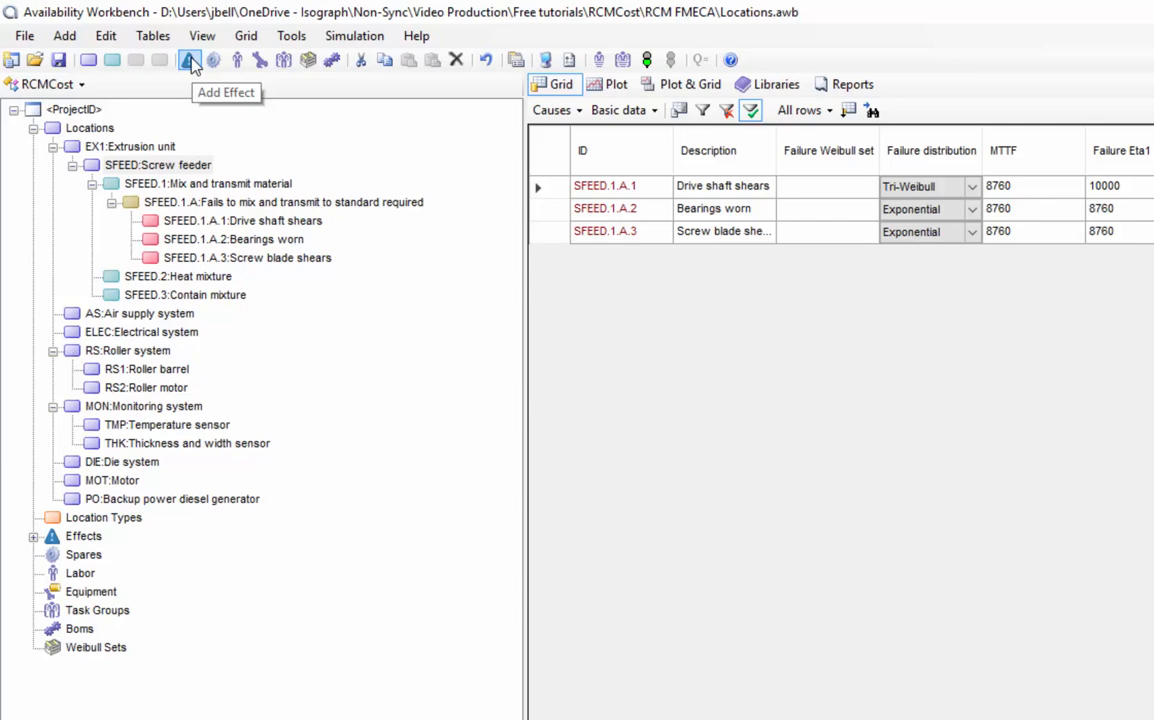
{"action": "mouse_move", "coordinate": [105, 35]}
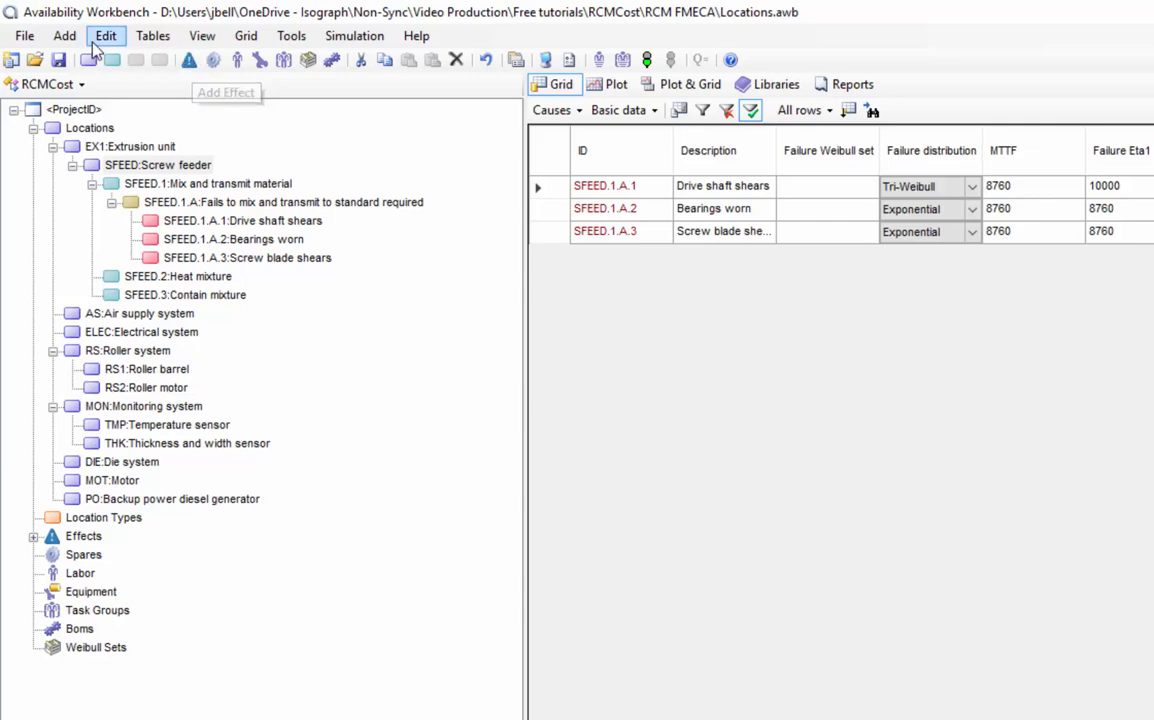
Step: Reopen cause SFEED.1.A.1 properties on its Effects tab, listing MLOSS
{"action": "left_click", "coordinate": [64, 35]}
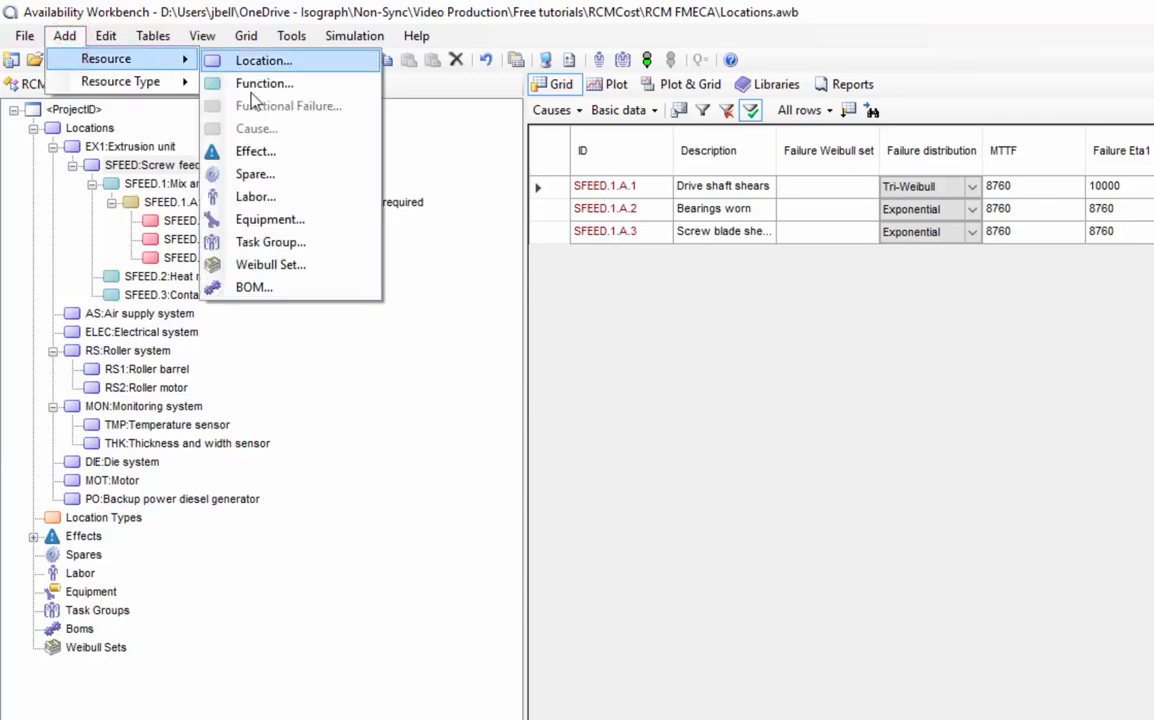
{"action": "mouse_move", "coordinate": [255, 100]}
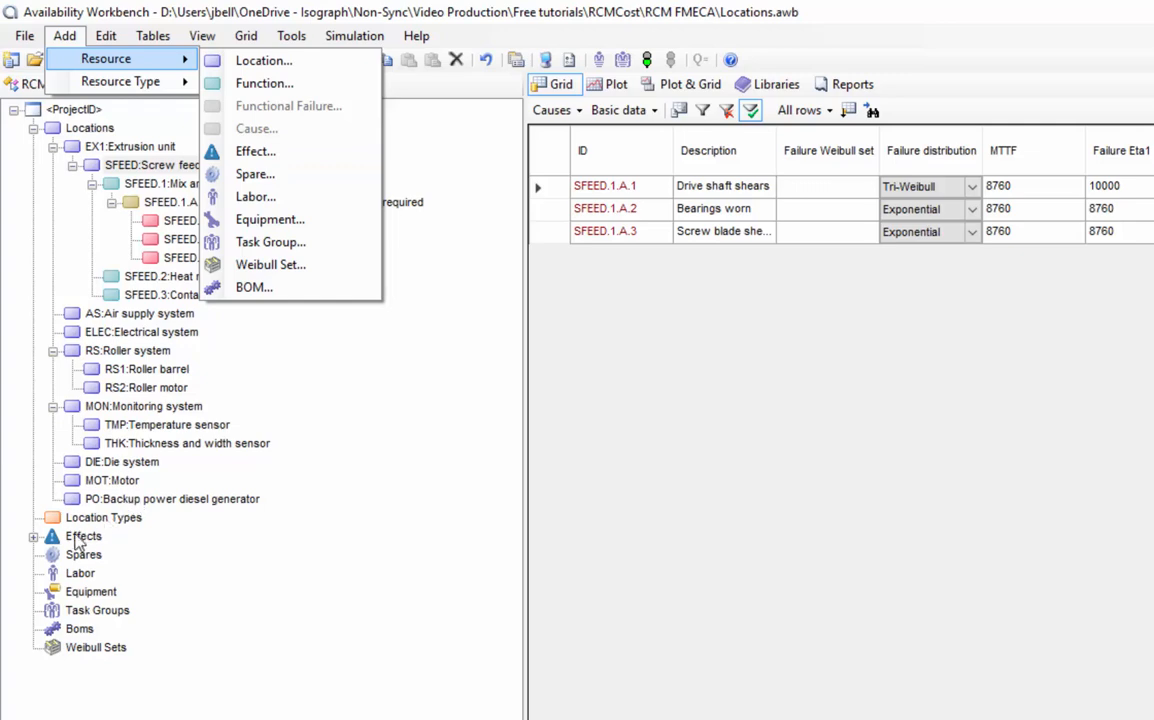
{"action": "right_click", "coordinate": [83, 536]}
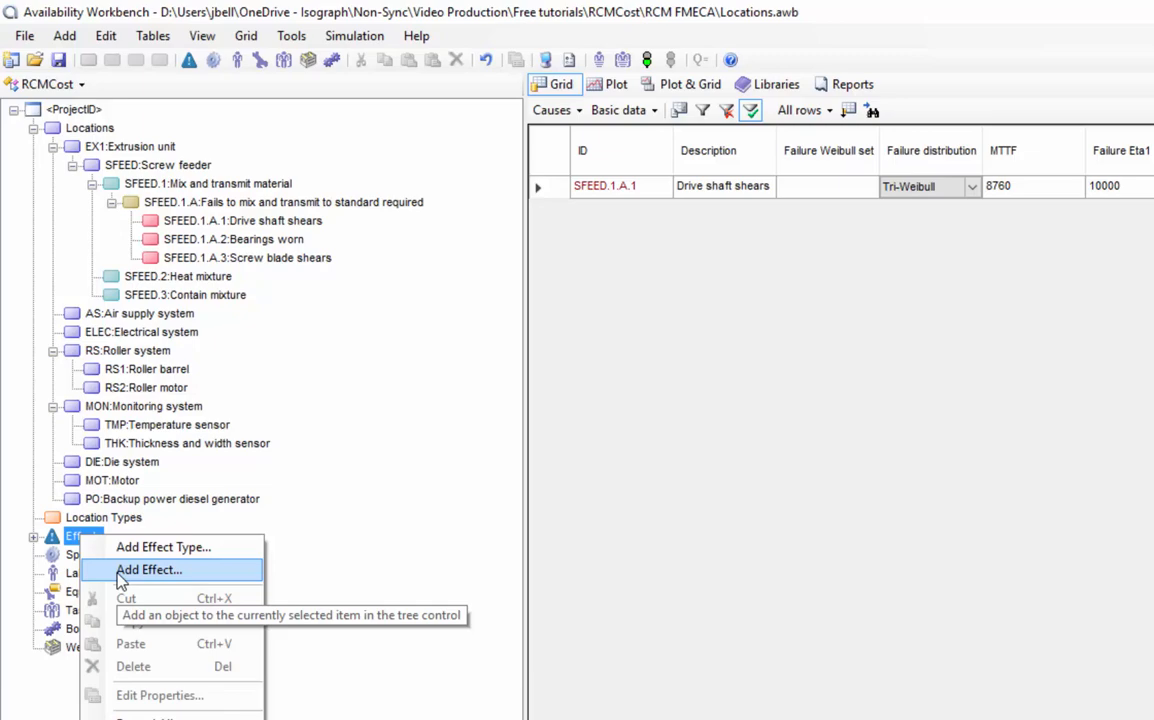
{"action": "left_click", "coordinate": [149, 569]}
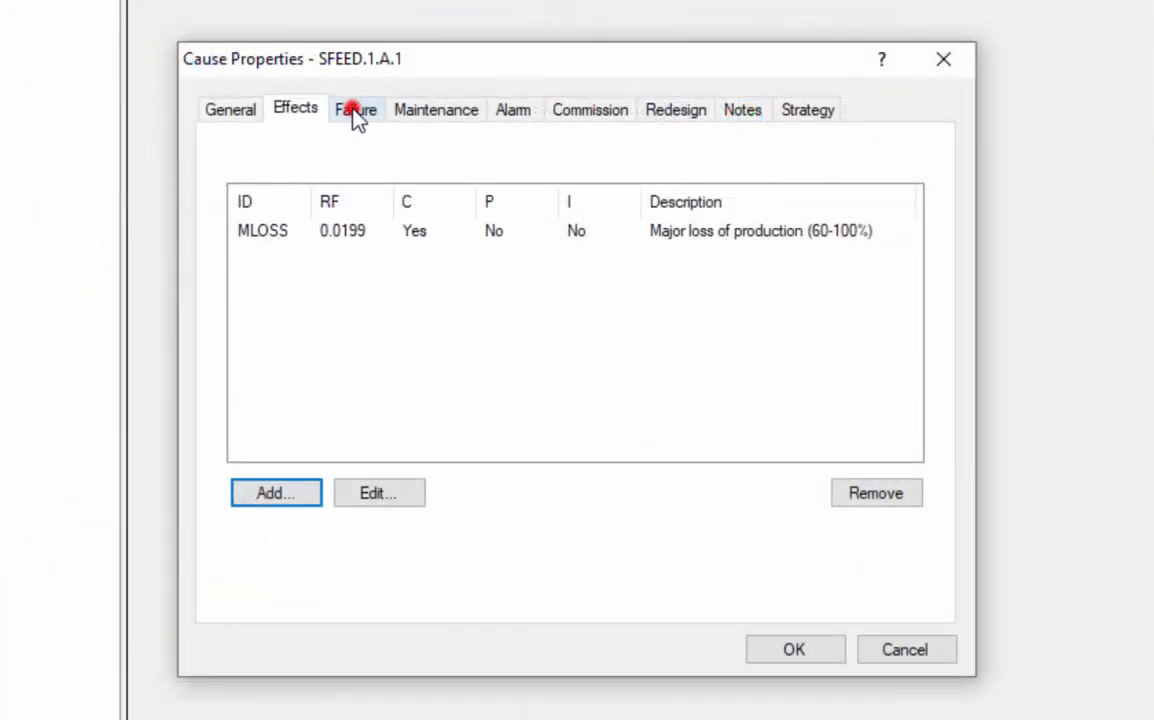
Step: Review SFEED.1.A.1 failure data: Exponential distribution, MTTF 8760, no Weibull set
{"action": "left_click", "coordinate": [355, 109]}
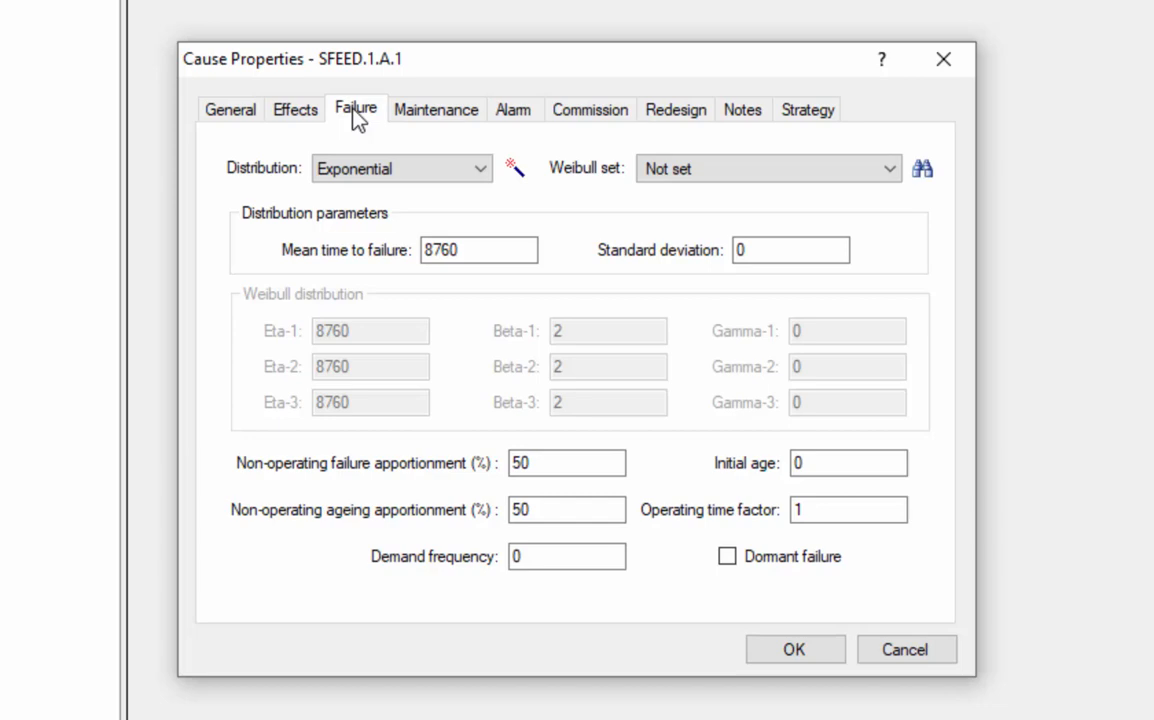
{"action": "mouse_move", "coordinate": [378, 93]}
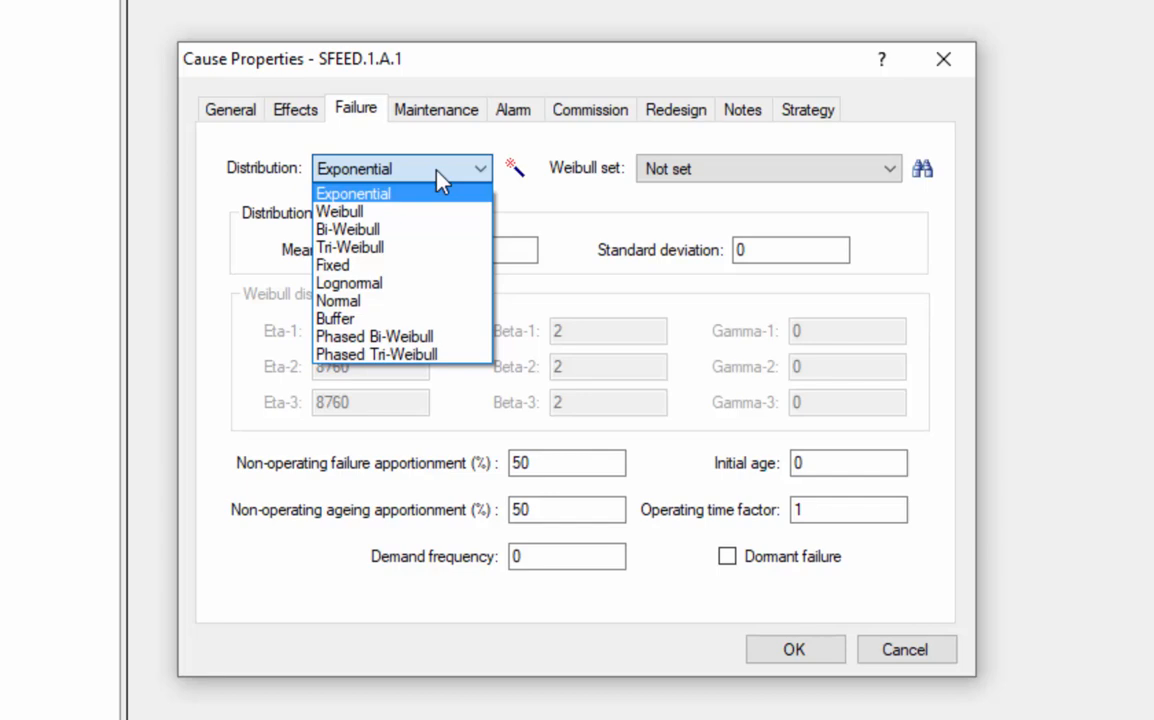
{"action": "left_click", "coordinate": [353, 193]}
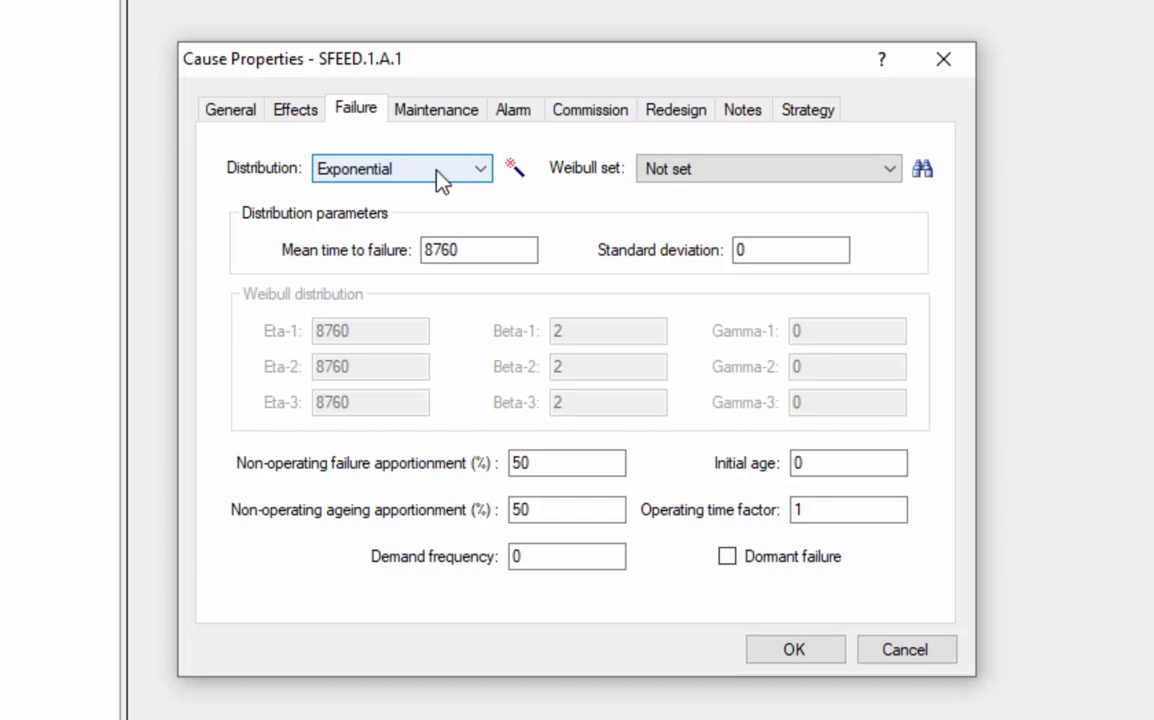
{"action": "left_click", "coordinate": [888, 168]}
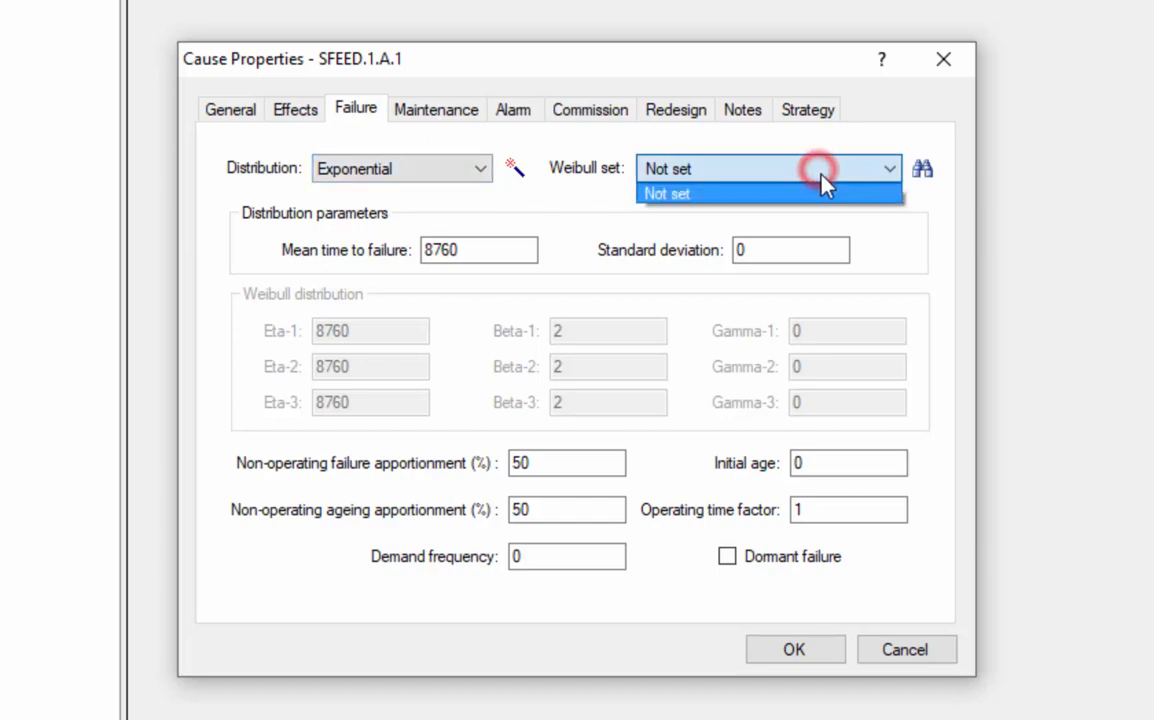
{"action": "mouse_move", "coordinate": [833, 207]}
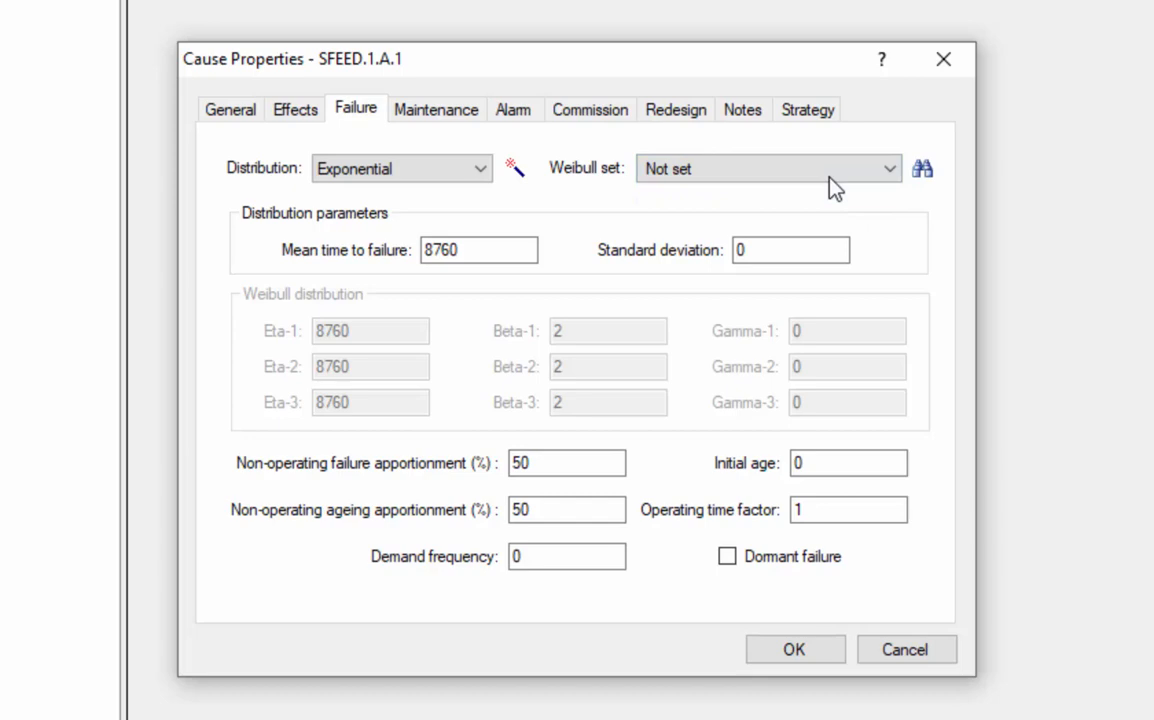
{"action": "mouse_move", "coordinate": [738, 203]}
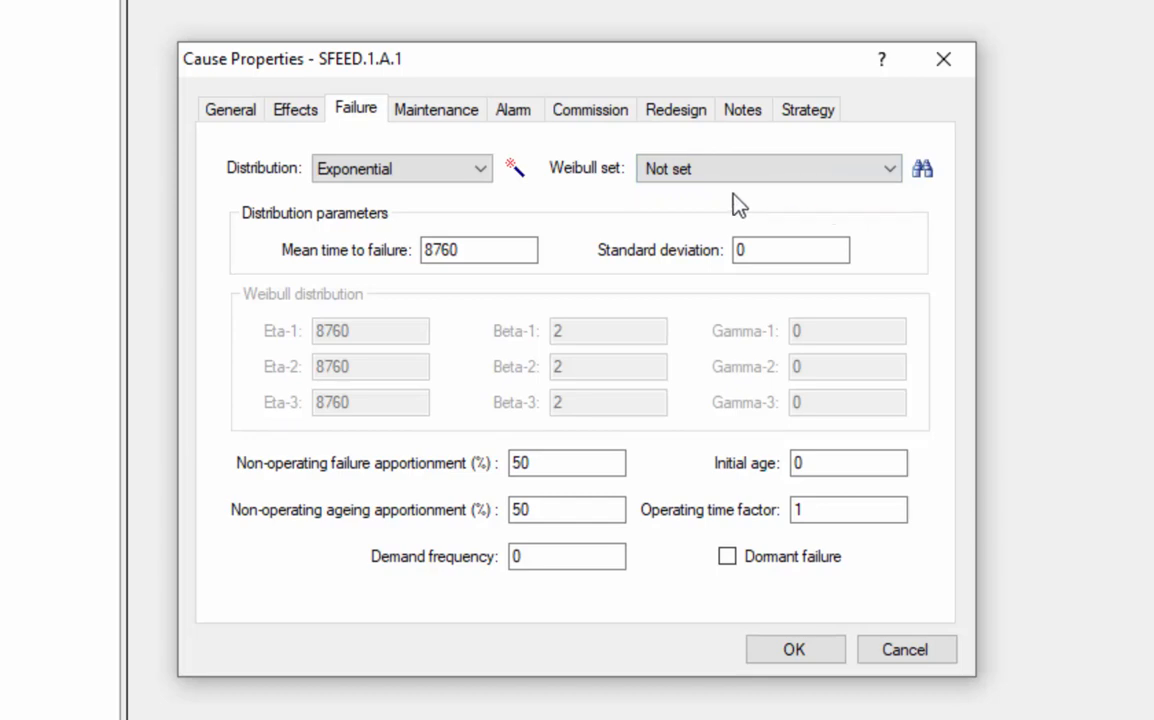
{"action": "mouse_move", "coordinate": [514, 168]}
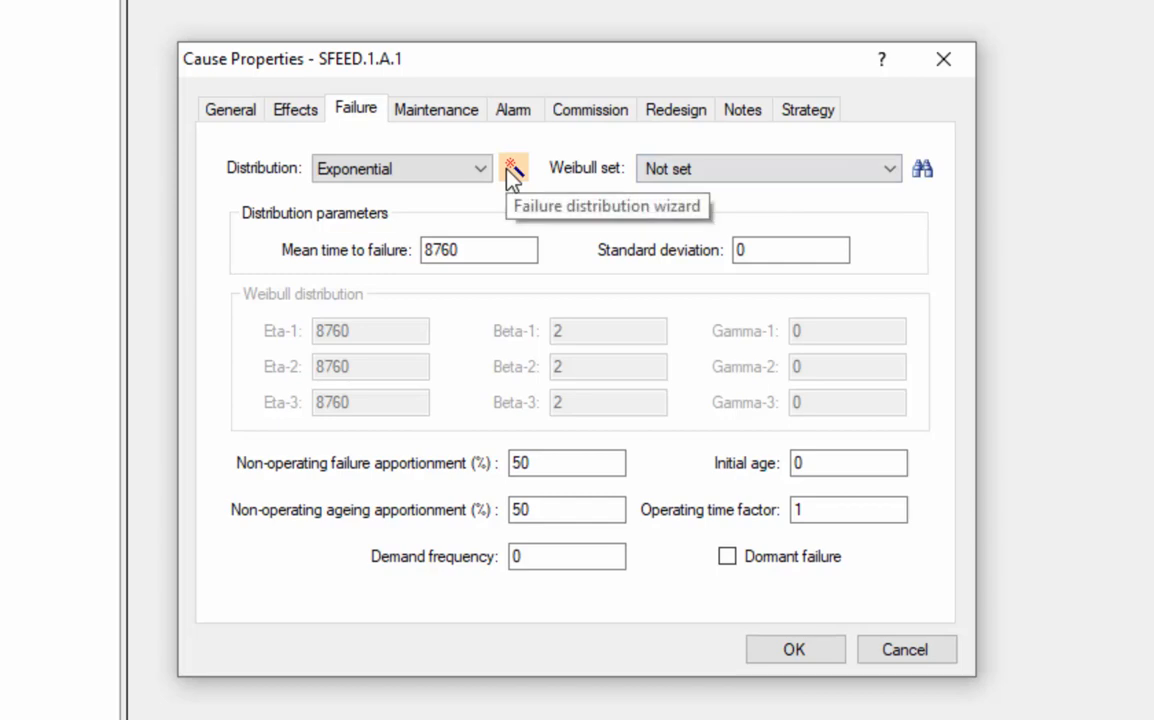
Step: Launch the failure distribution wizard, adding wear-out and infant mortality characteristics
{"action": "left_click", "coordinate": [514, 168]}
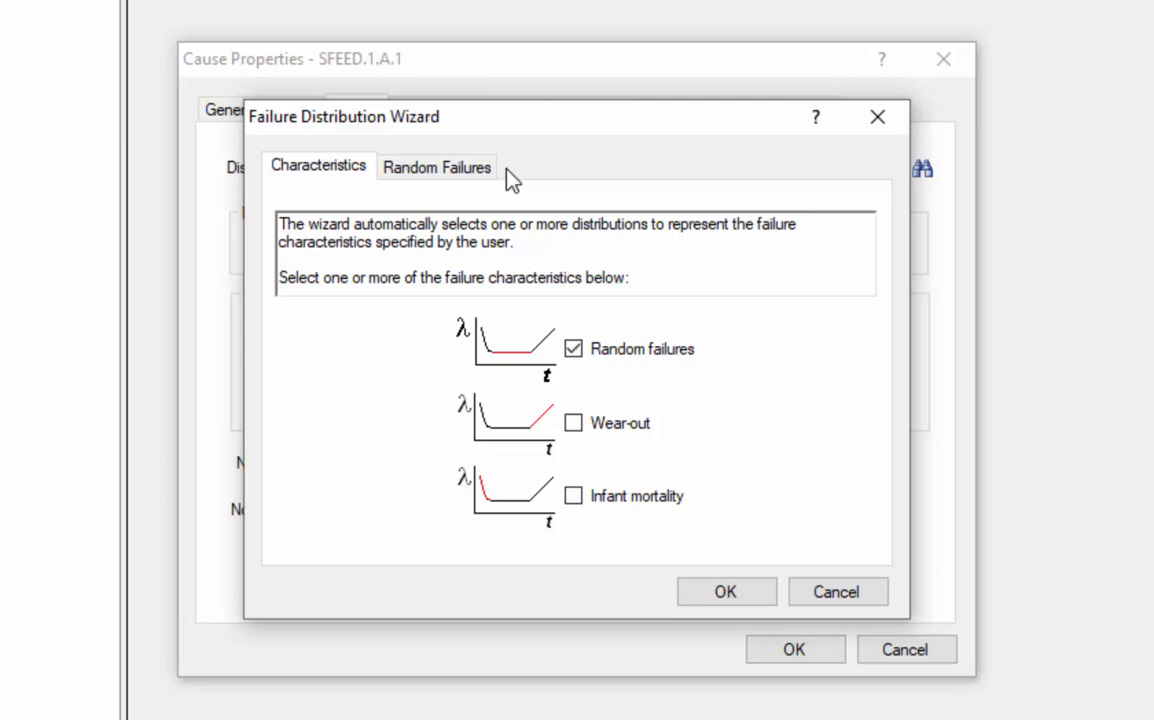
{"action": "mouse_move", "coordinate": [574, 422]}
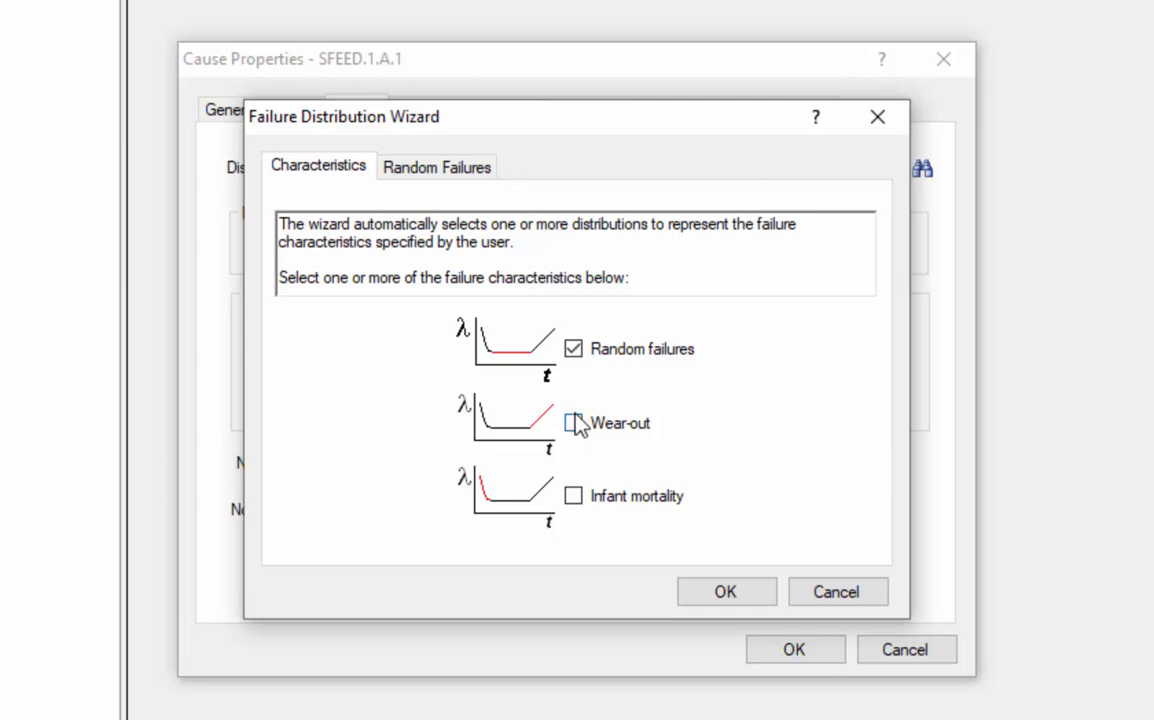
{"action": "left_click", "coordinate": [573, 422]}
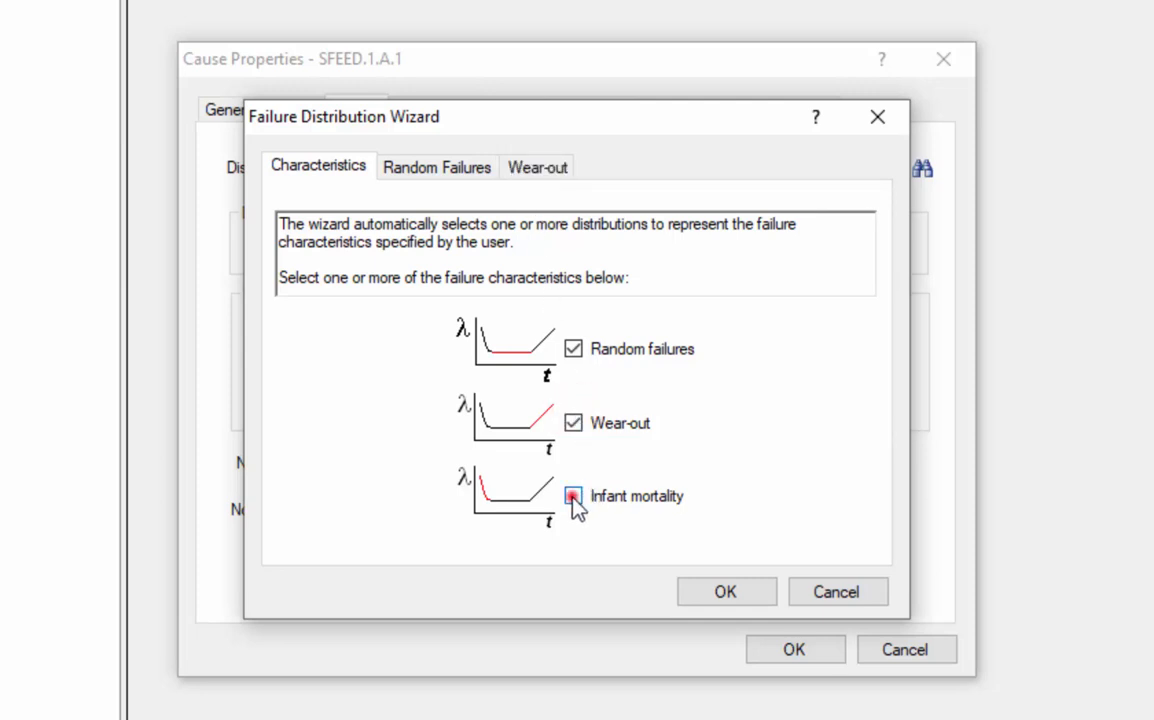
{"action": "left_click", "coordinate": [573, 496]}
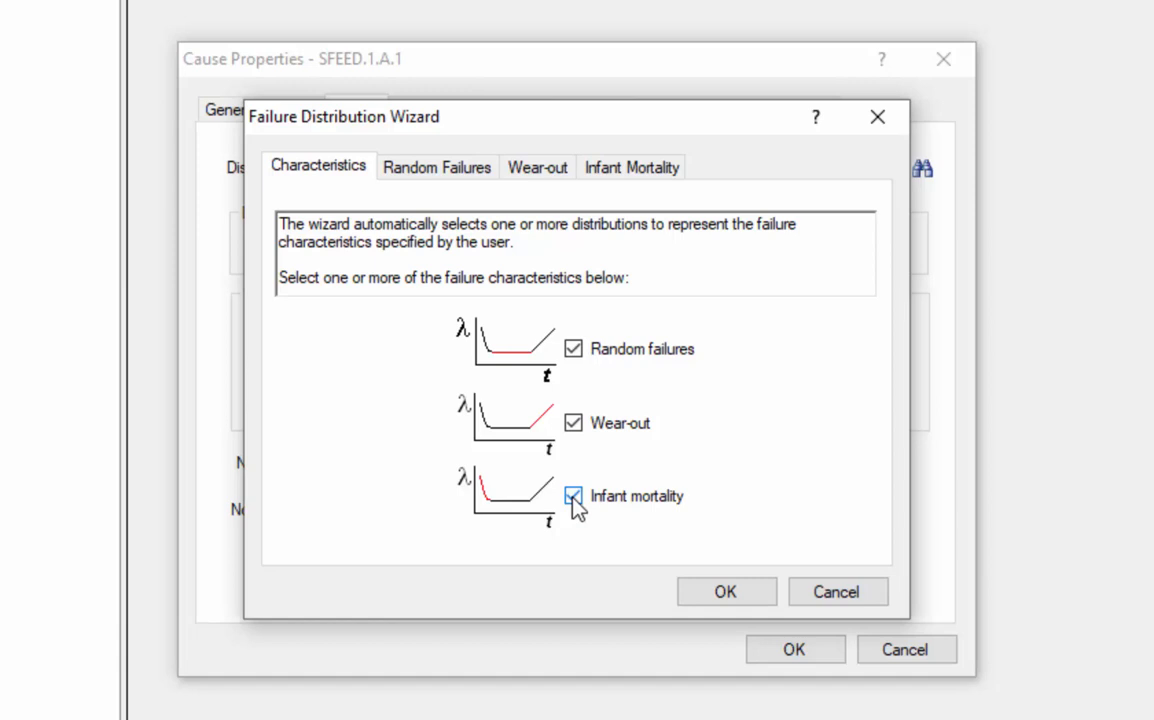
{"action": "left_click", "coordinate": [573, 495]}
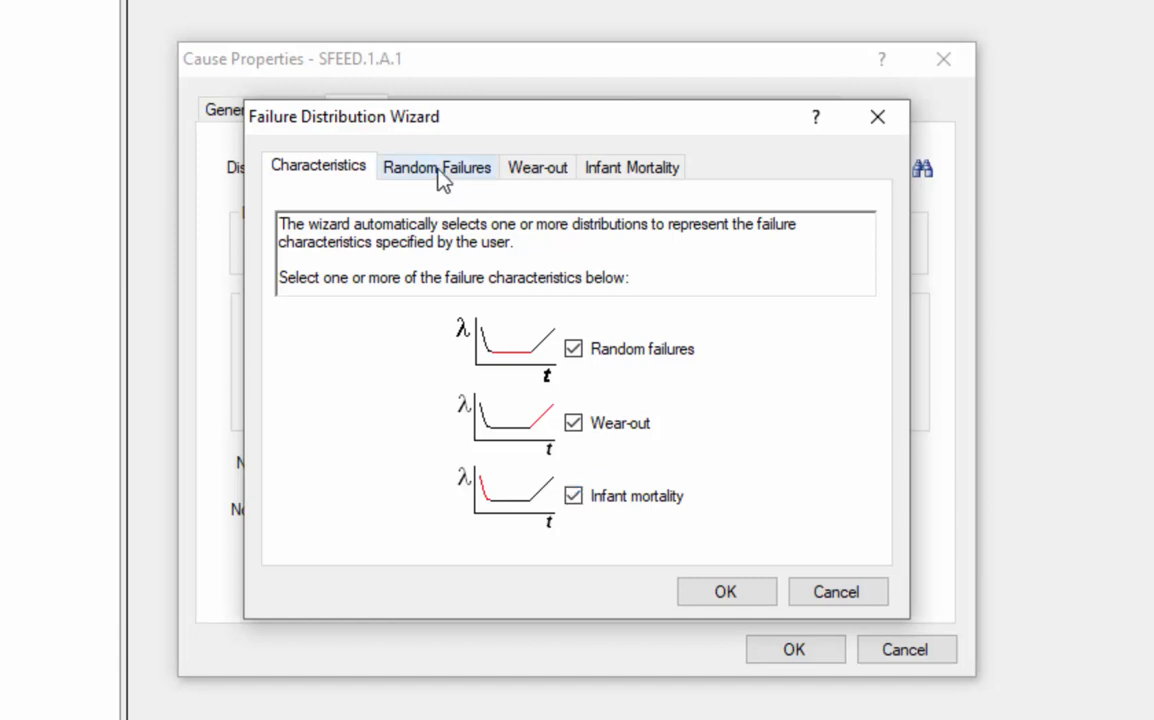
Step: Enter random failure rate 0.00 and wear-out values 43800 and 17520
{"action": "left_click", "coordinate": [436, 167]}
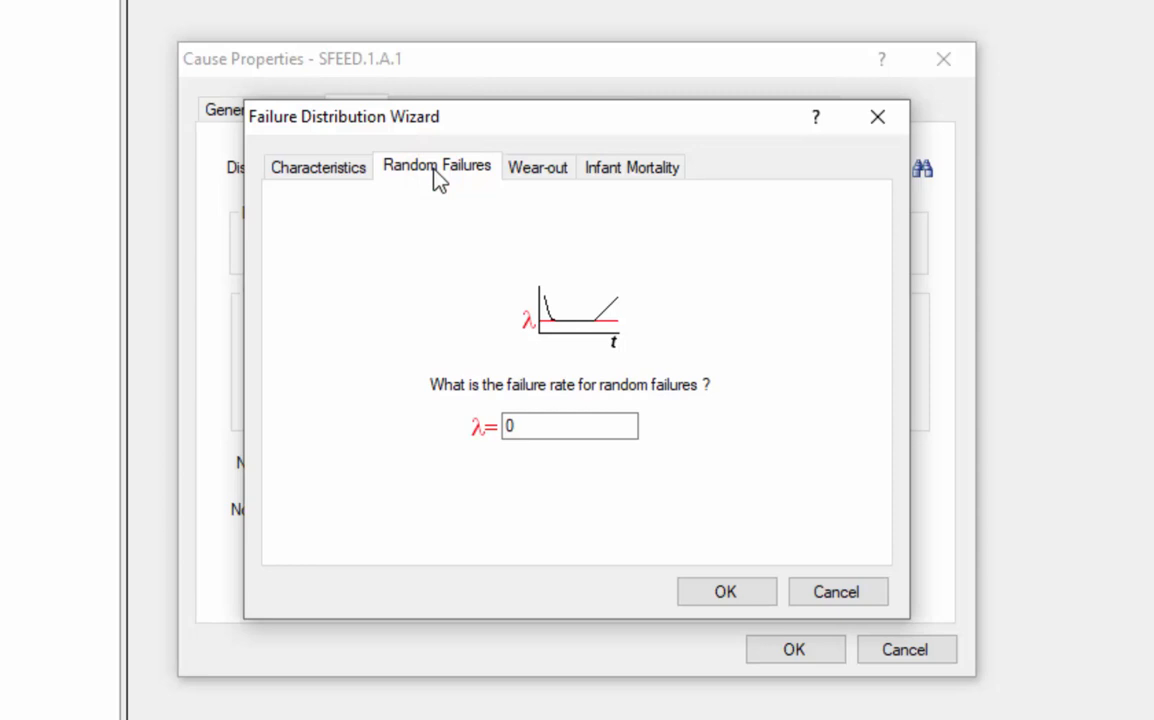
{"action": "mouse_move", "coordinate": [455, 190]}
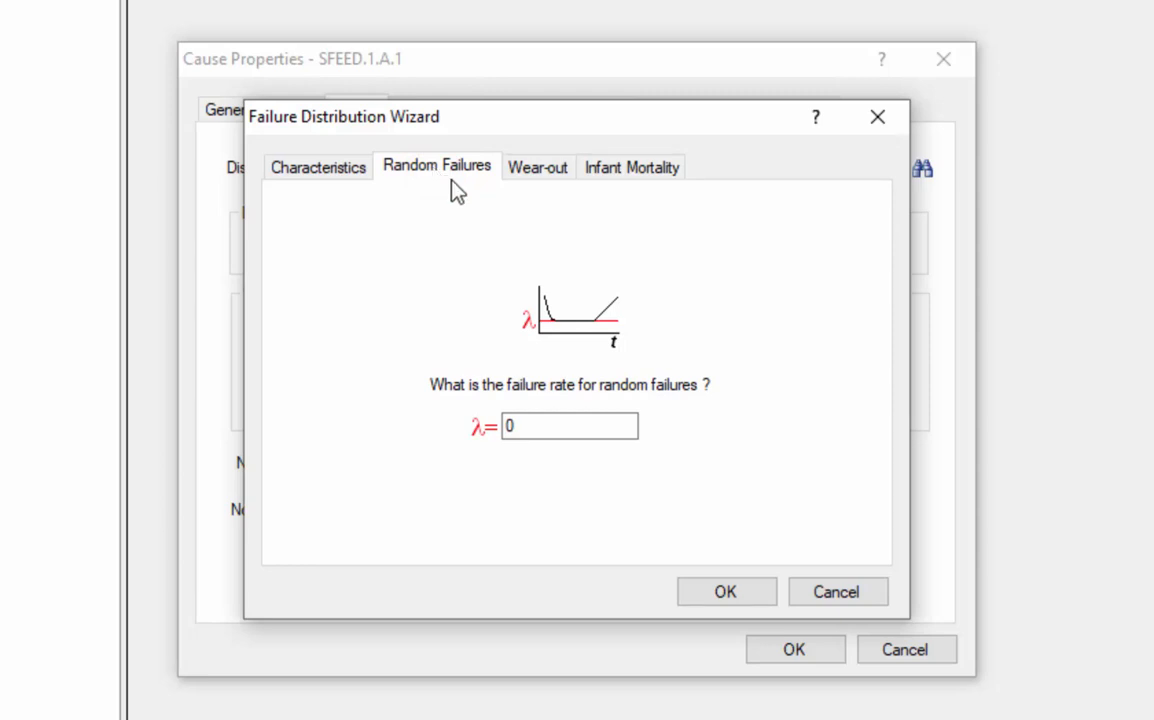
{"action": "type", "text": "0.0001"}
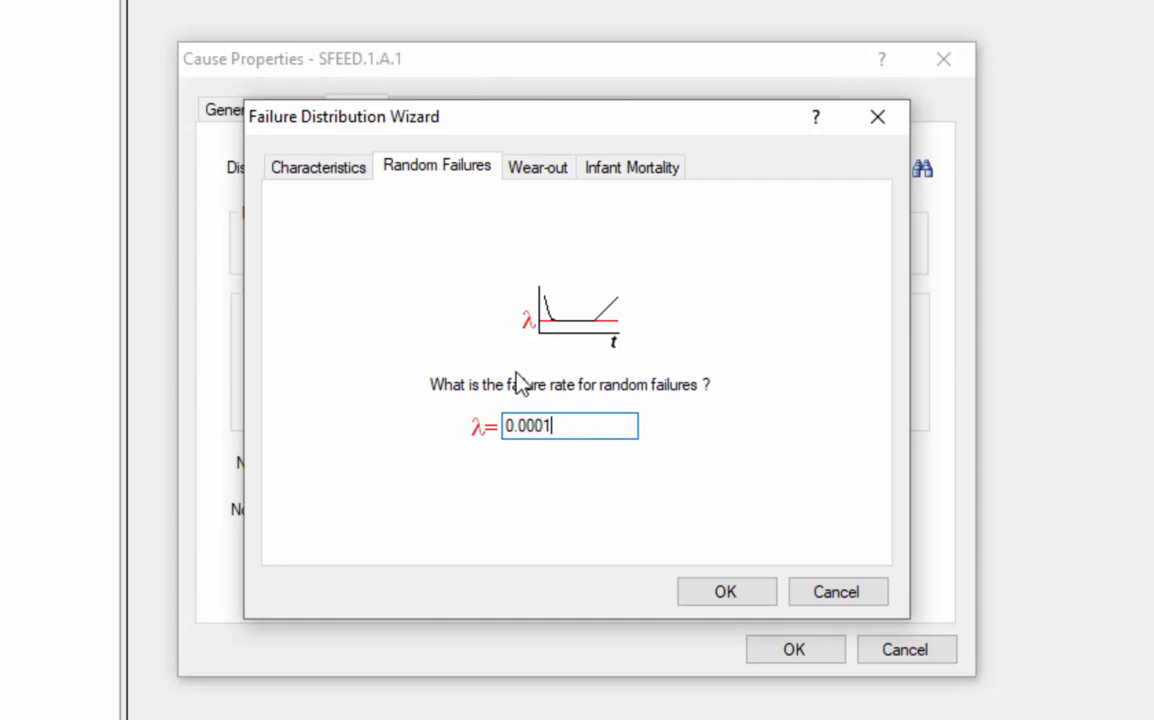
{"action": "left_click", "coordinate": [537, 166]}
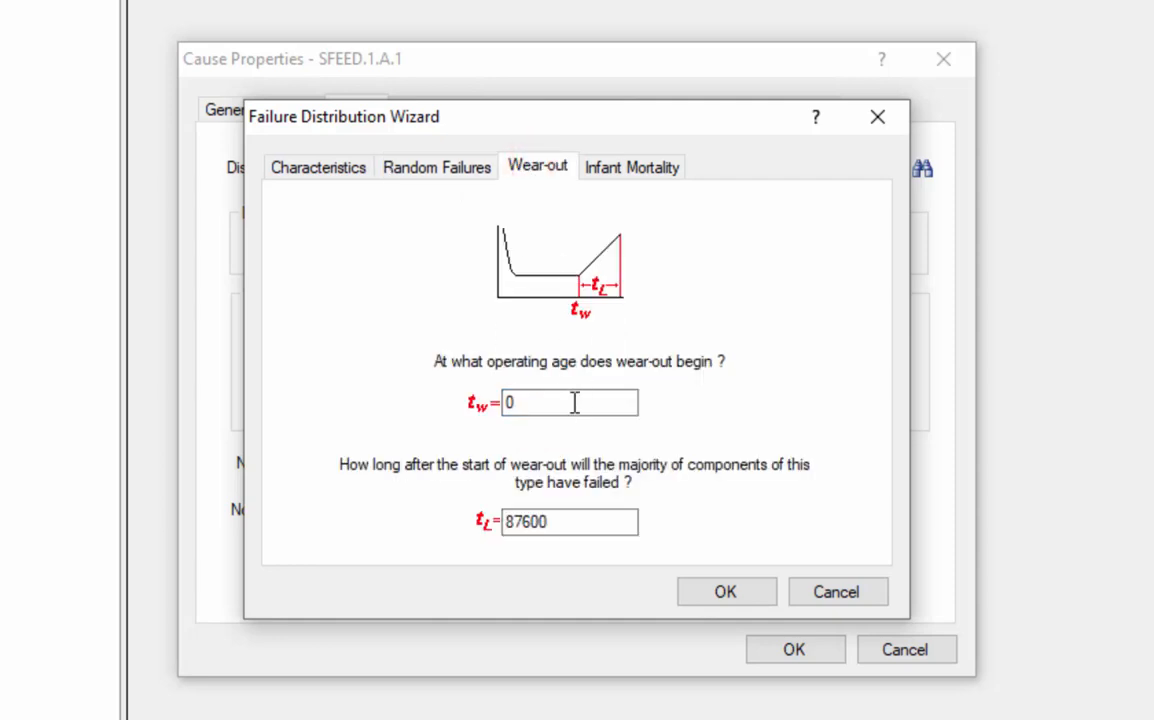
{"action": "type", "text": "43800"}
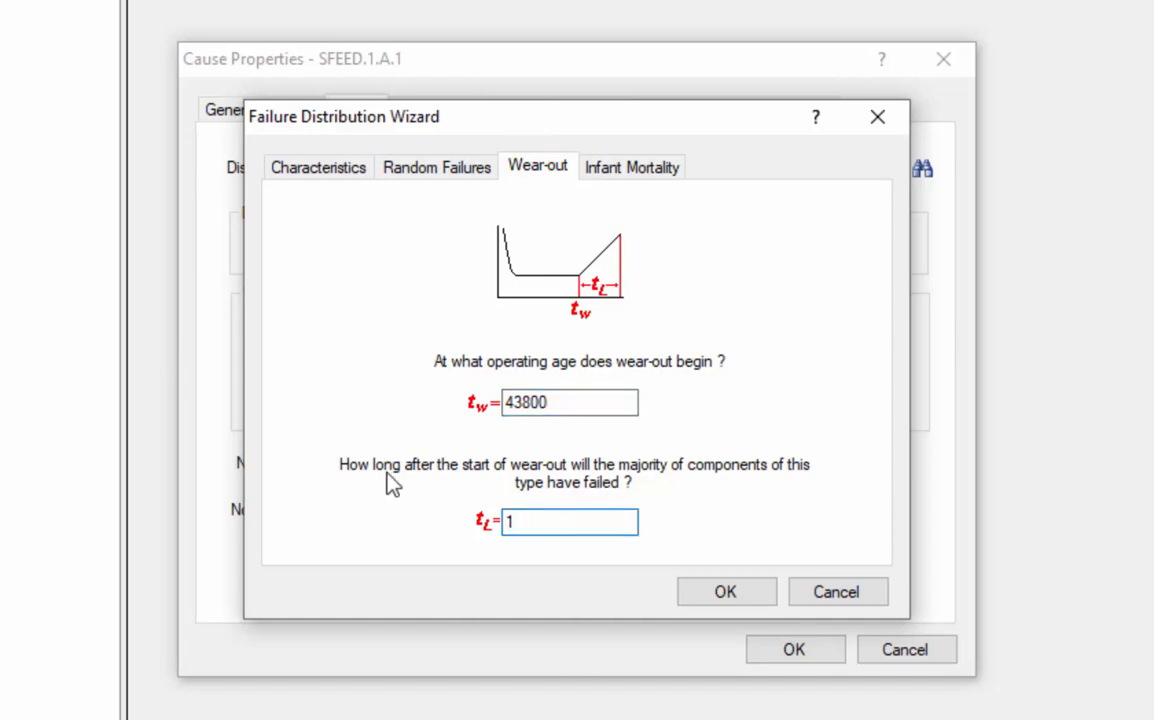
{"action": "type", "text": "17520"}
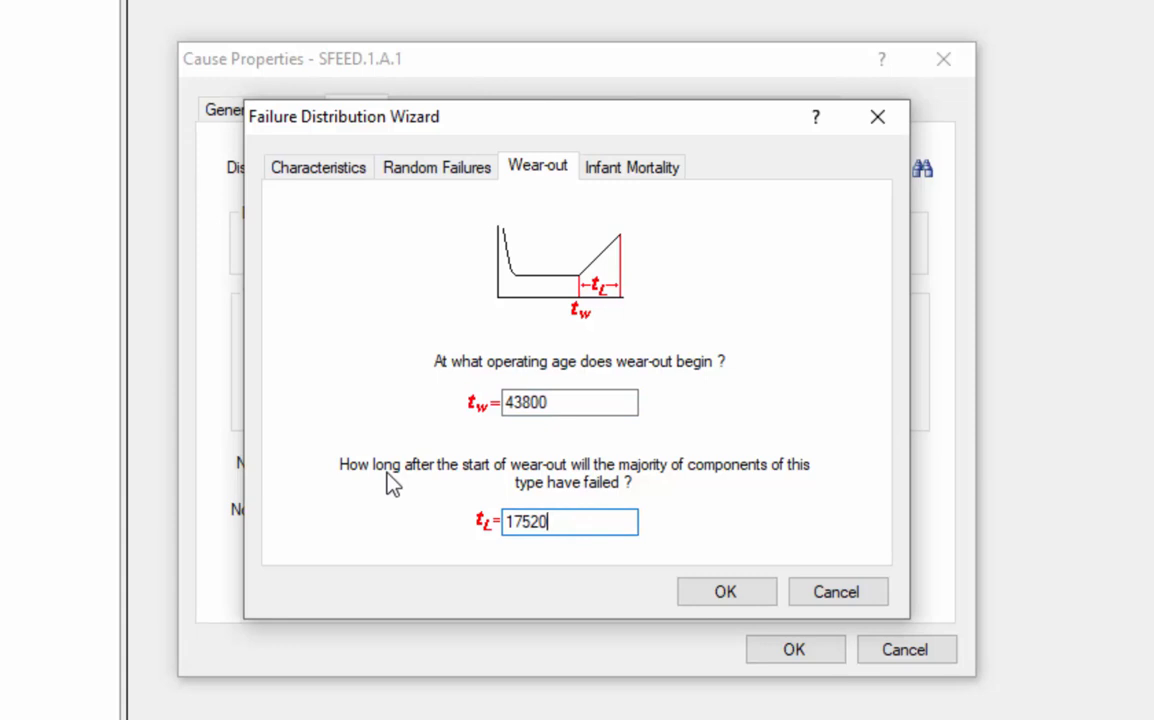
Step: Enter infant mortality period 4380 and early failure rate .005, then accept
{"action": "left_click", "coordinate": [632, 166]}
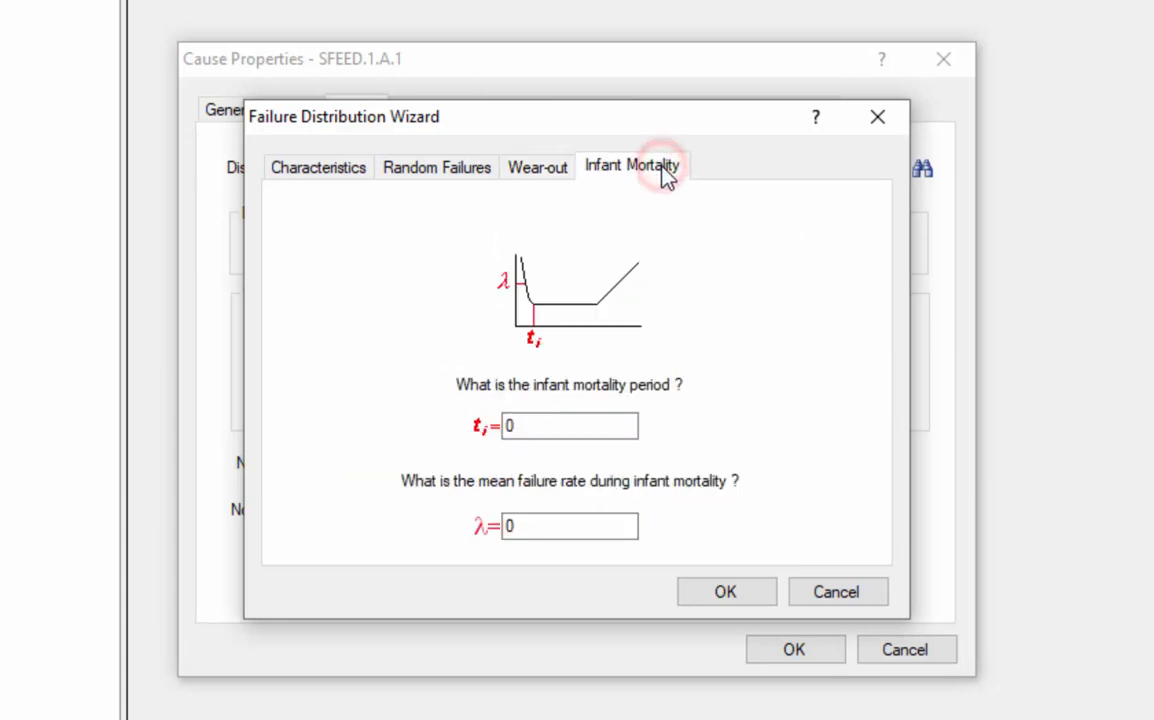
{"action": "left_click", "coordinate": [545, 425]}
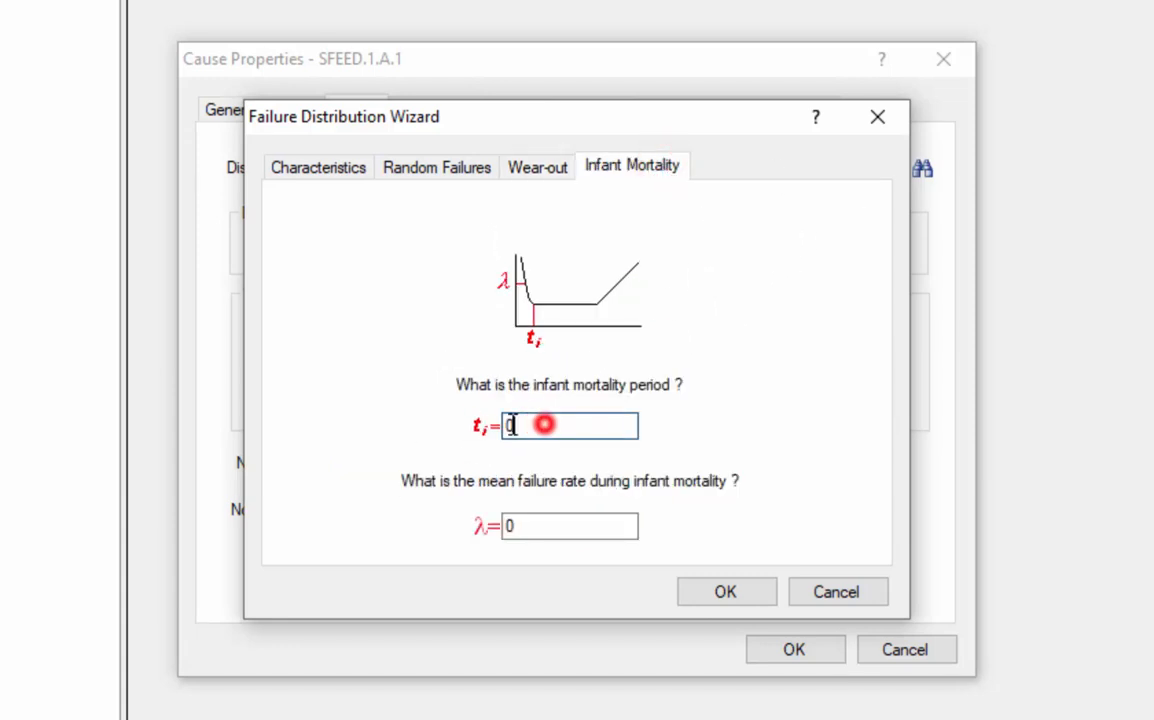
{"action": "type", "text": "4380"}
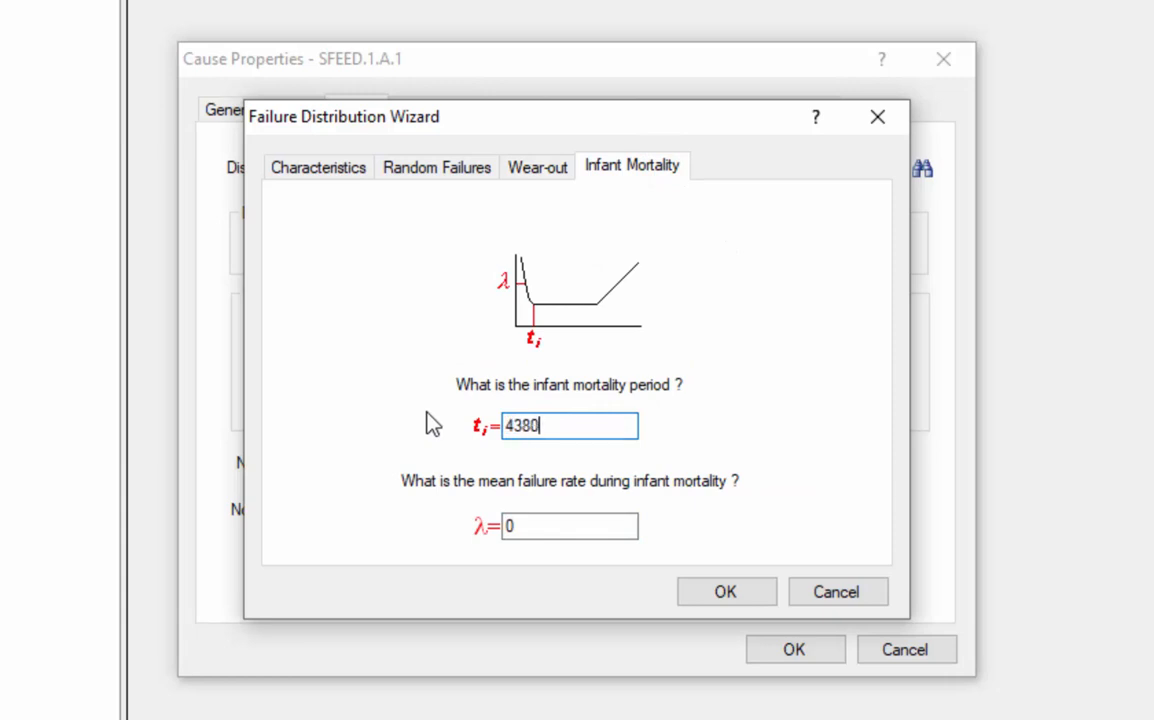
{"action": "left_click", "coordinate": [570, 526]}
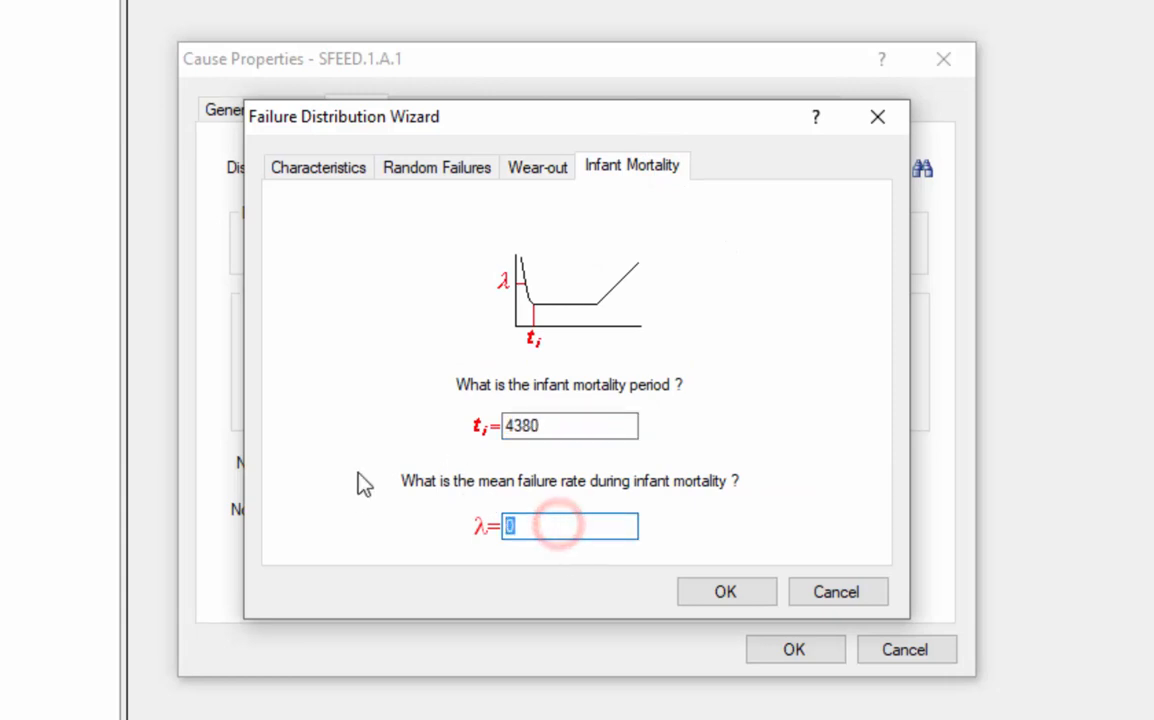
{"action": "type", "text": ".00"}
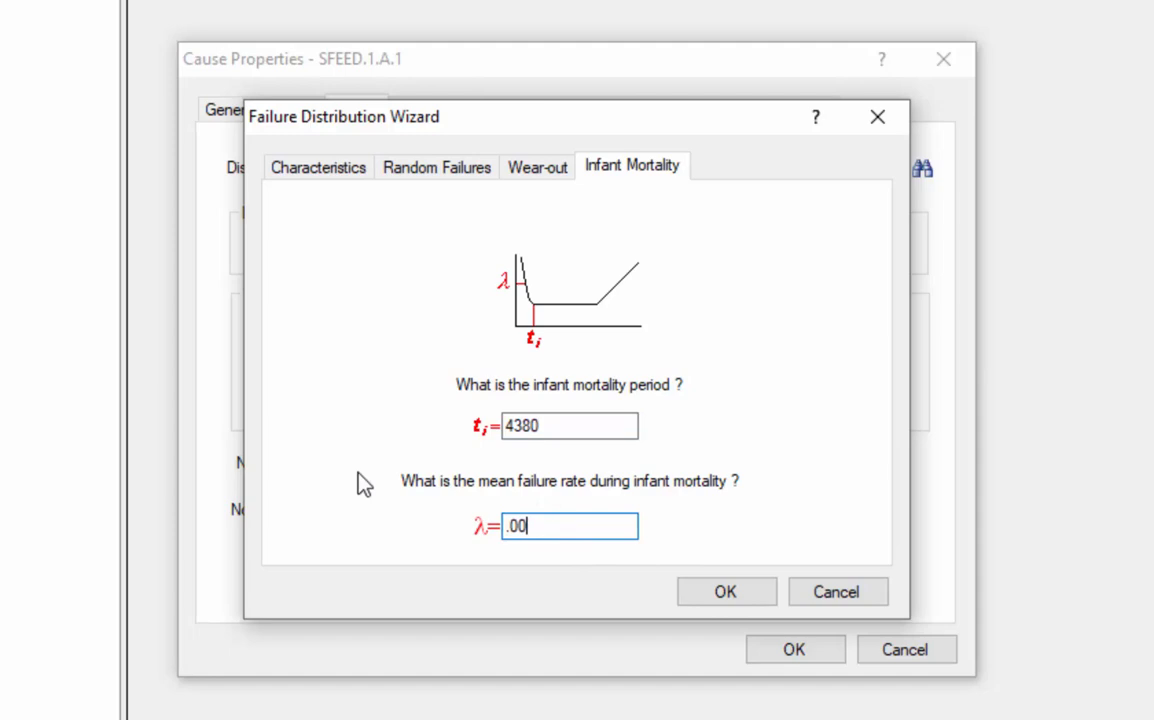
{"action": "type", "text": "5"}
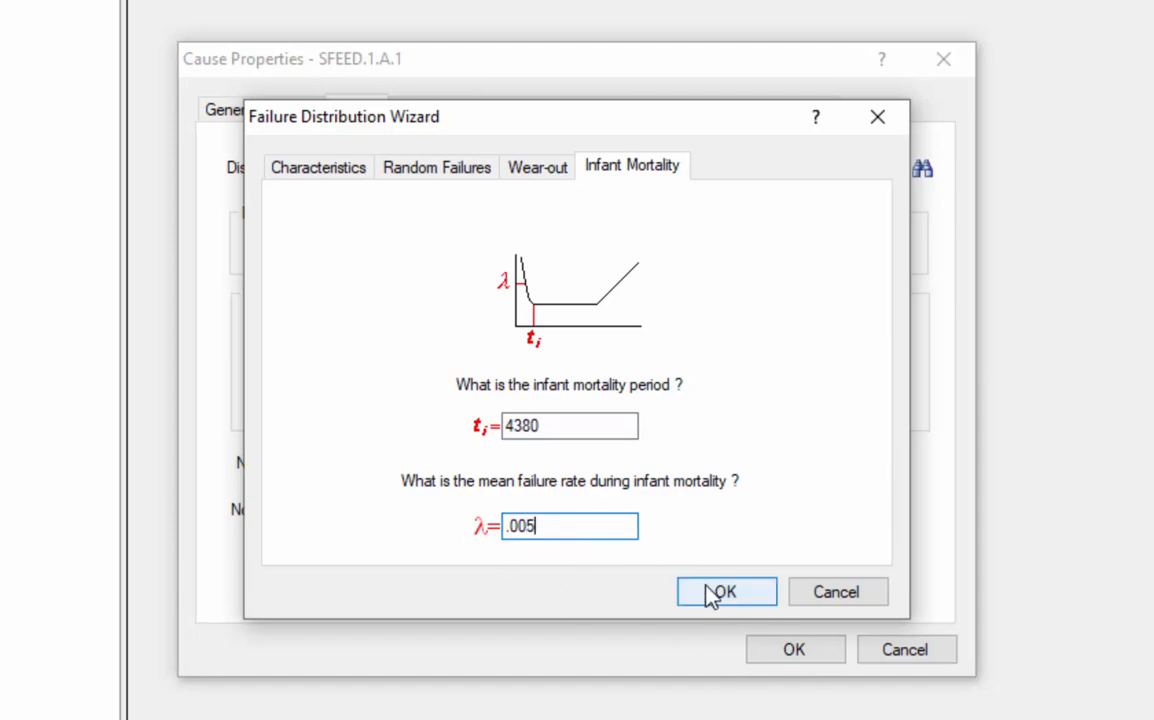
{"action": "left_click", "coordinate": [726, 591]}
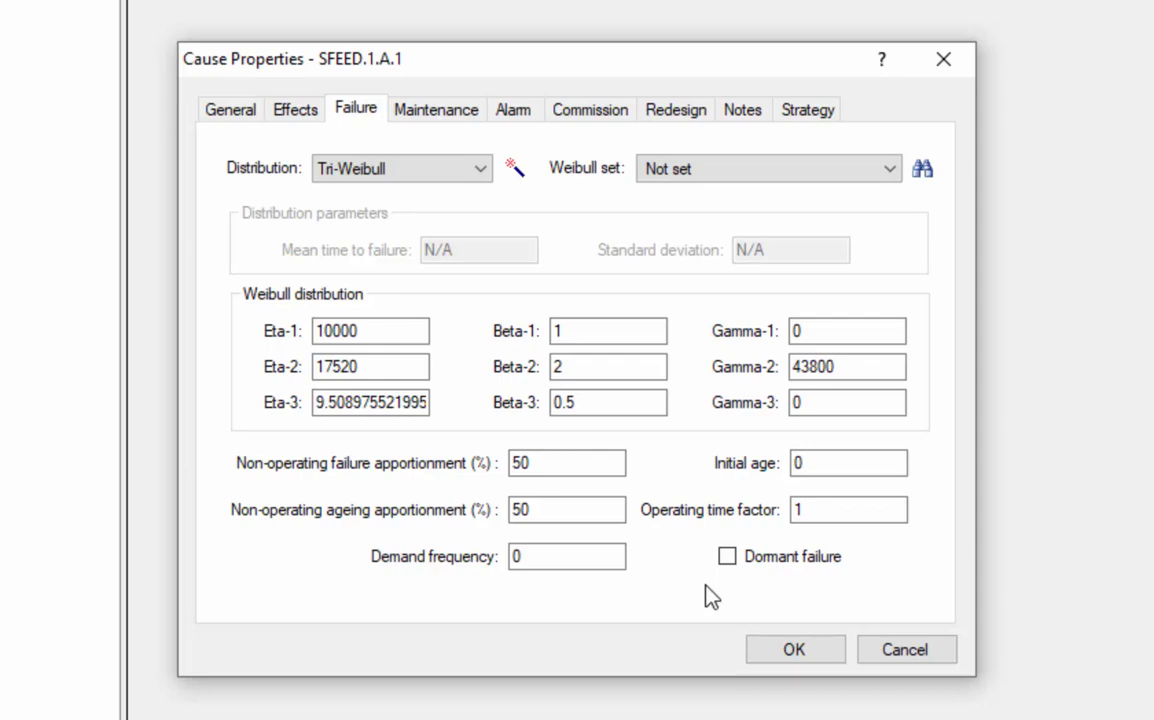
Step: Check SFEED.1.A.1's Tri-Weibull values: Eta 10000, 17520, Gamma-2 43800, Beta-3 0.5
{"action": "left_click", "coordinate": [566, 556]}
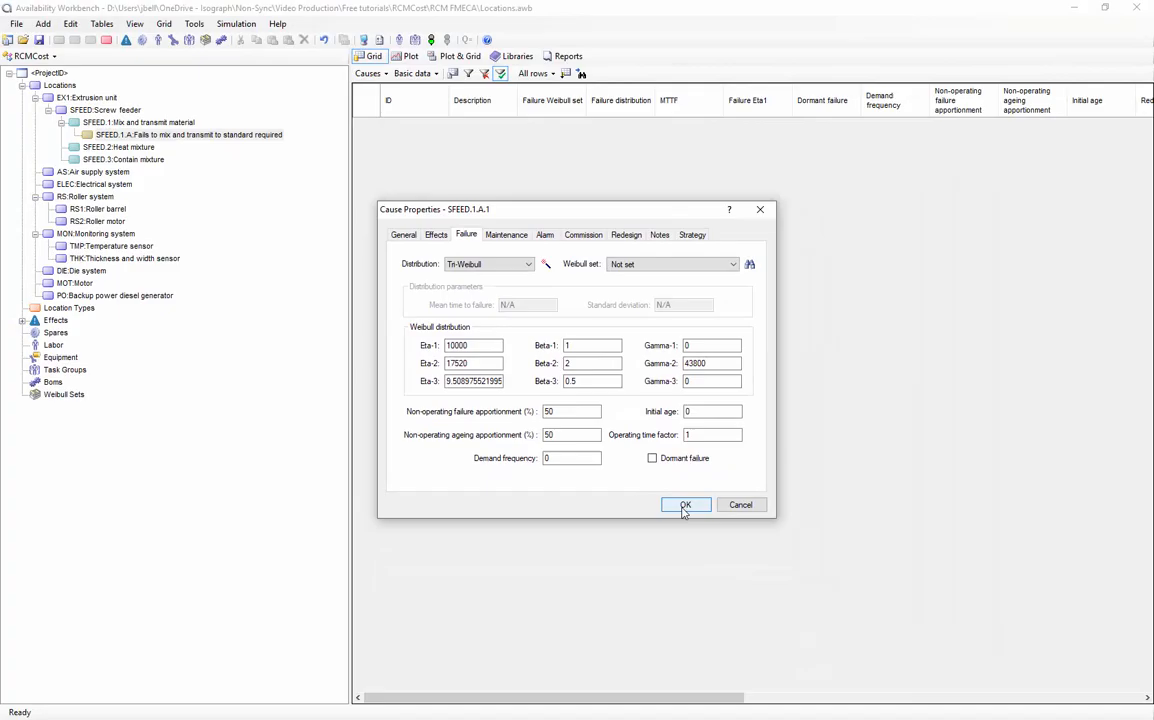
Step: Confirm Drive shaft shears as Tri-Weibull and view it beside Bearings worn and Screw blade shears
{"action": "left_click", "coordinate": [685, 504]}
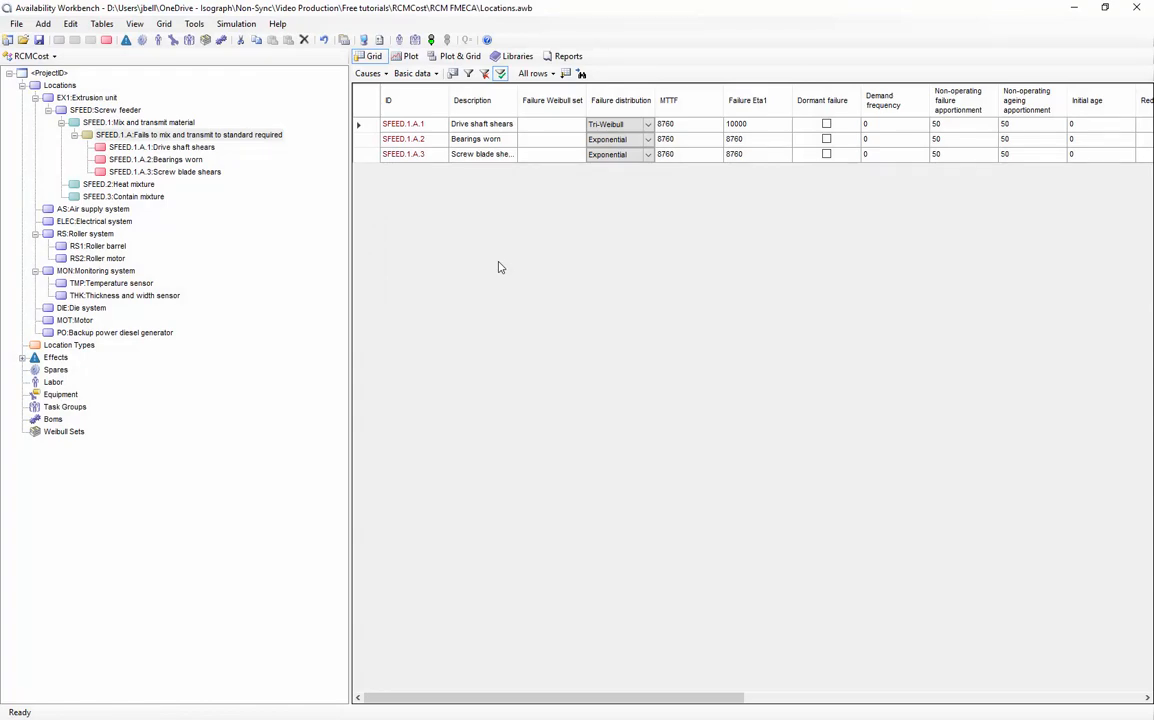
{"action": "mouse_move", "coordinate": [685, 513]}
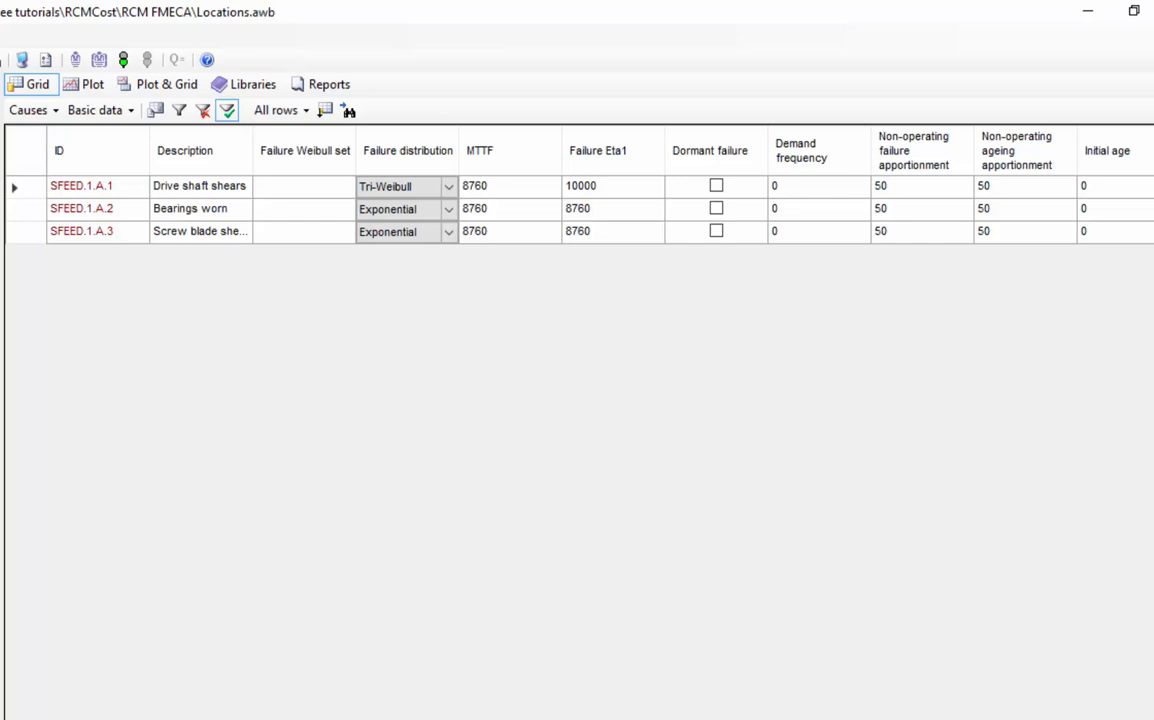
{"action": "left_click", "coordinate": [33, 84]}
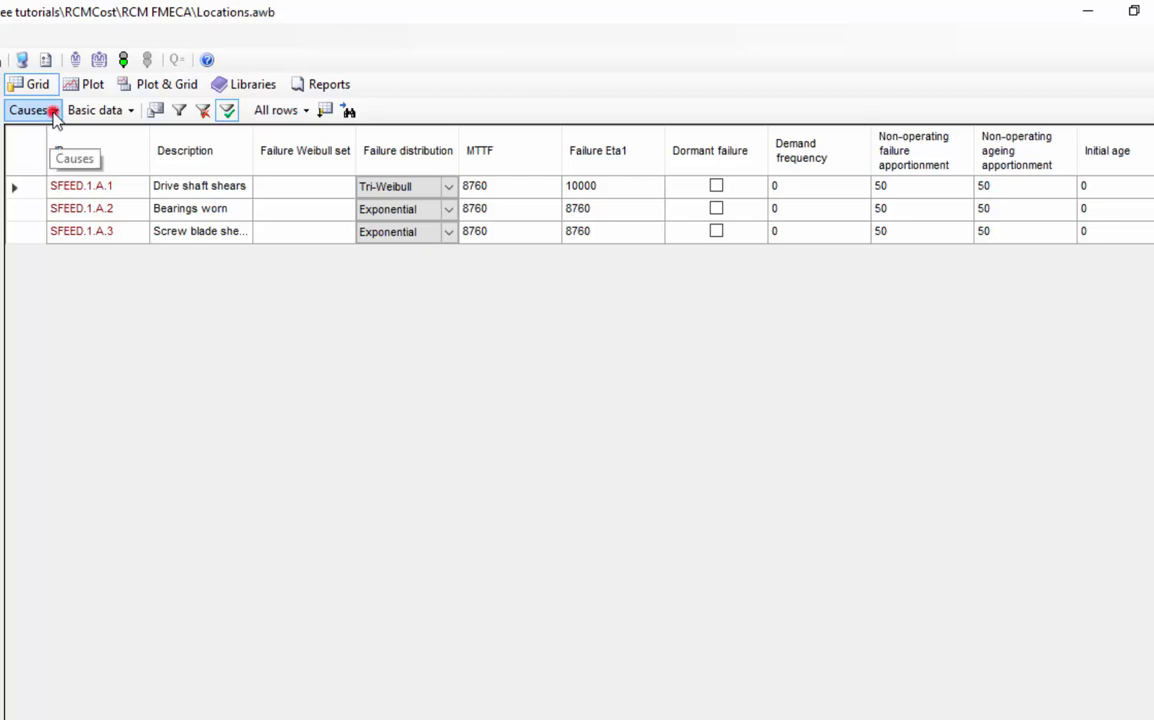
{"action": "left_click", "coordinate": [55, 110]}
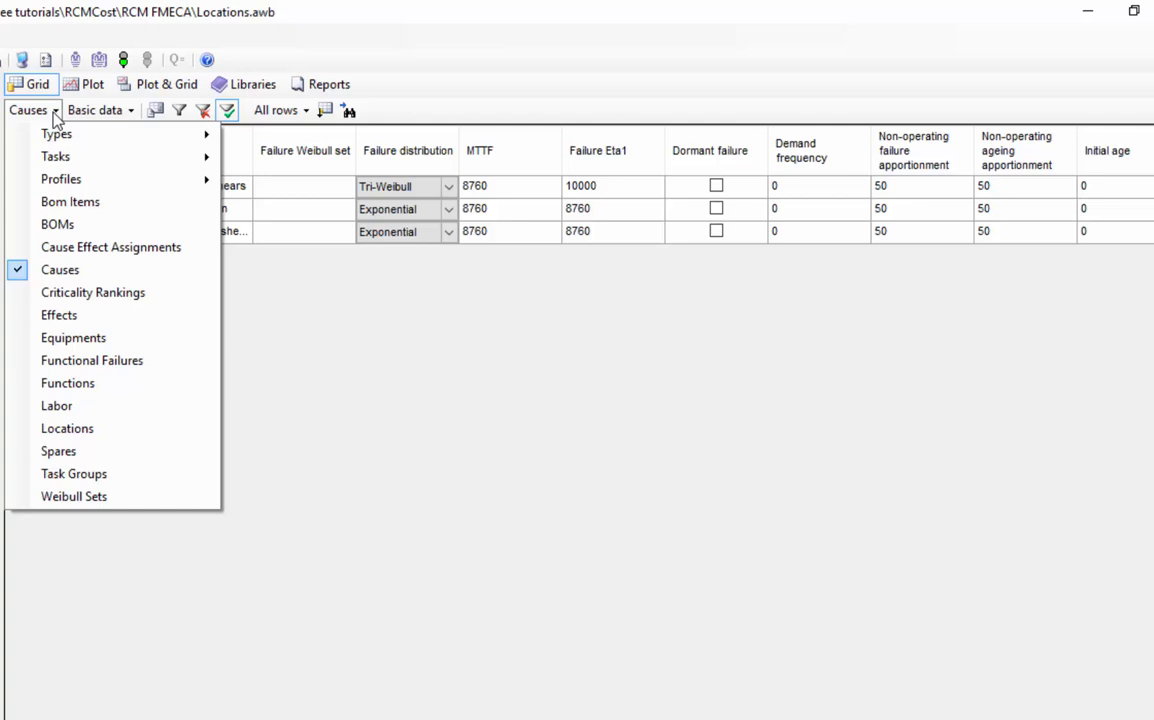
{"action": "mouse_move", "coordinate": [60, 269]}
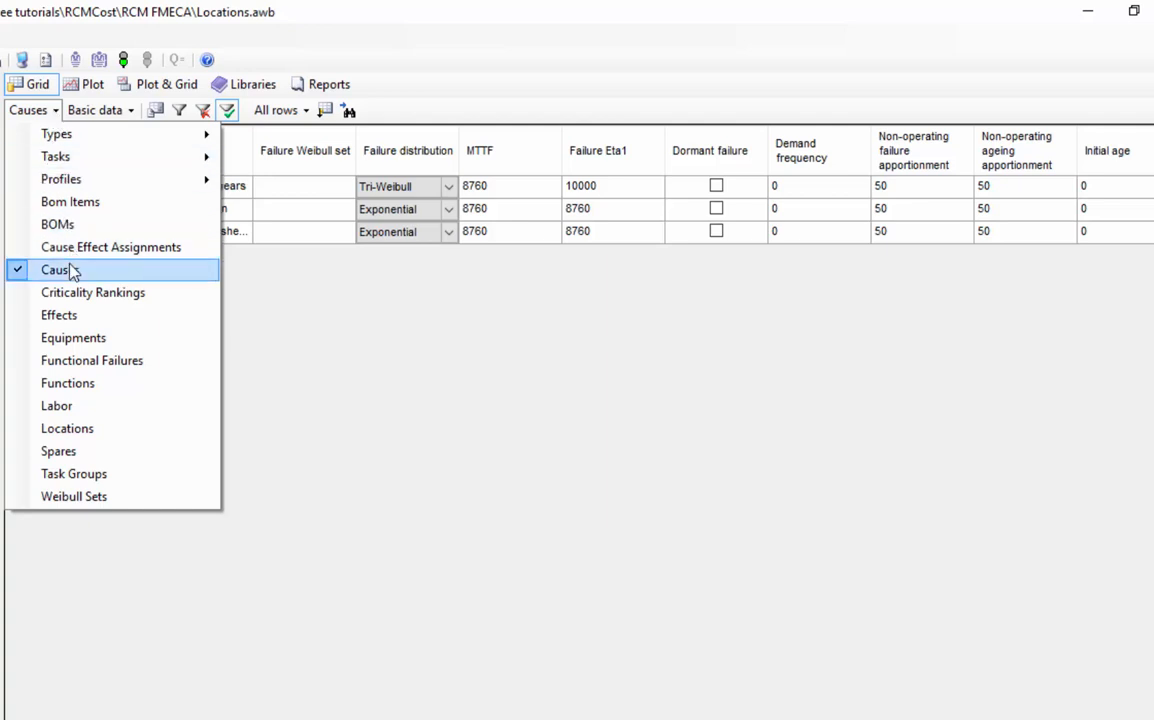
{"action": "mouse_move", "coordinate": [56, 156]}
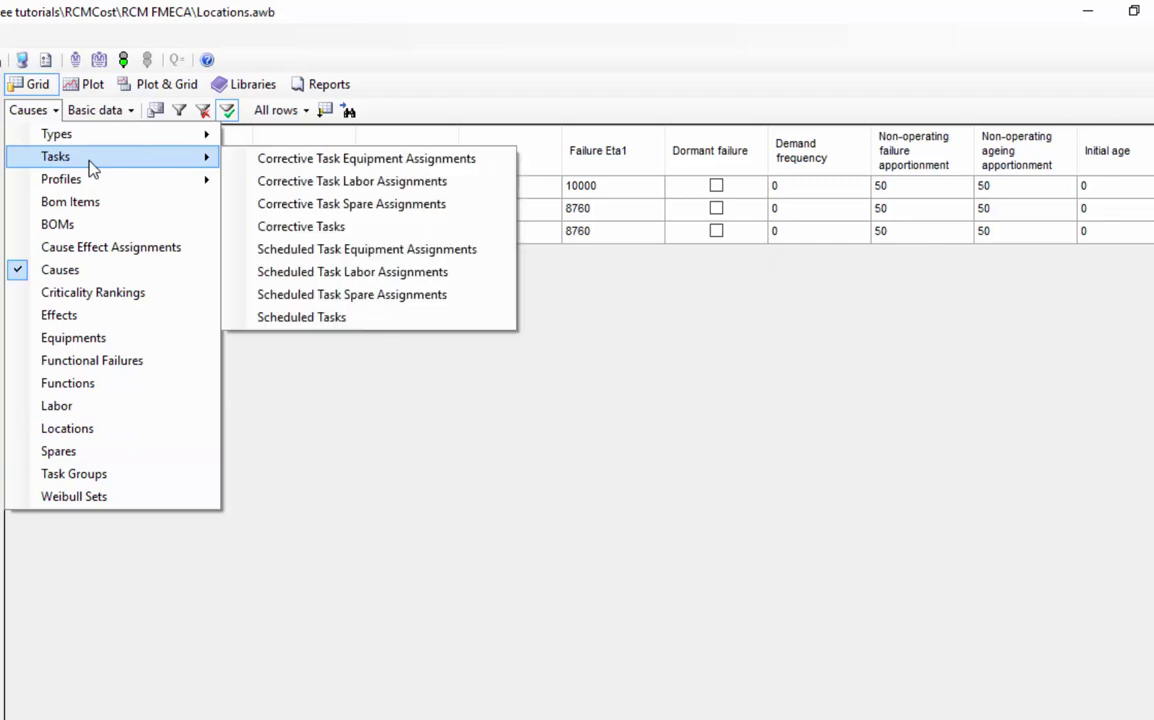
{"action": "left_click", "coordinate": [59, 269]}
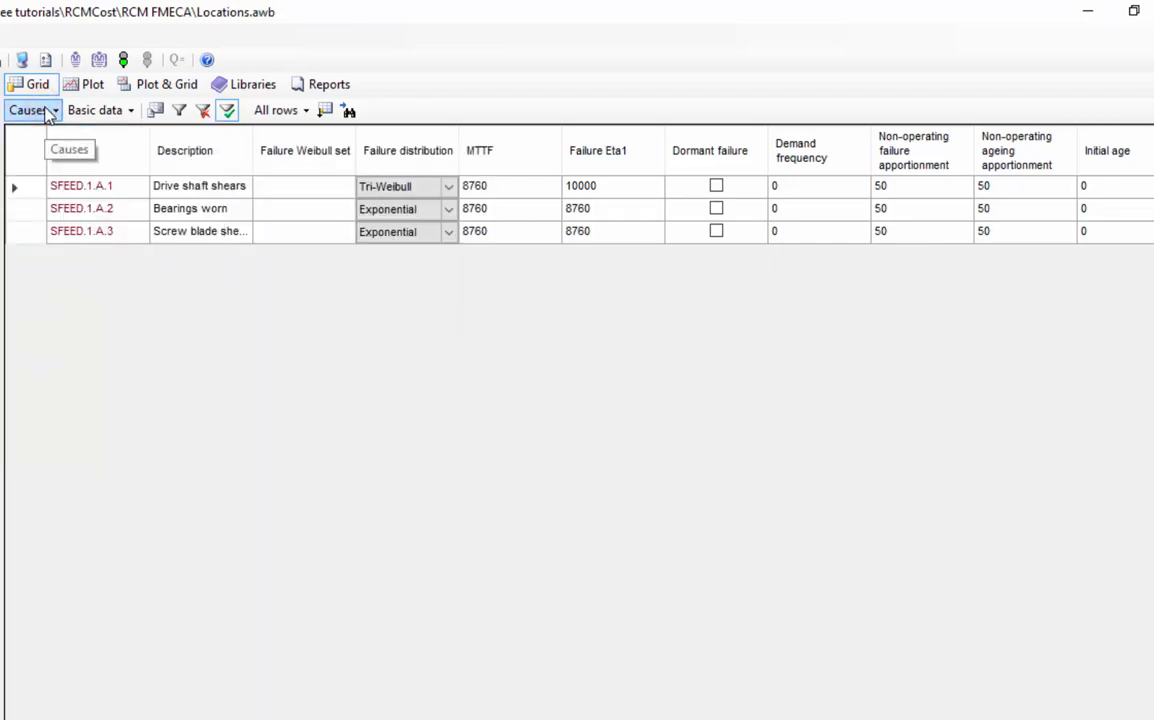
{"action": "left_click", "coordinate": [100, 110]}
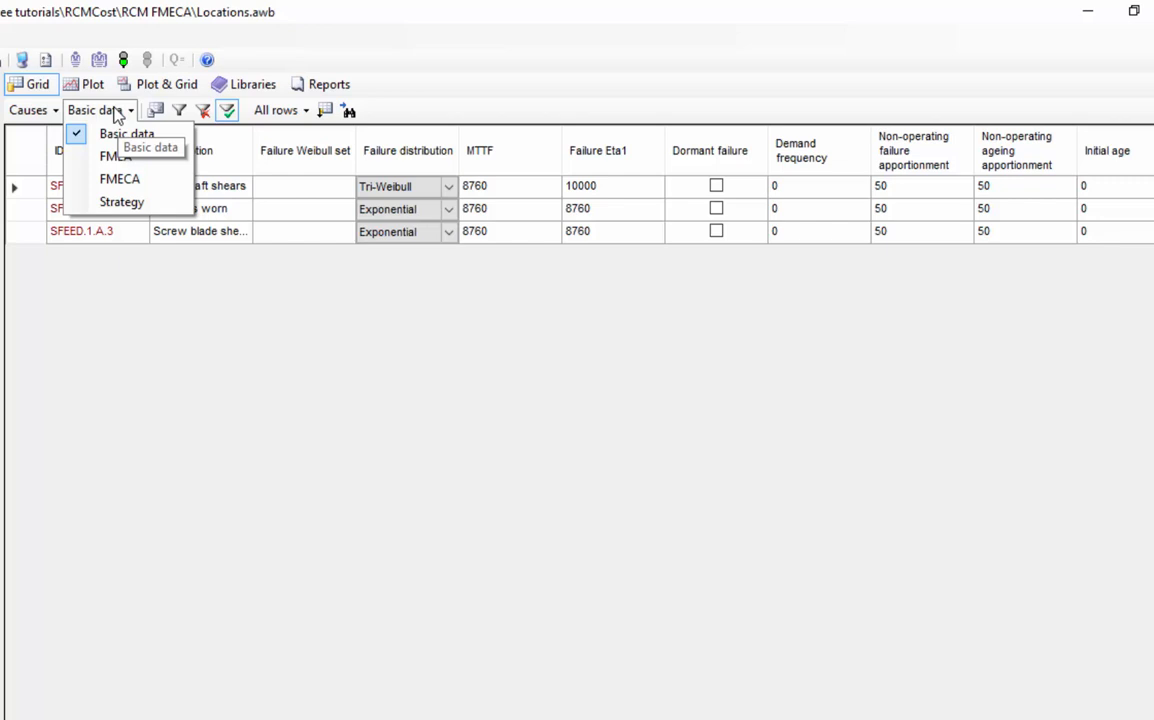
{"action": "left_click", "coordinate": [126, 133]}
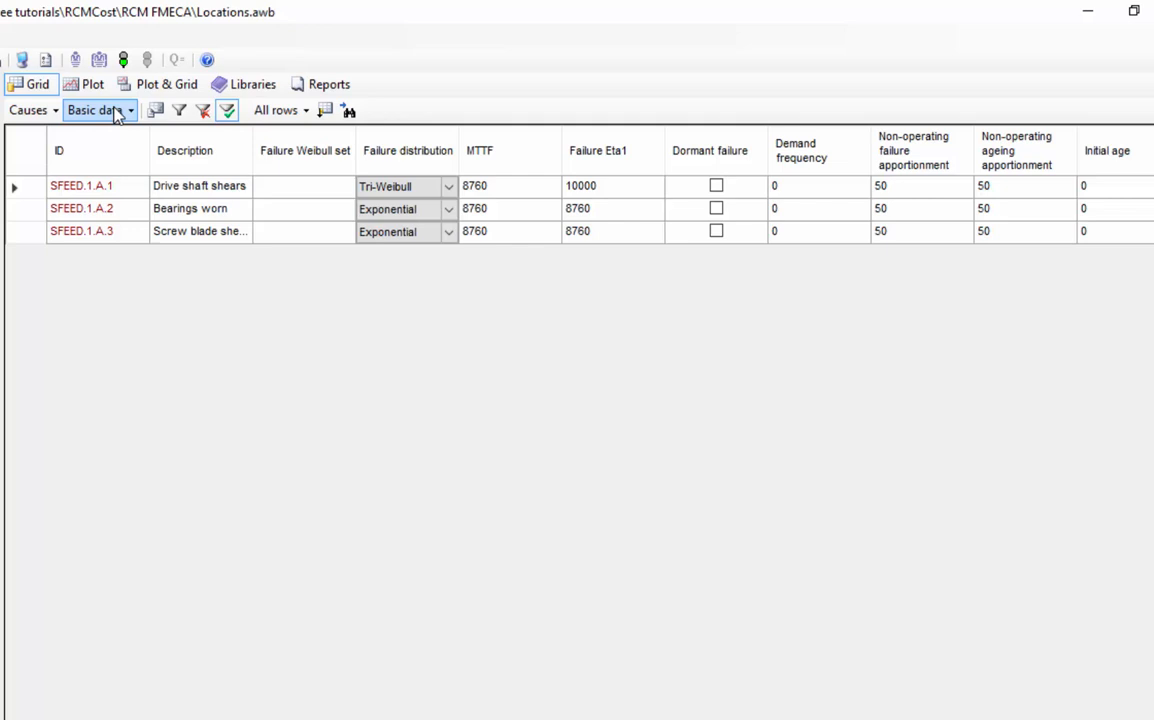
{"action": "mouse_move", "coordinate": [155, 110]}
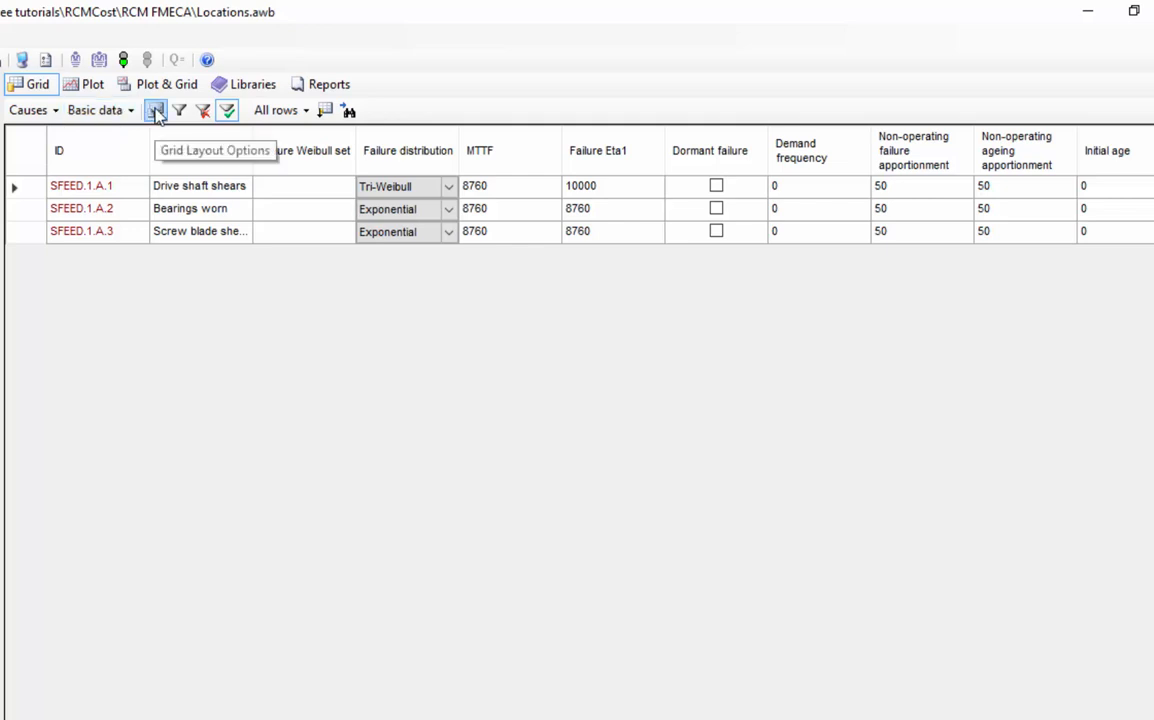
{"action": "mouse_move", "coordinate": [165, 115]}
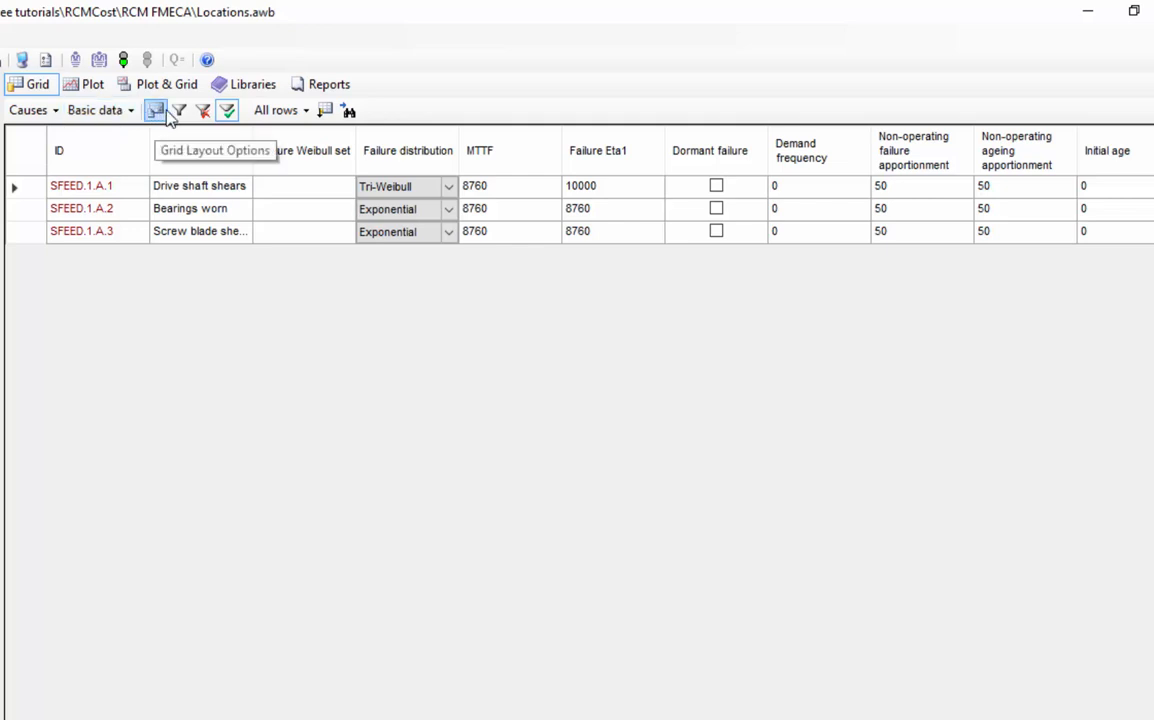
{"action": "mouse_move", "coordinate": [178, 110]}
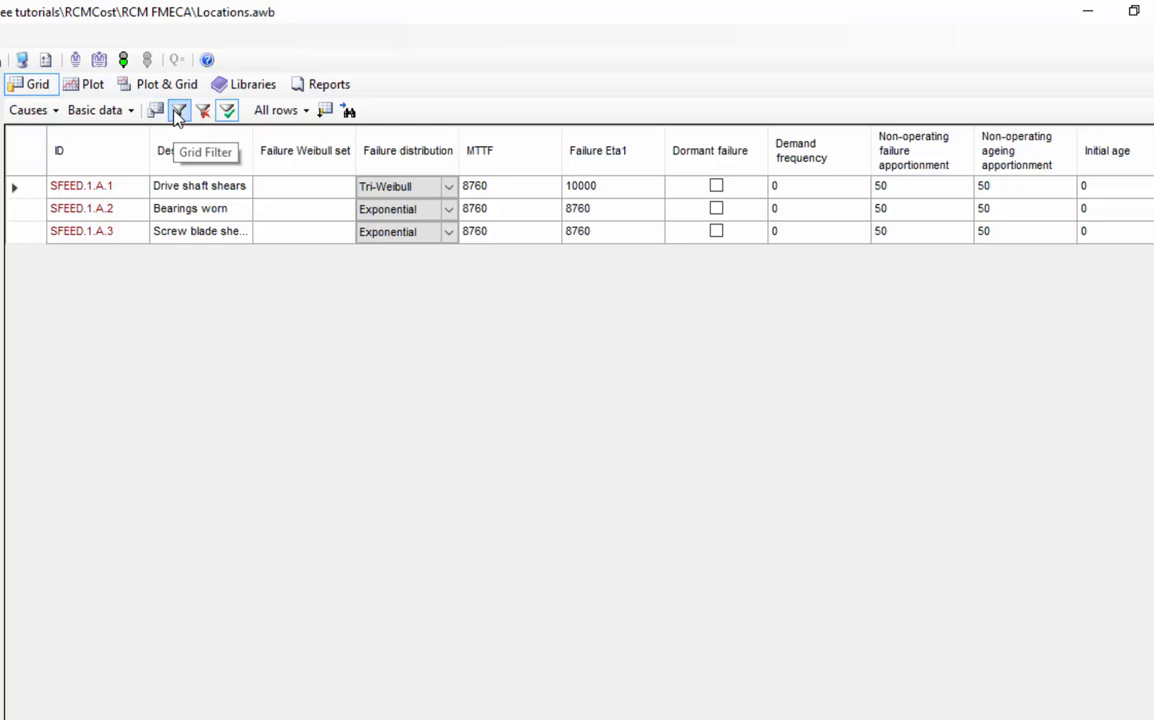
{"action": "mouse_move", "coordinate": [255, 115]}
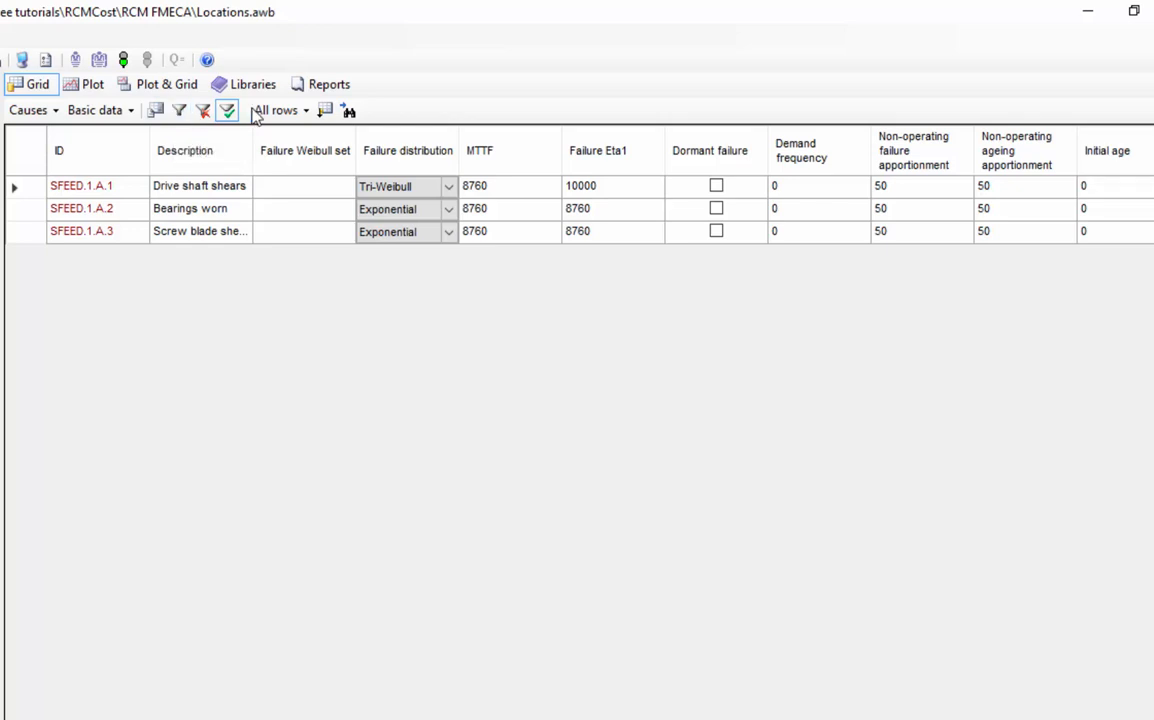
{"action": "mouse_move", "coordinate": [325, 110]}
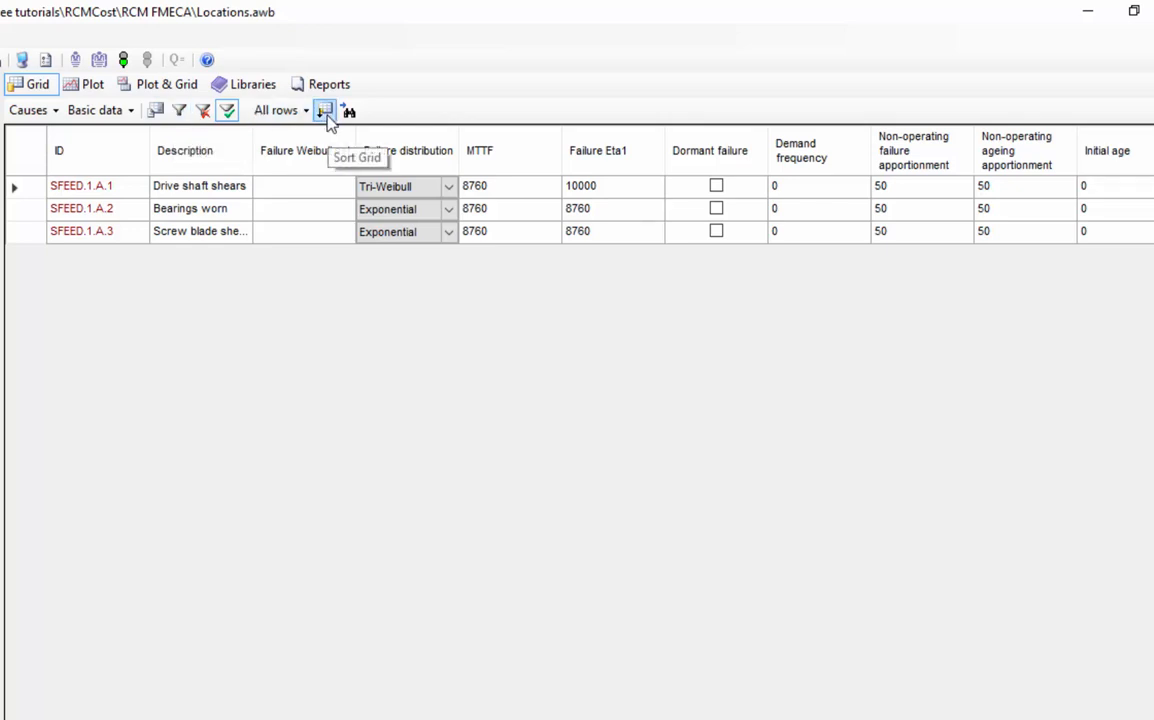
{"action": "mouse_move", "coordinate": [349, 110]}
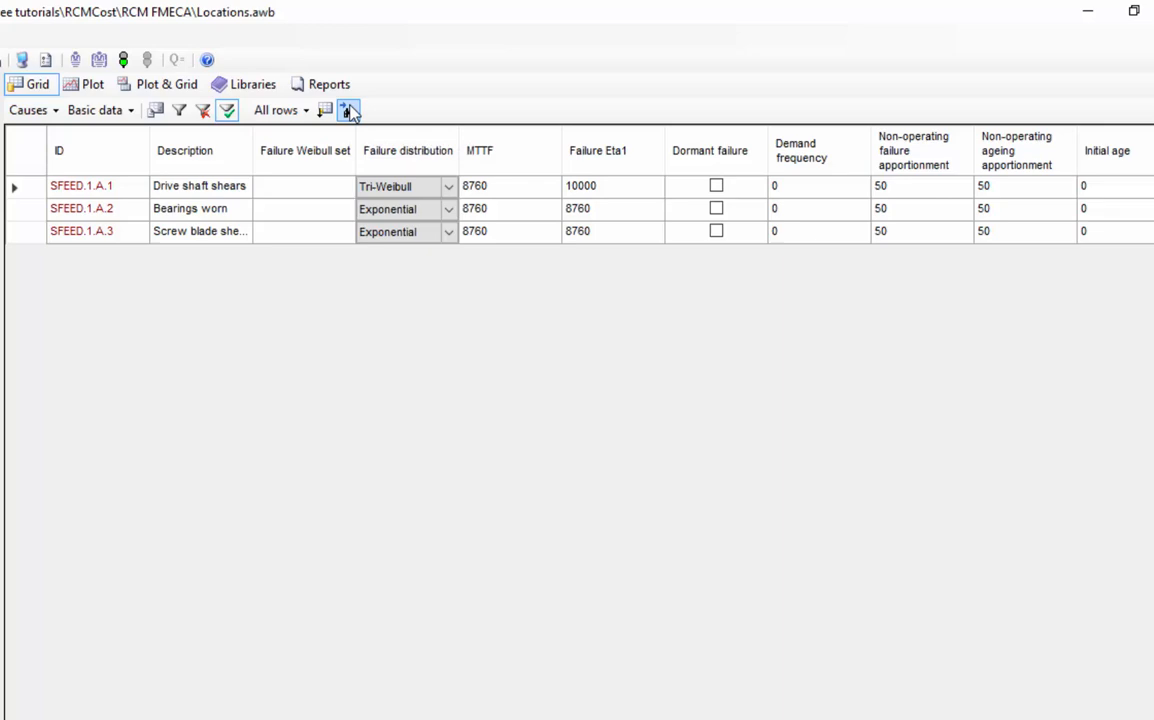
{"action": "left_click", "coordinate": [349, 110]}
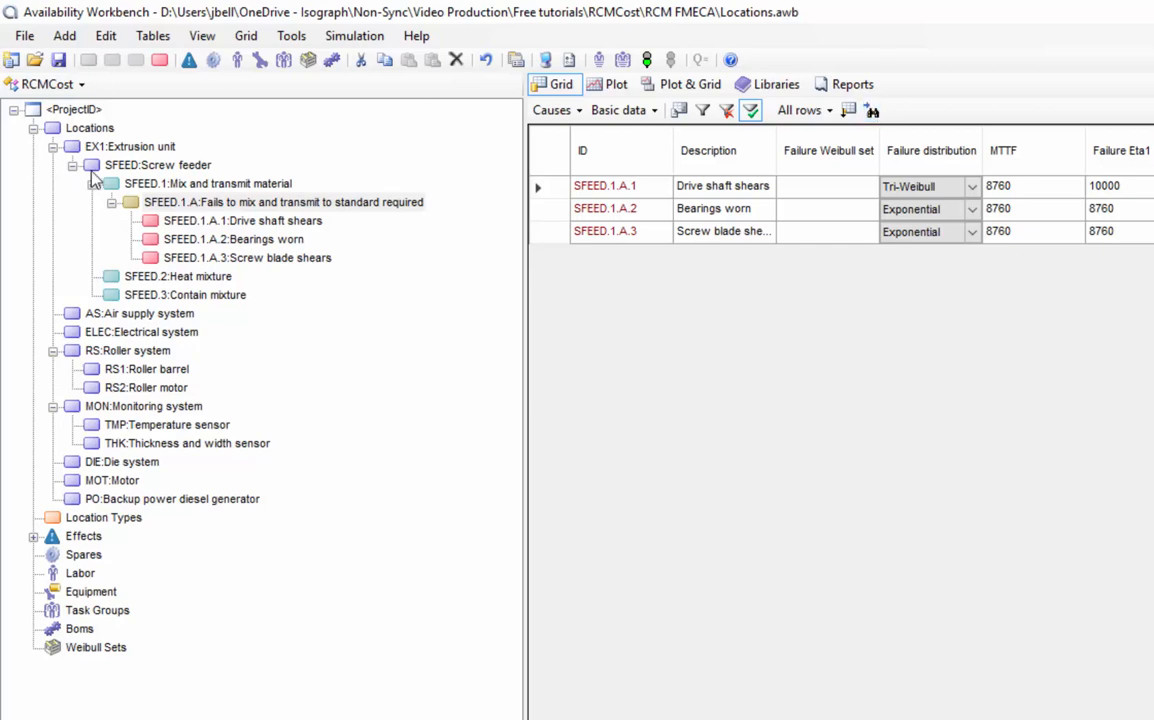
Step: Copy SFEED:Screw feeder under EX1:Extrusion unit and expand EX1.1 to reveal its three causes
{"action": "left_click", "coordinate": [157, 165]}
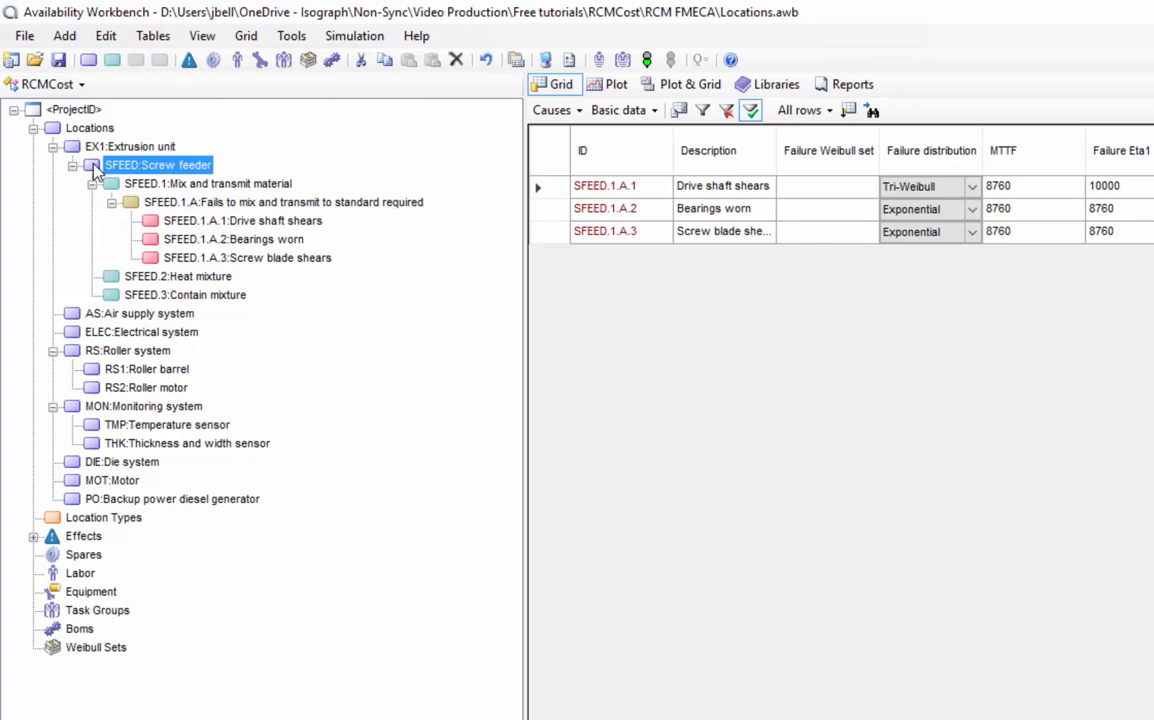
{"action": "right_click", "coordinate": [157, 165]}
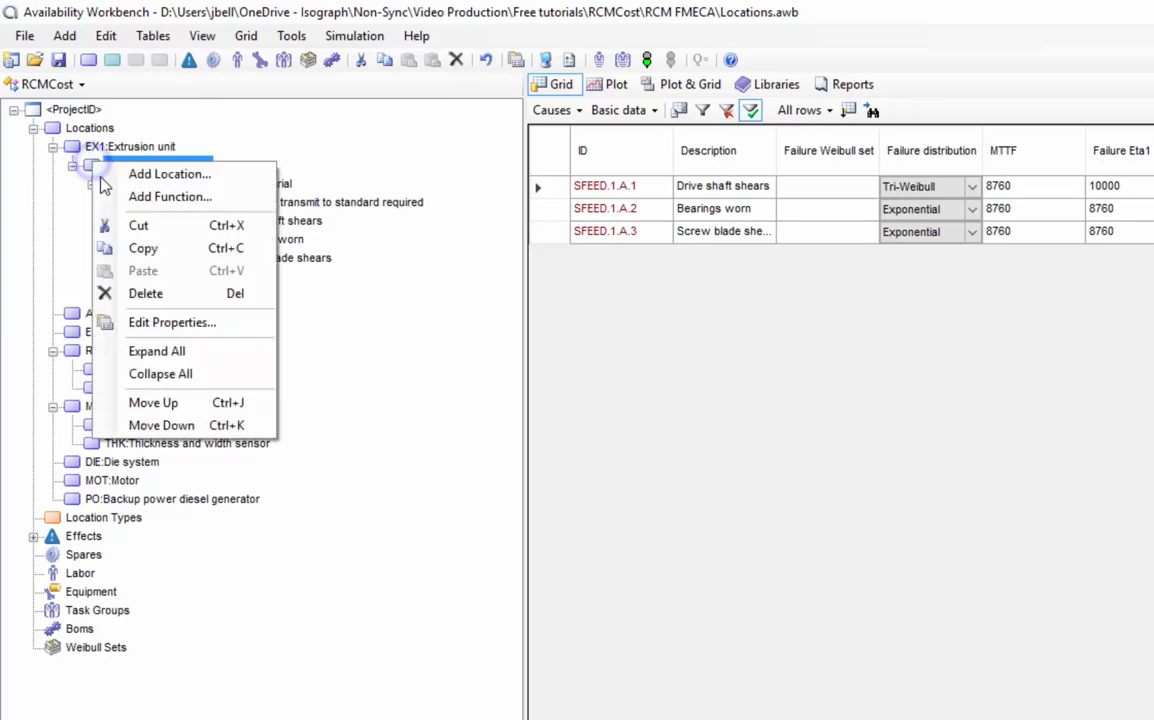
{"action": "mouse_move", "coordinate": [318, 137]}
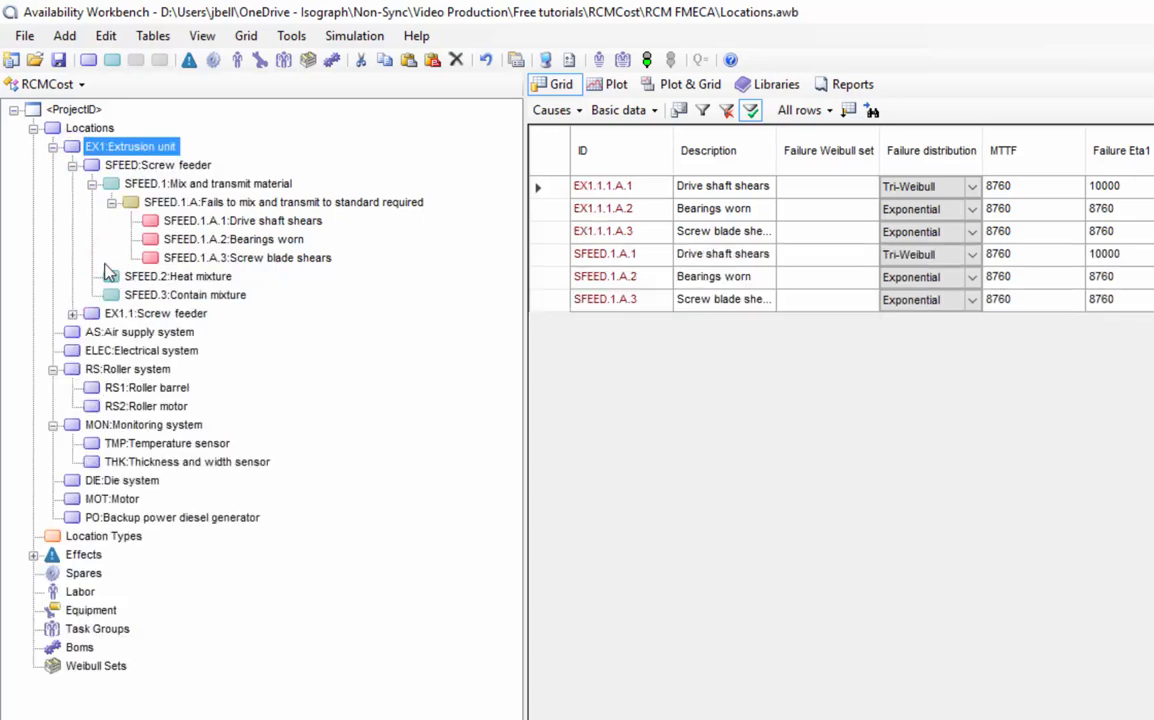
{"action": "left_click", "coordinate": [73, 313]}
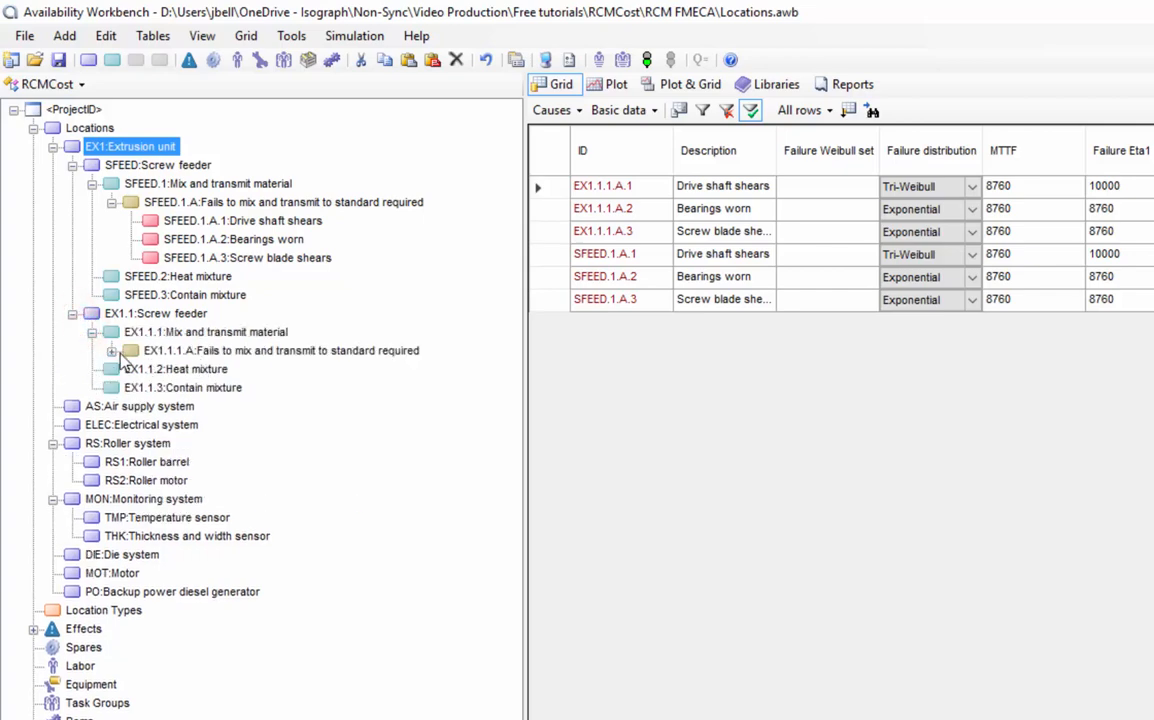
{"action": "left_click", "coordinate": [113, 351]}
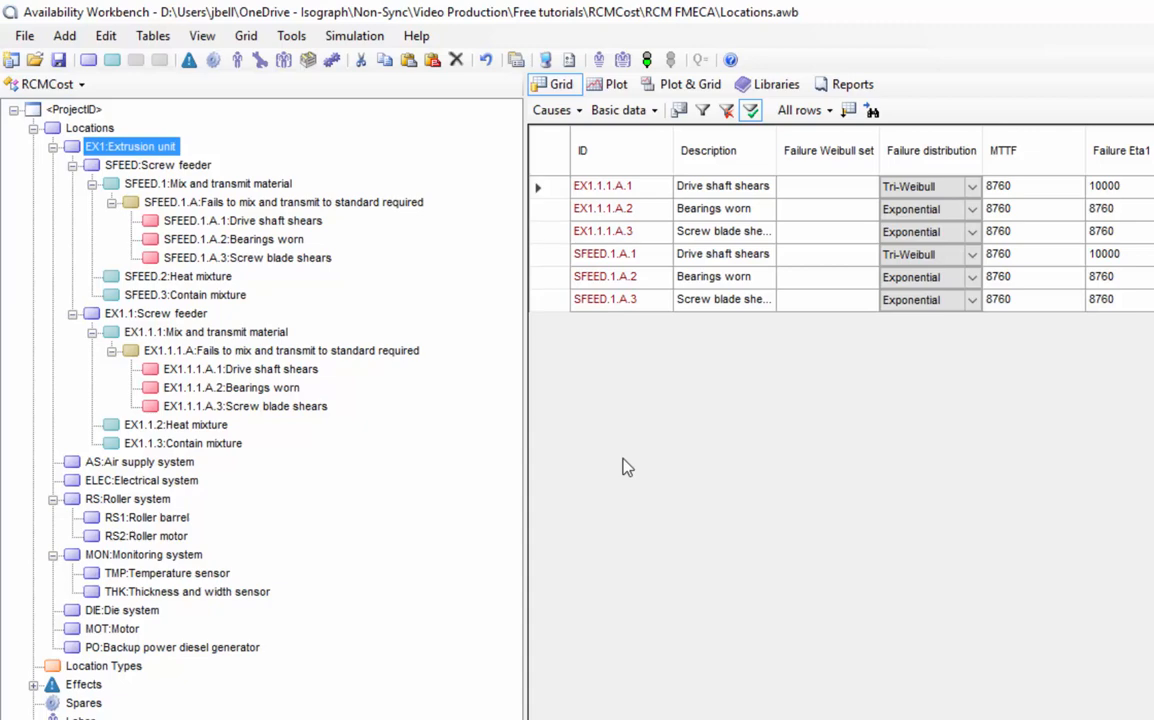
{"action": "left_click", "coordinate": [24, 35]}
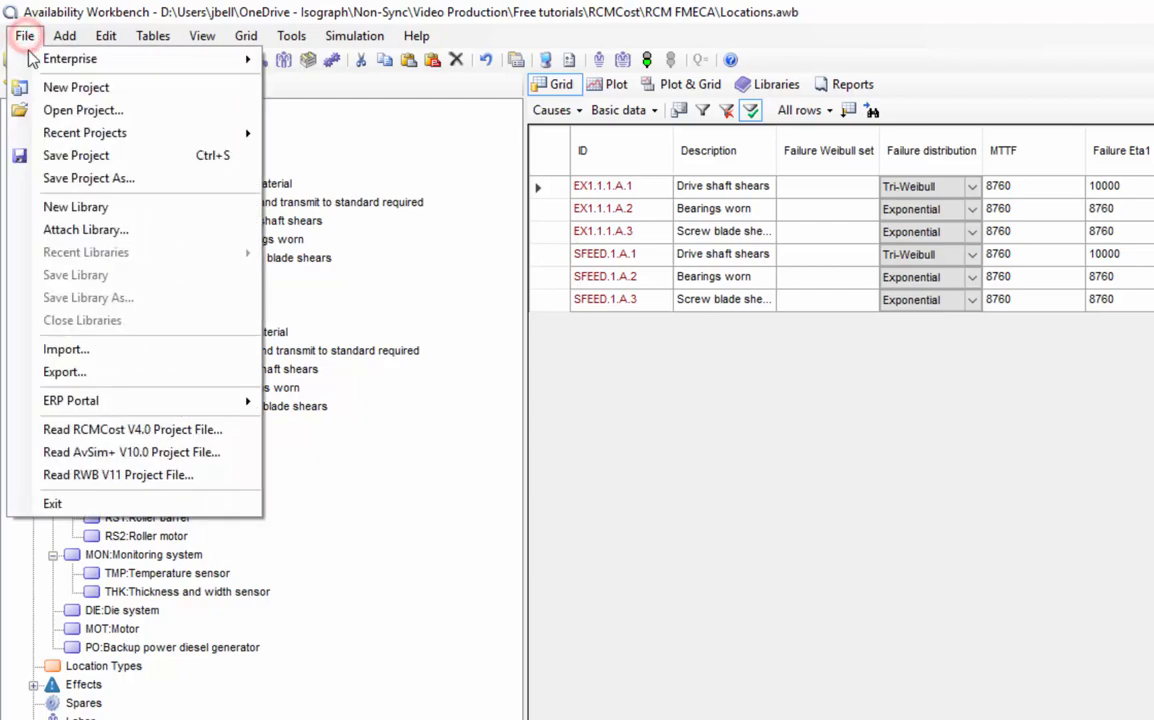
Step: Attach Example1.awb as a library and select the AS.1 high pressure air supply function
{"action": "left_click", "coordinate": [83, 110]}
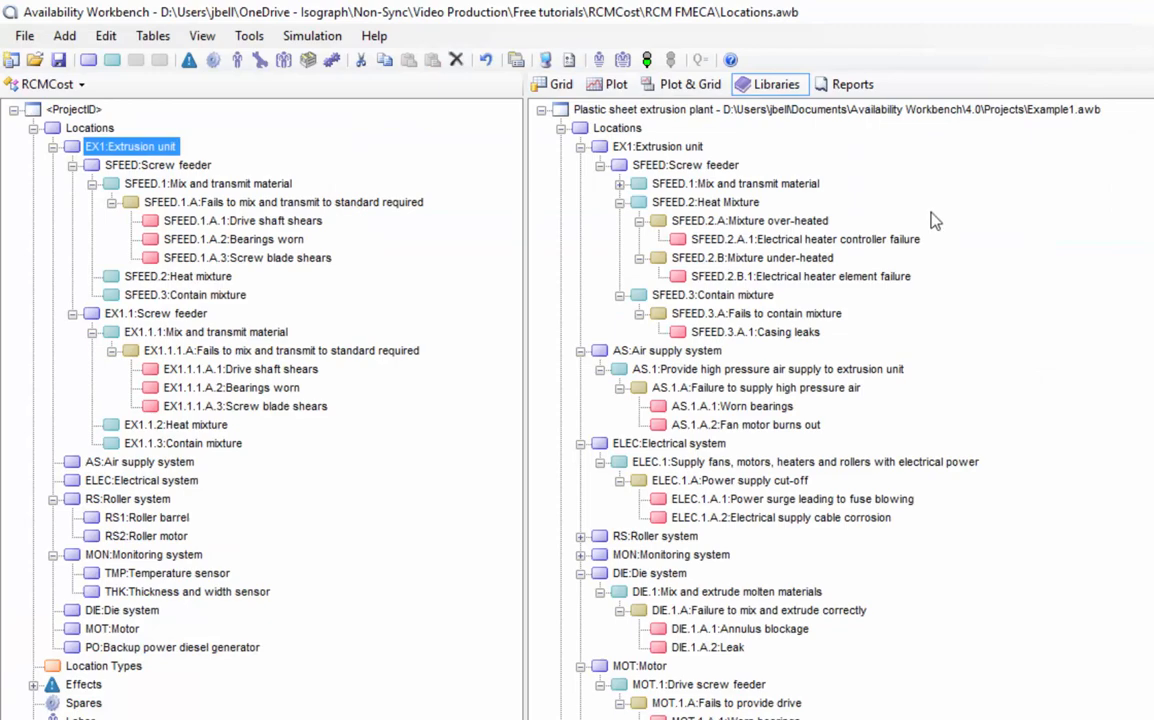
{"action": "left_click", "coordinate": [767, 369]}
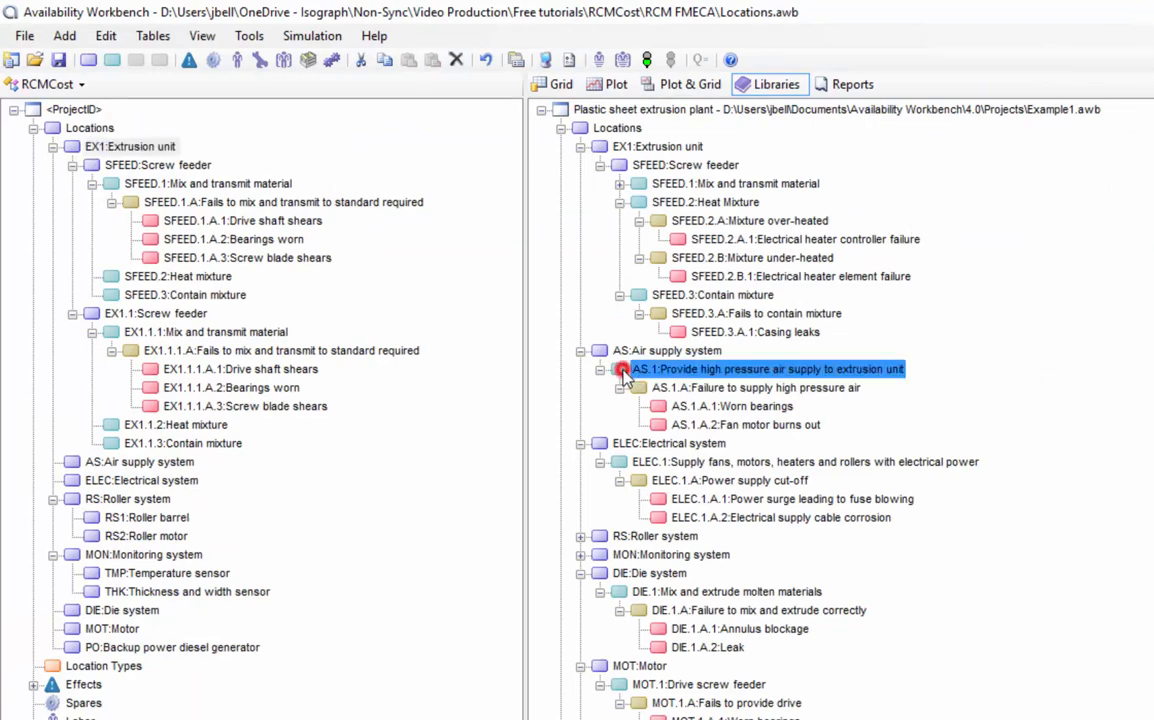